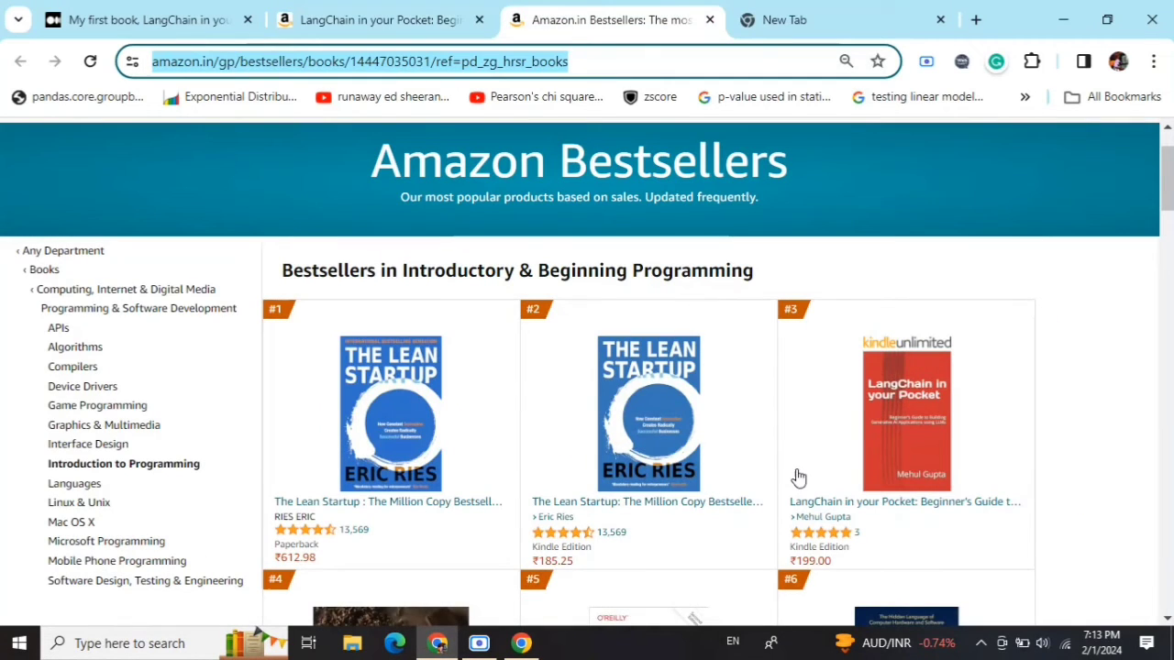
mouse_move(981, 303)
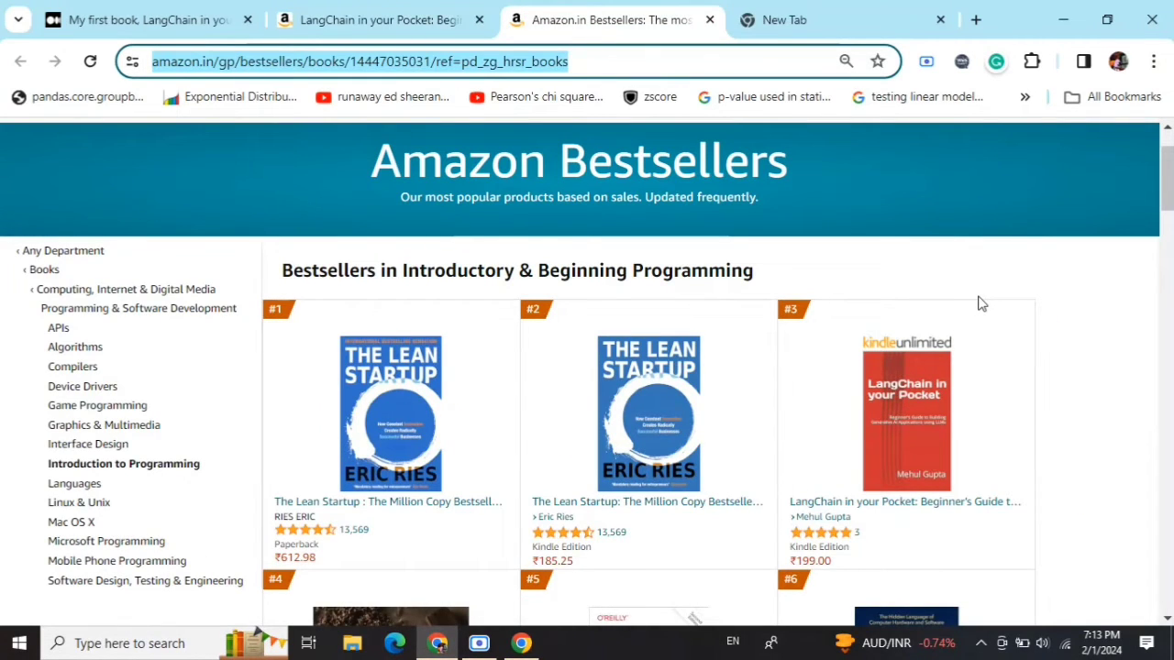
mouse_move(878, 252)
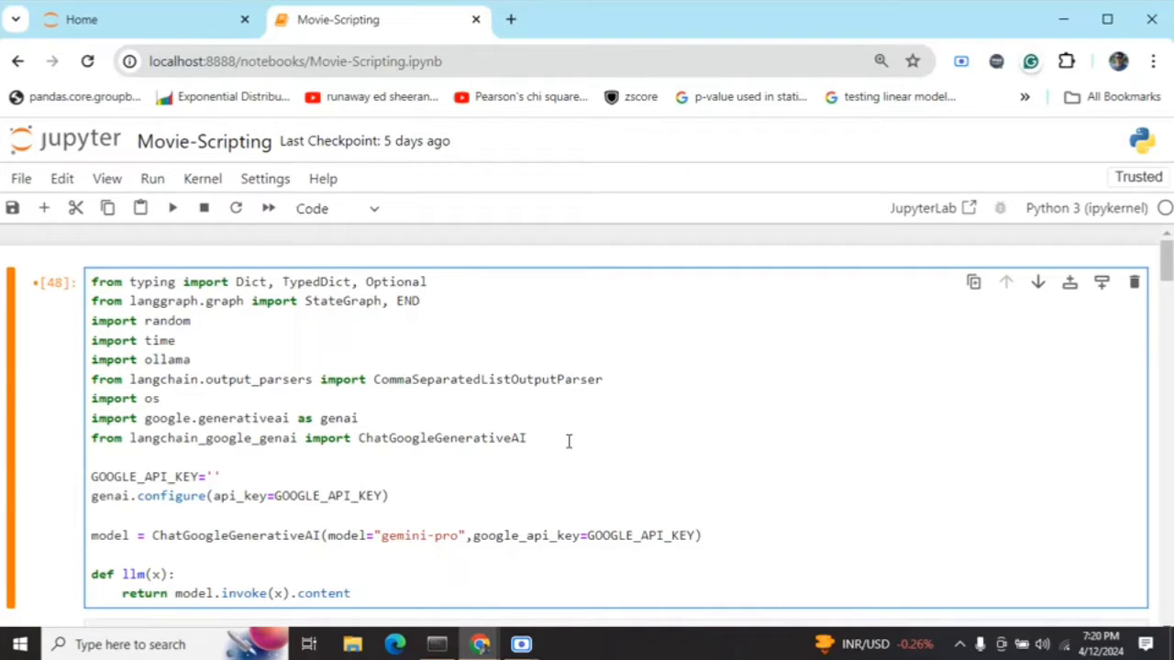
left_click(211, 477)
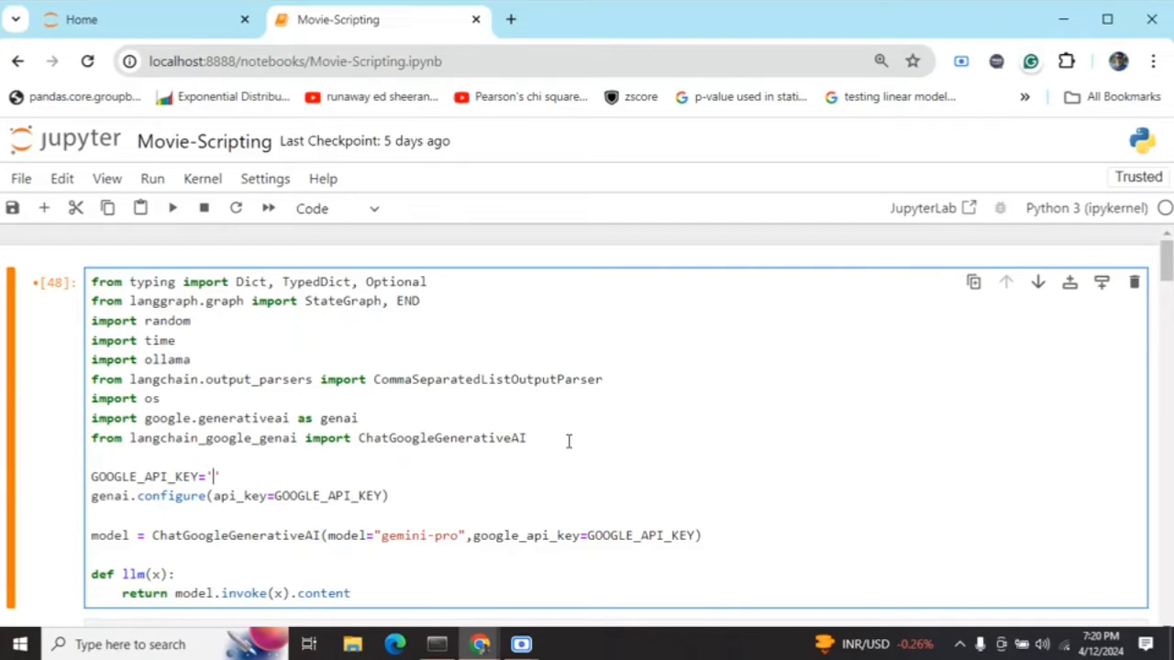
type("'")
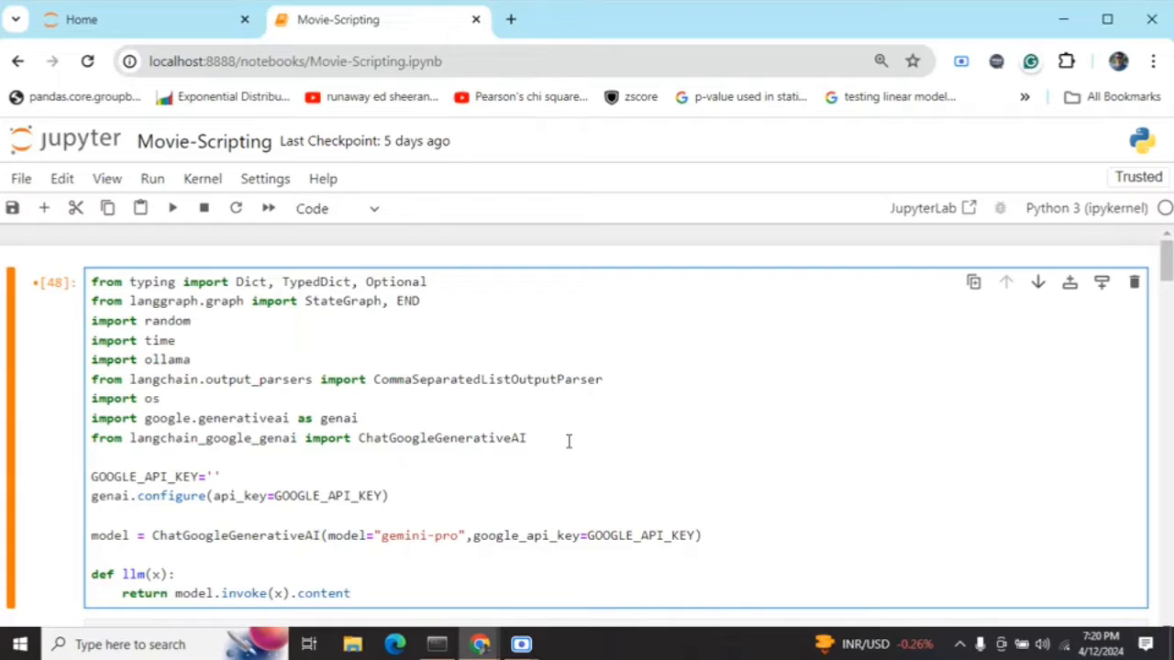
left_click(210, 478)
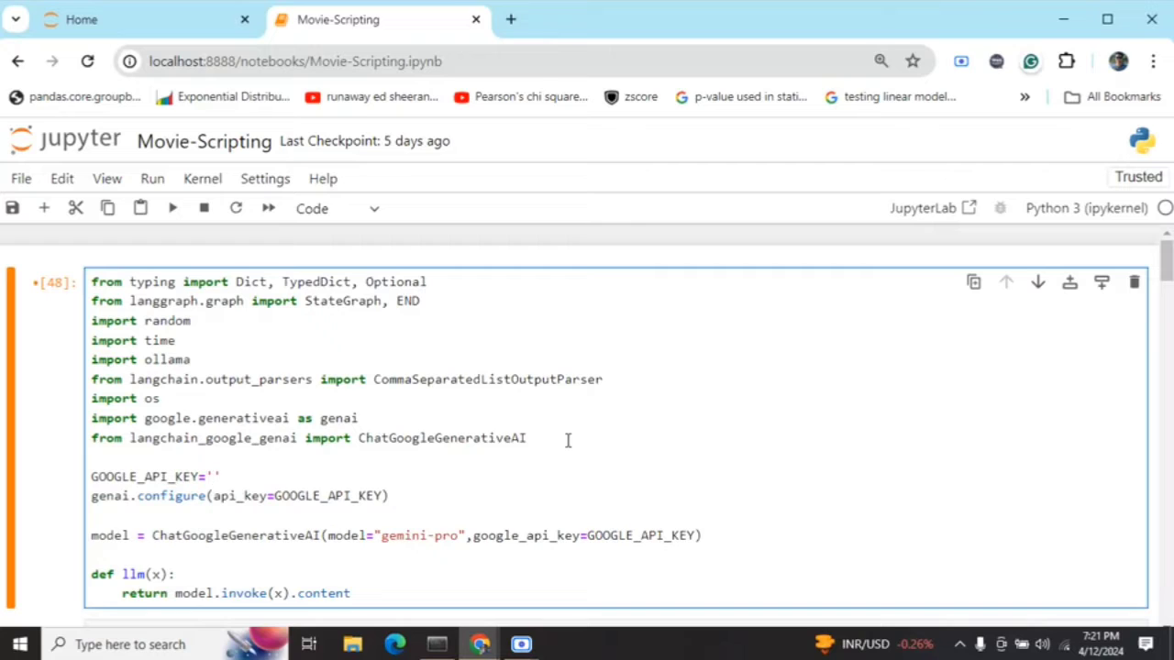
left_click(213, 477)
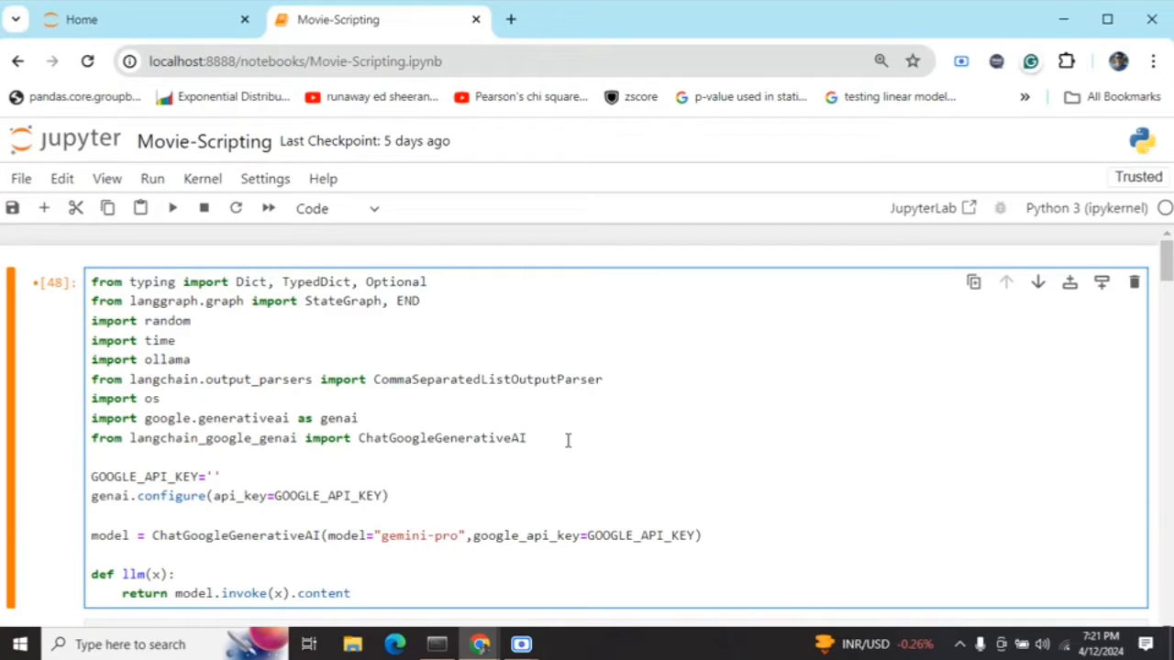
left_click(206, 477)
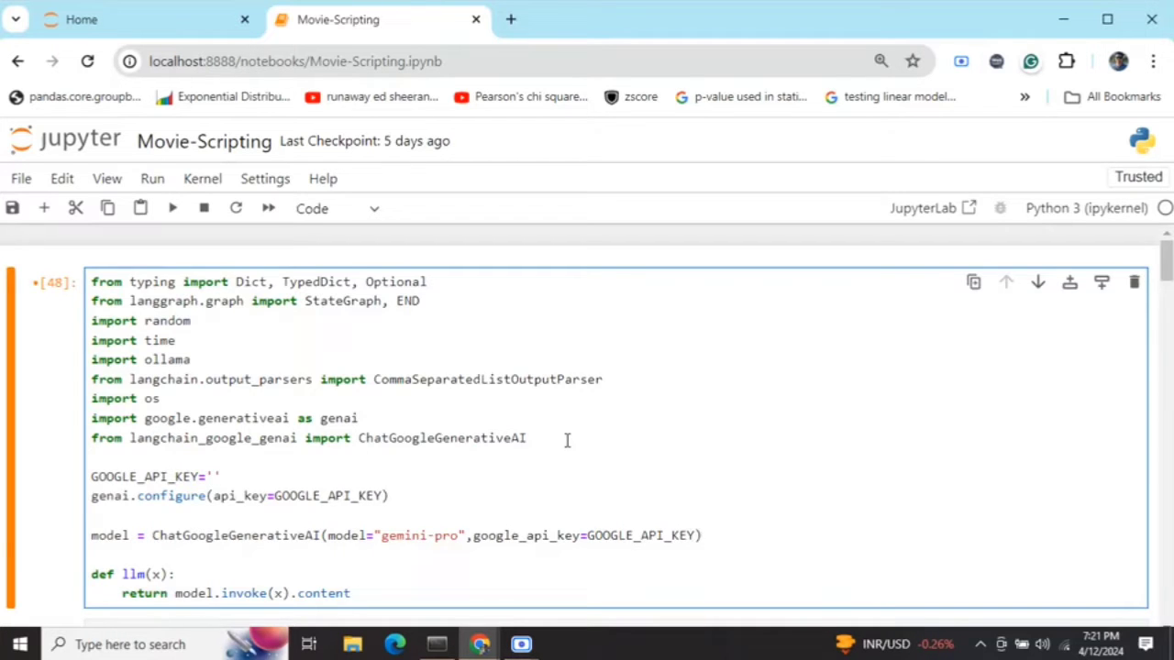
Scroll down to the printed Ravi–Radha–Shyam dialogue history and the workflow graph.
scroll("down", 3)
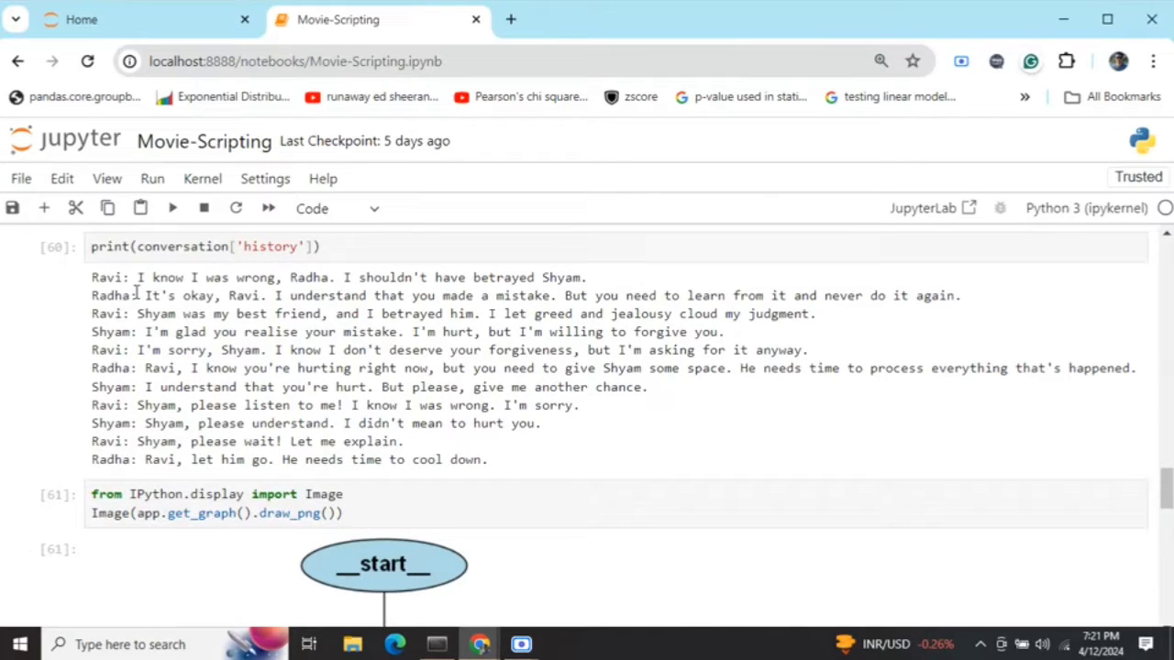
mouse_move(76, 304)
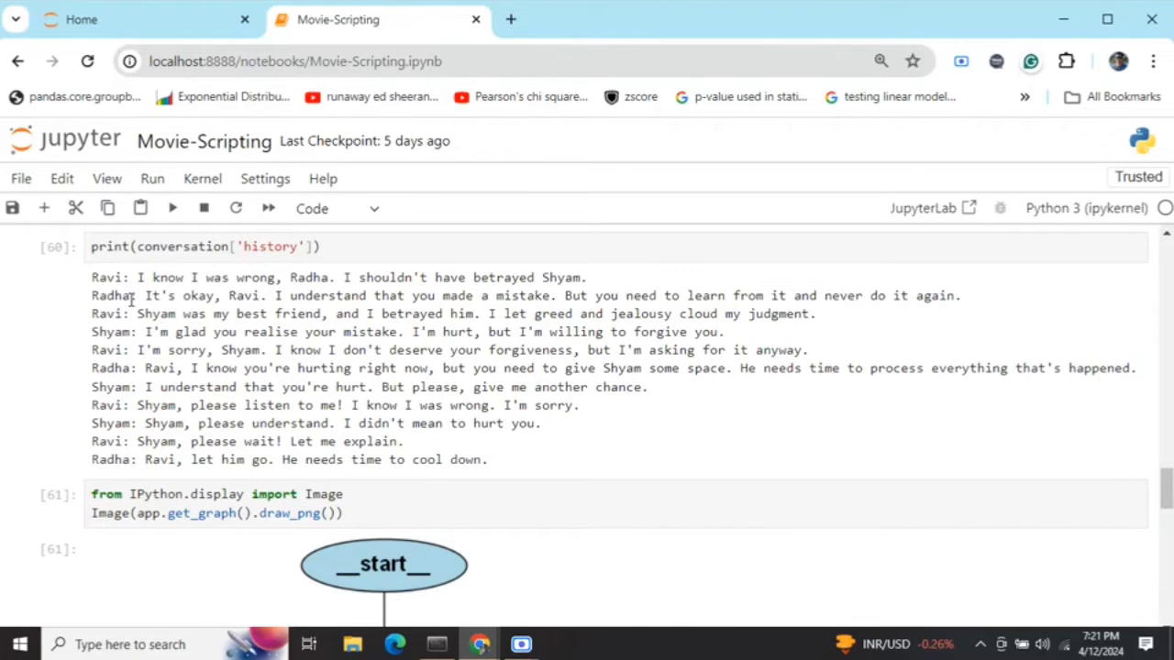
Scroll through the handle_greeting, handle_speaker and handle_dialogue graph, back to the Gemini setup cell.
scroll("down", 3)
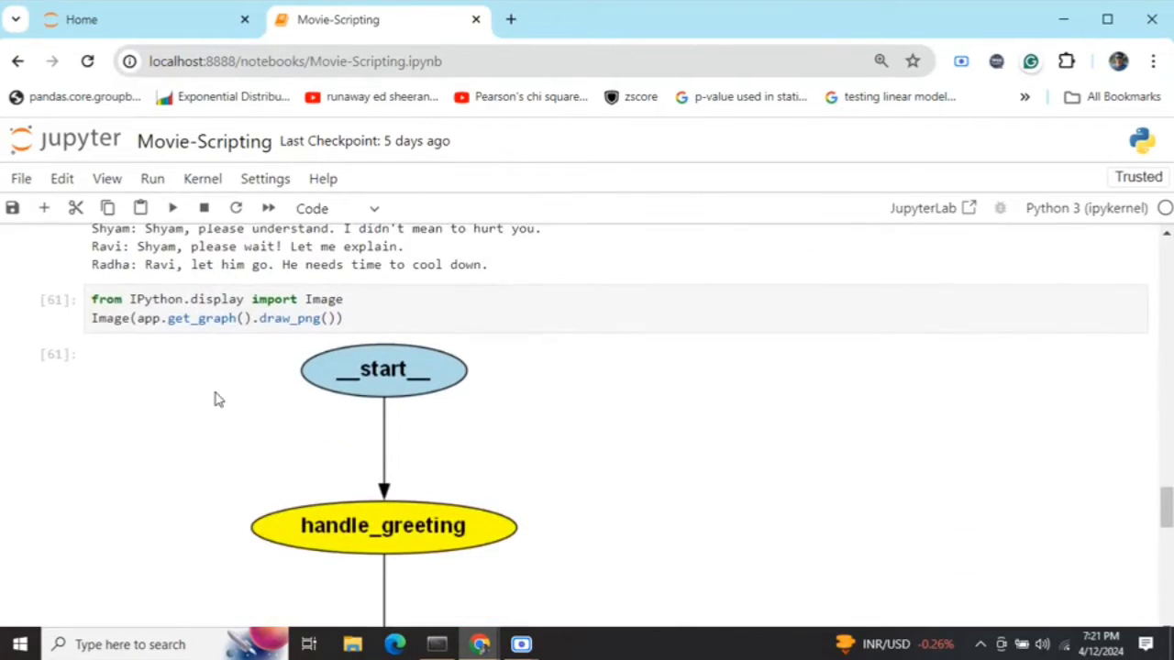
scroll("down", 3)
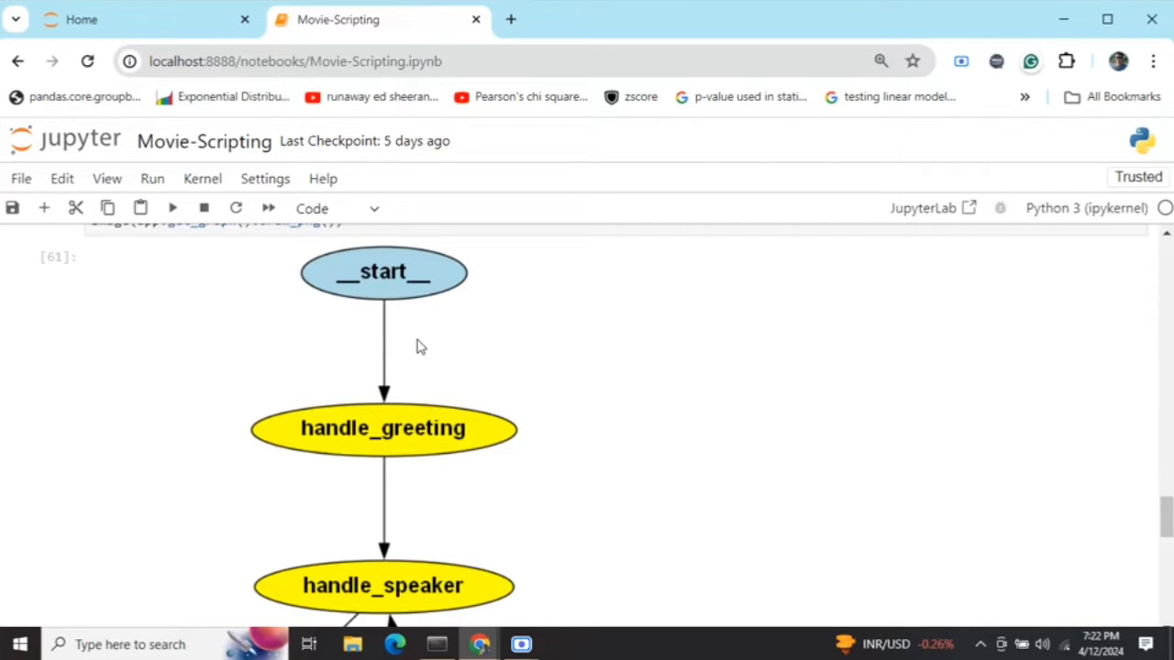
mouse_move(384, 444)
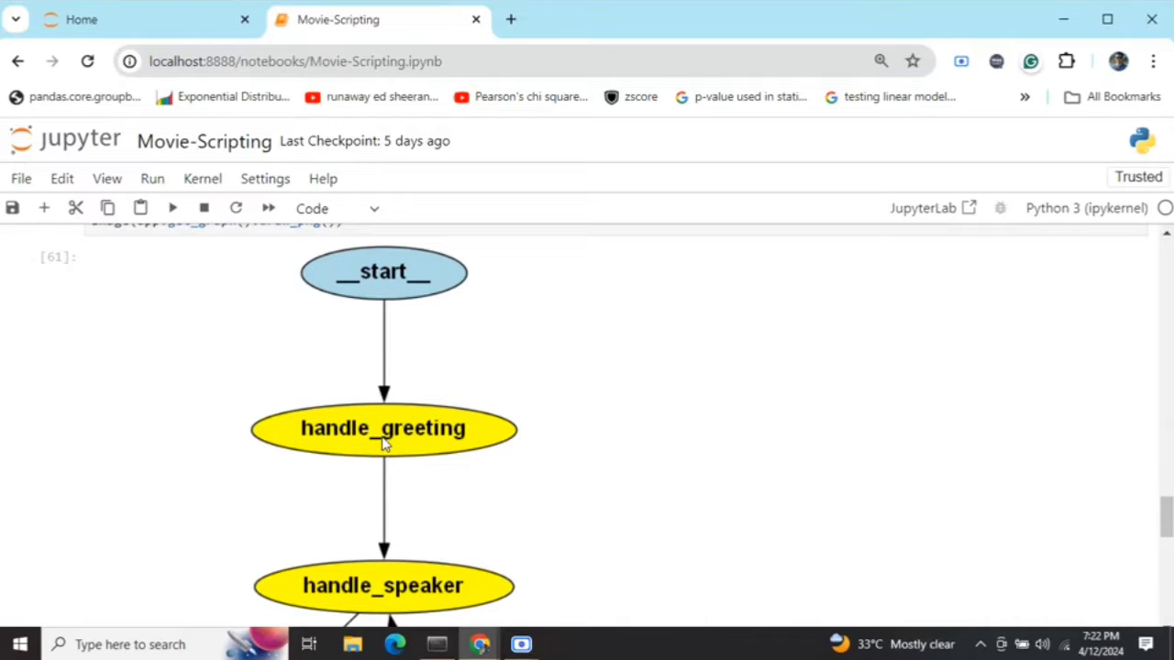
mouse_move(585, 476)
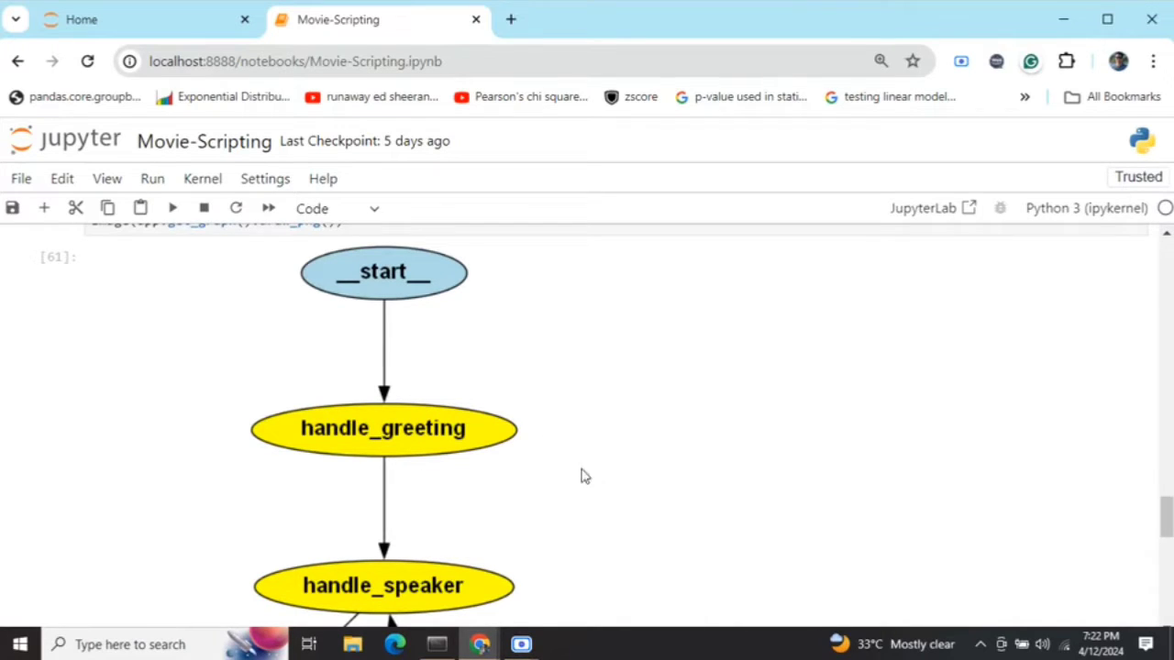
scroll("down", 3)
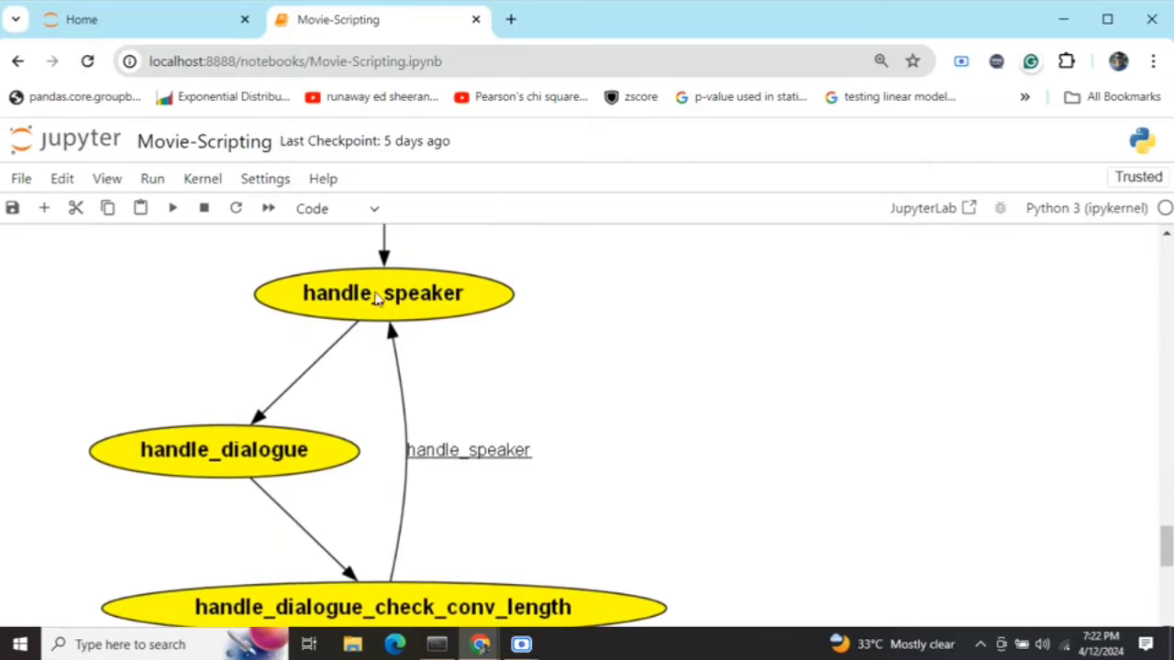
mouse_move(504, 472)
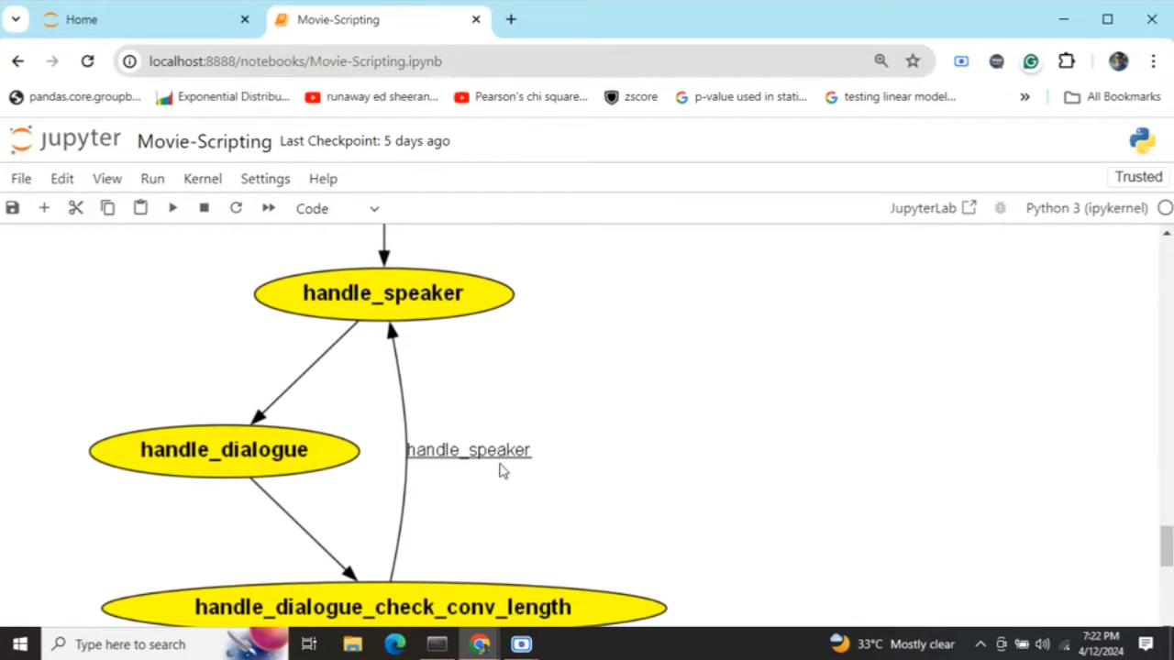
mouse_move(307, 403)
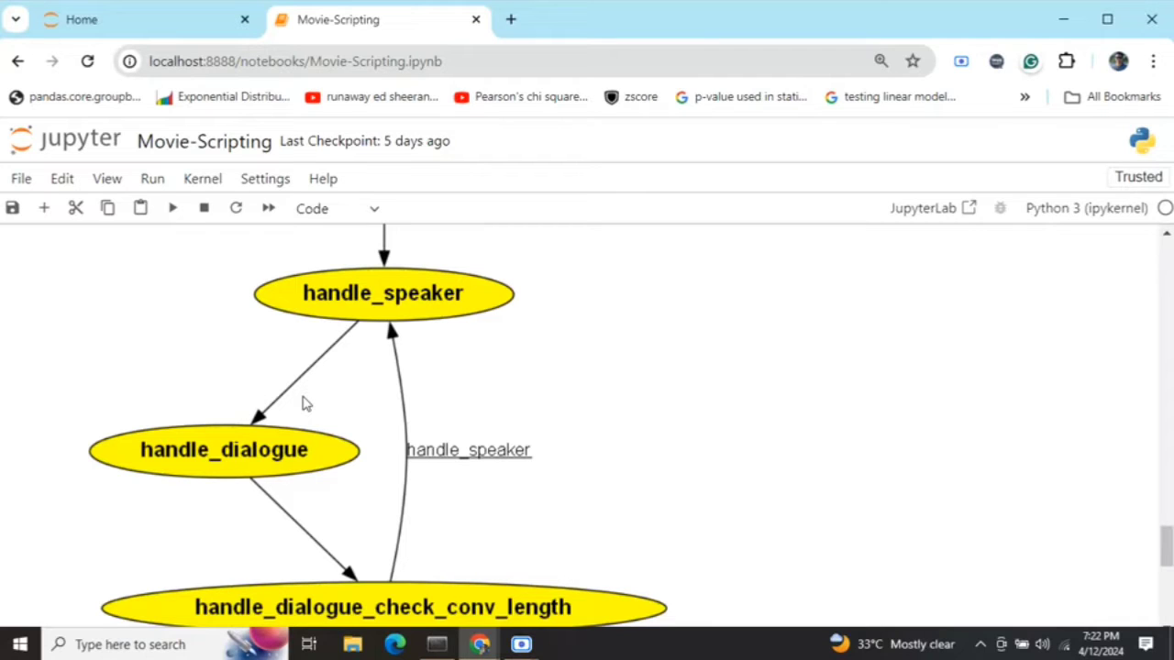
mouse_move(247, 331)
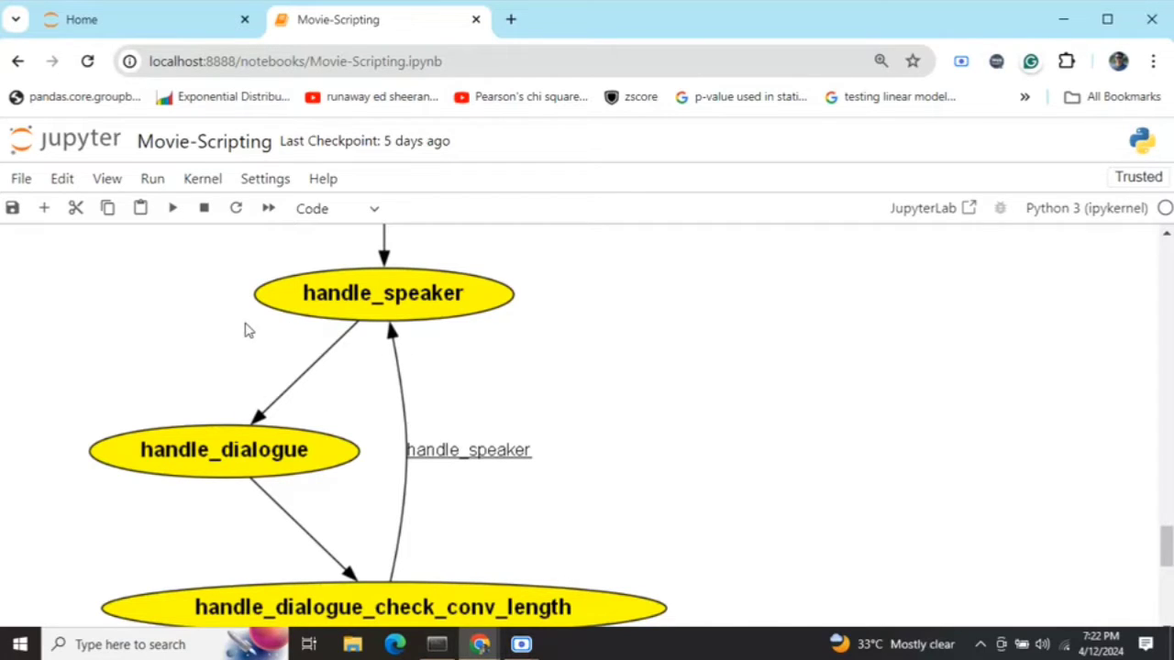
mouse_move(212, 309)
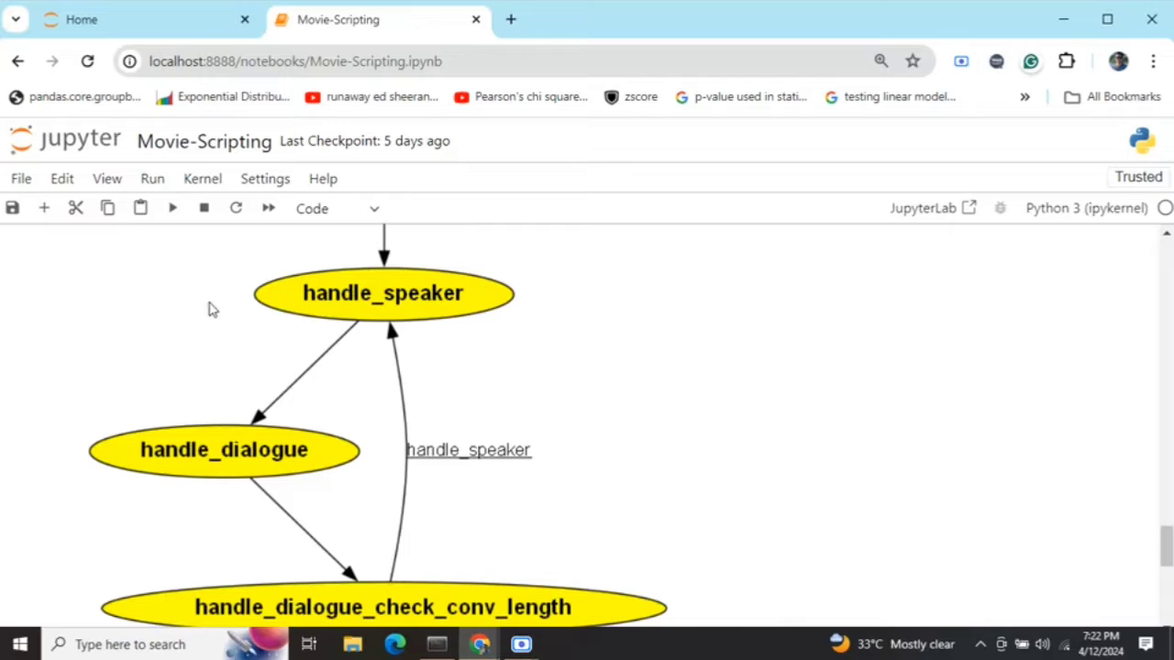
mouse_move(341, 369)
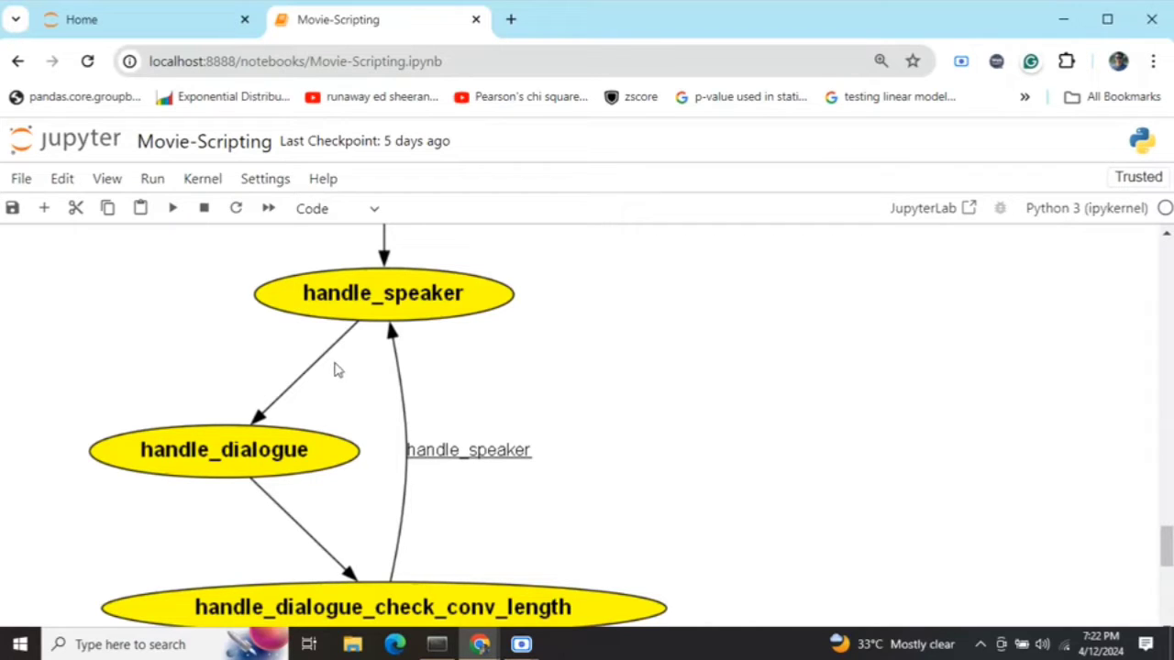
mouse_move(257, 446)
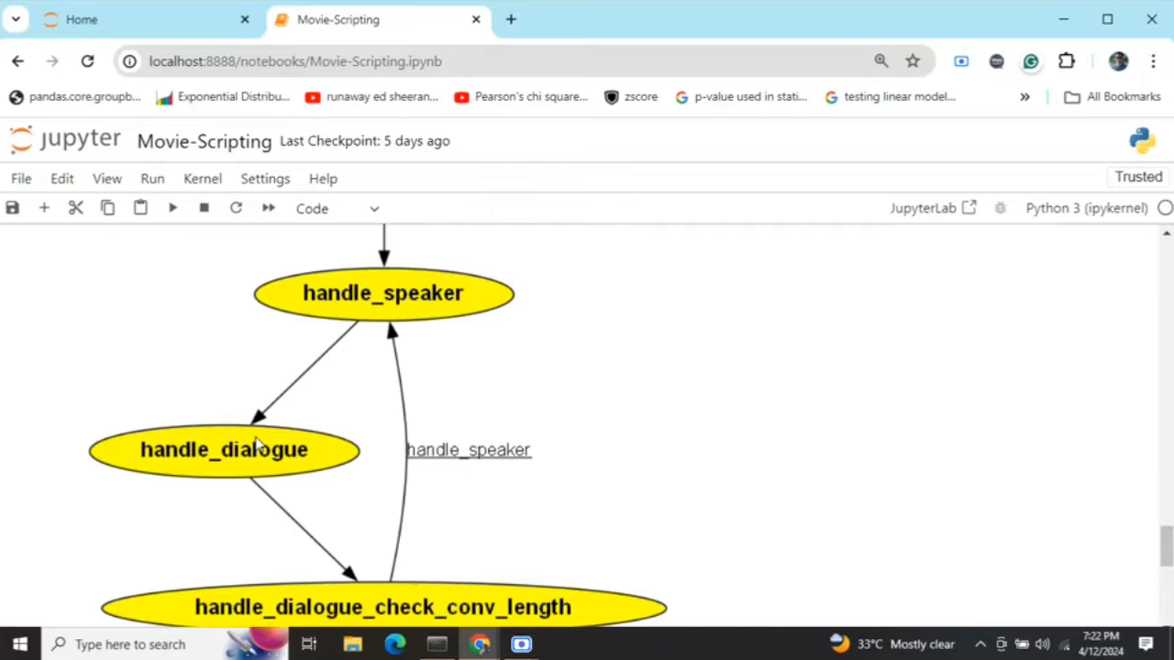
scroll("down", 3)
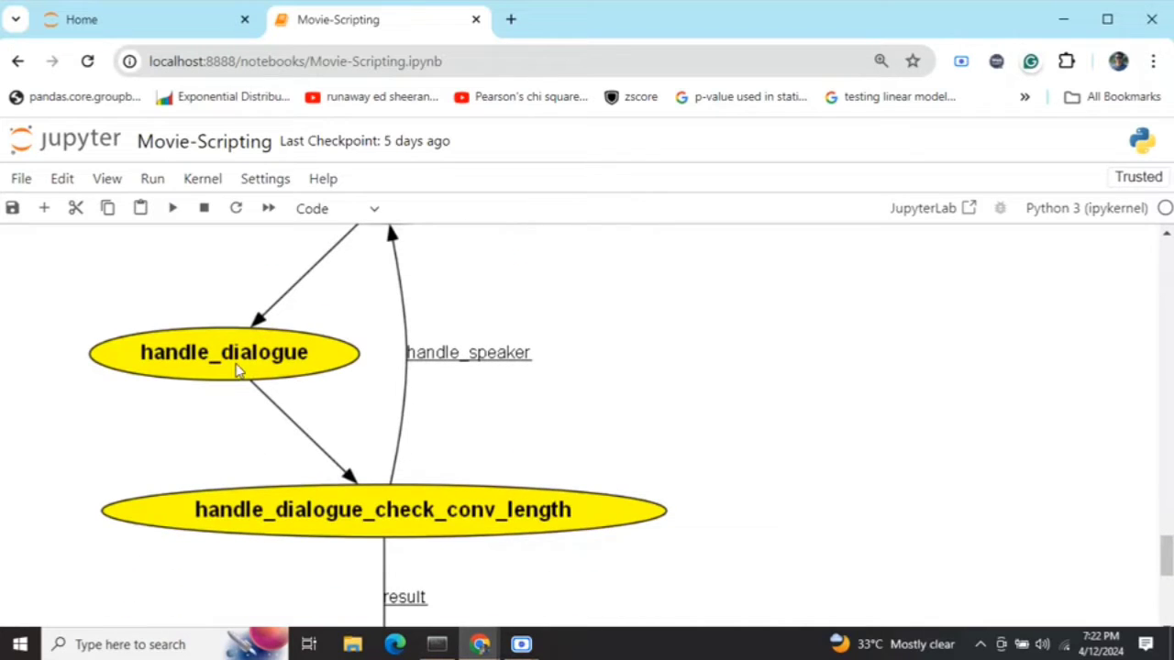
mouse_move(451, 528)
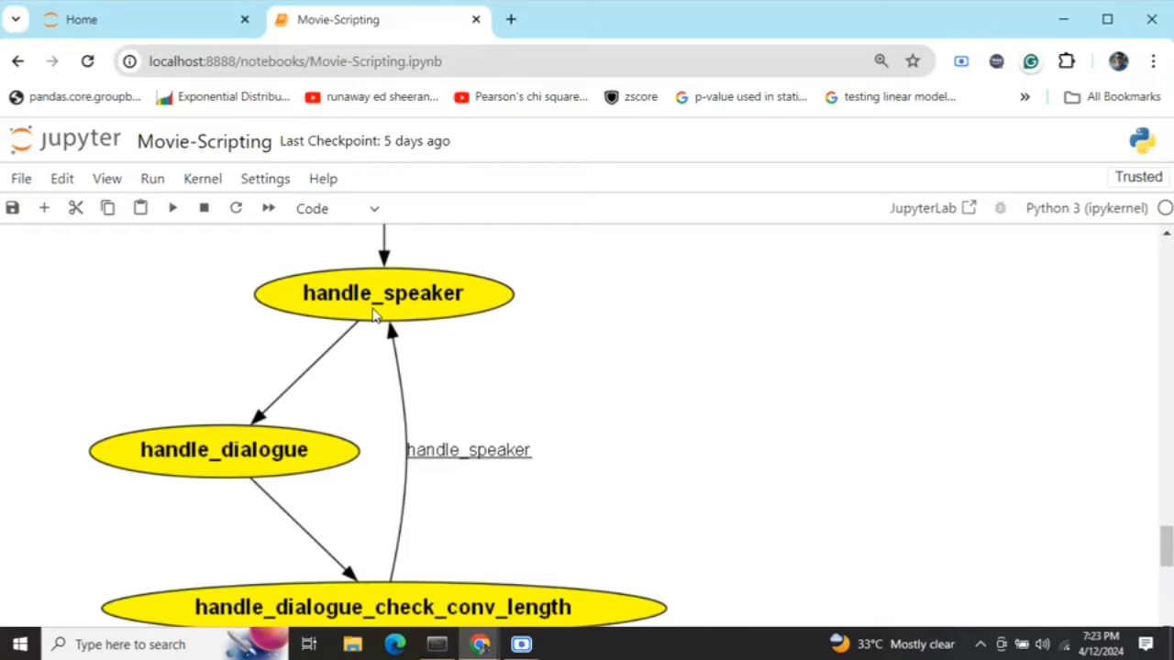
mouse_move(410, 327)
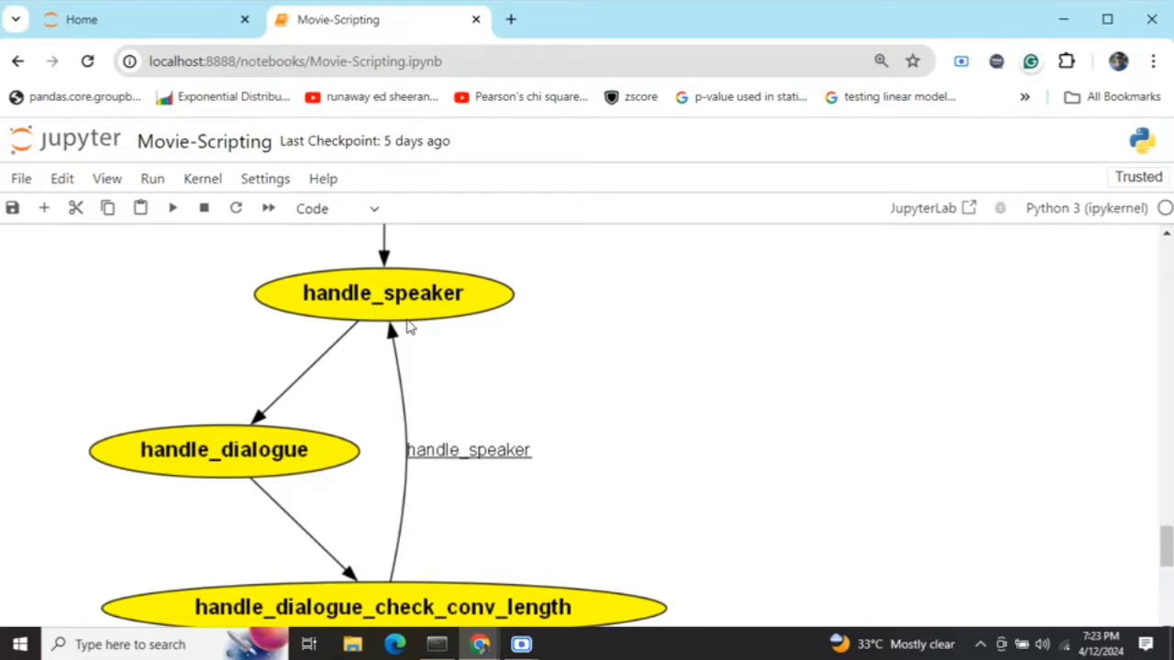
mouse_move(358, 557)
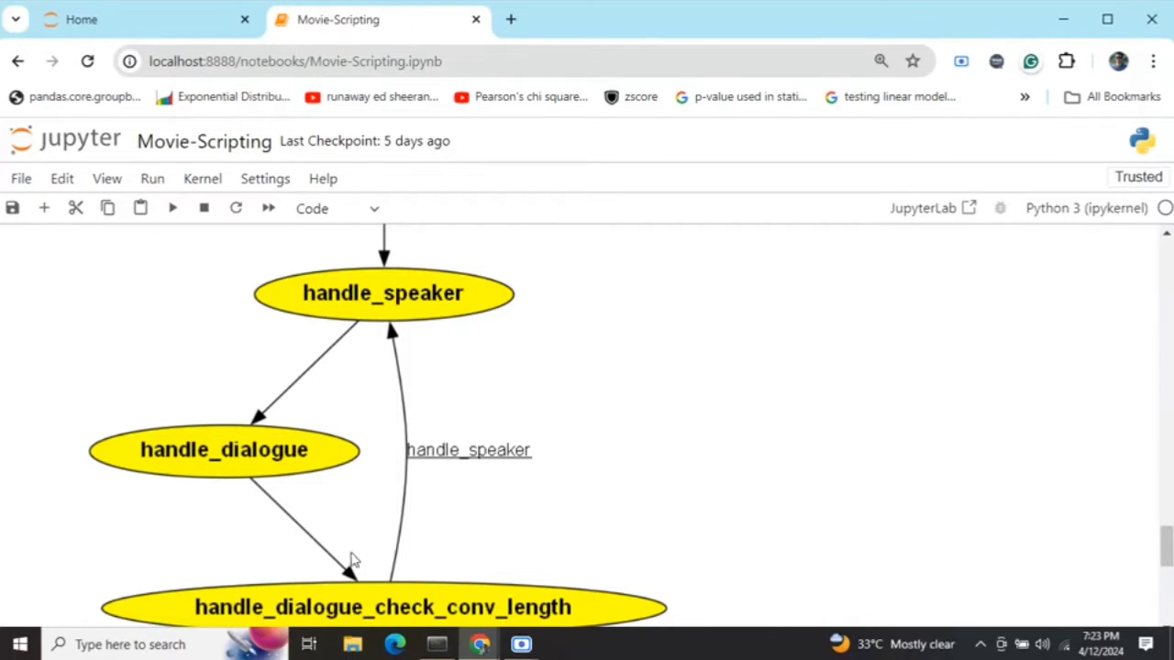
scroll("down", 3)
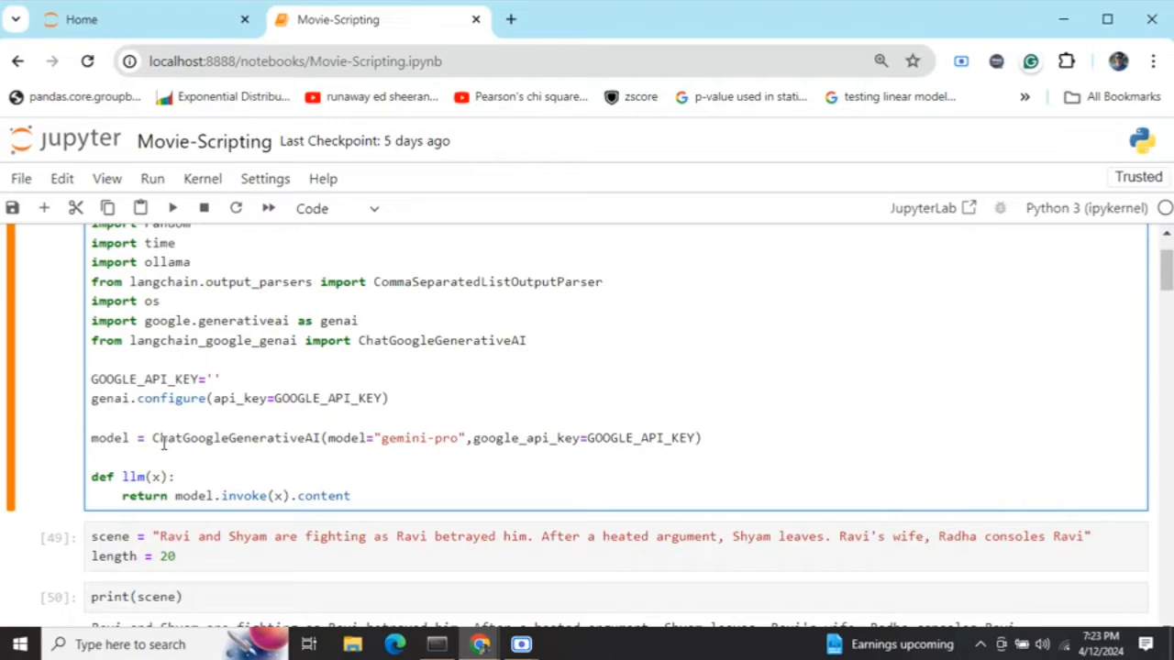
left_click(212, 378)
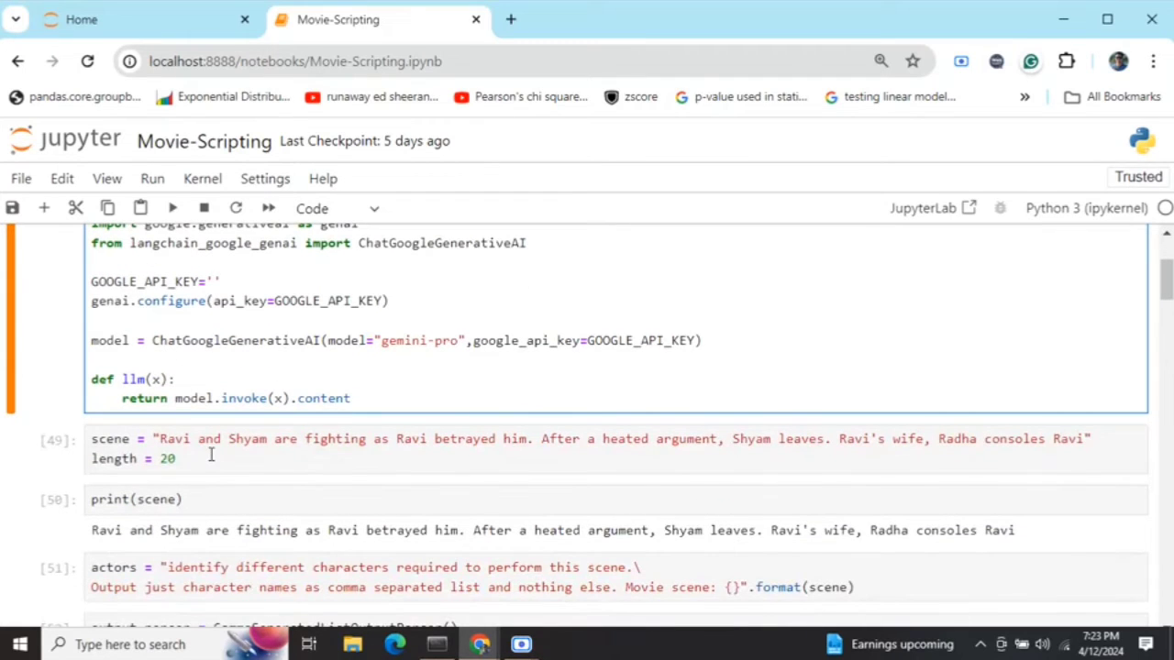
left_click(212, 281)
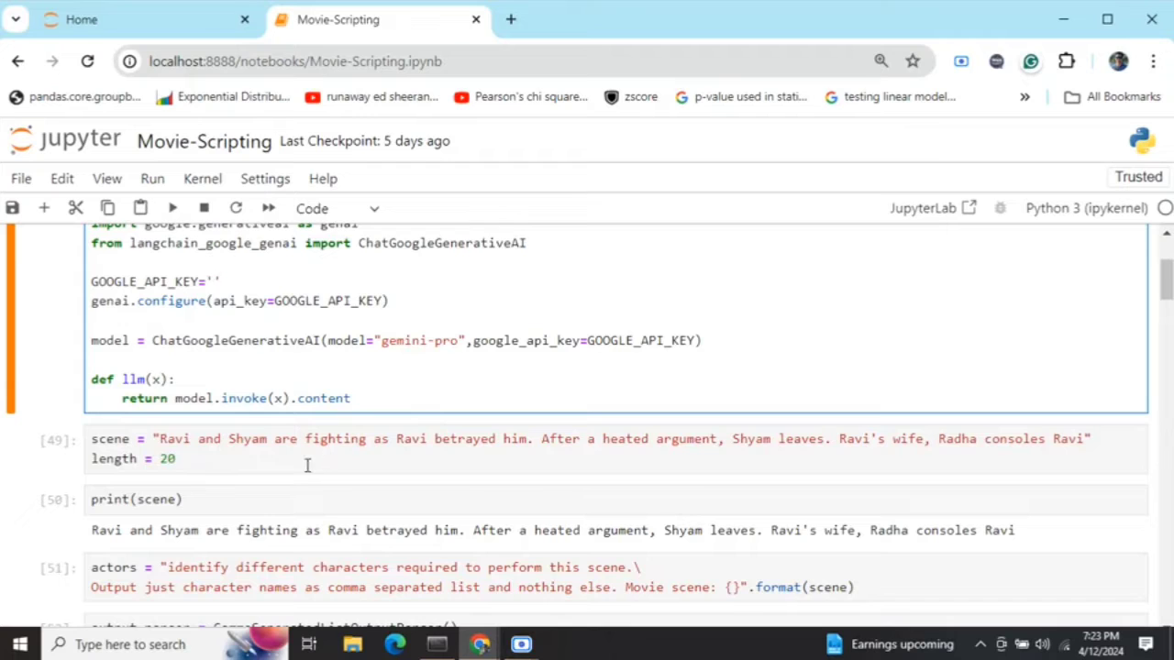
mouse_move(708, 459)
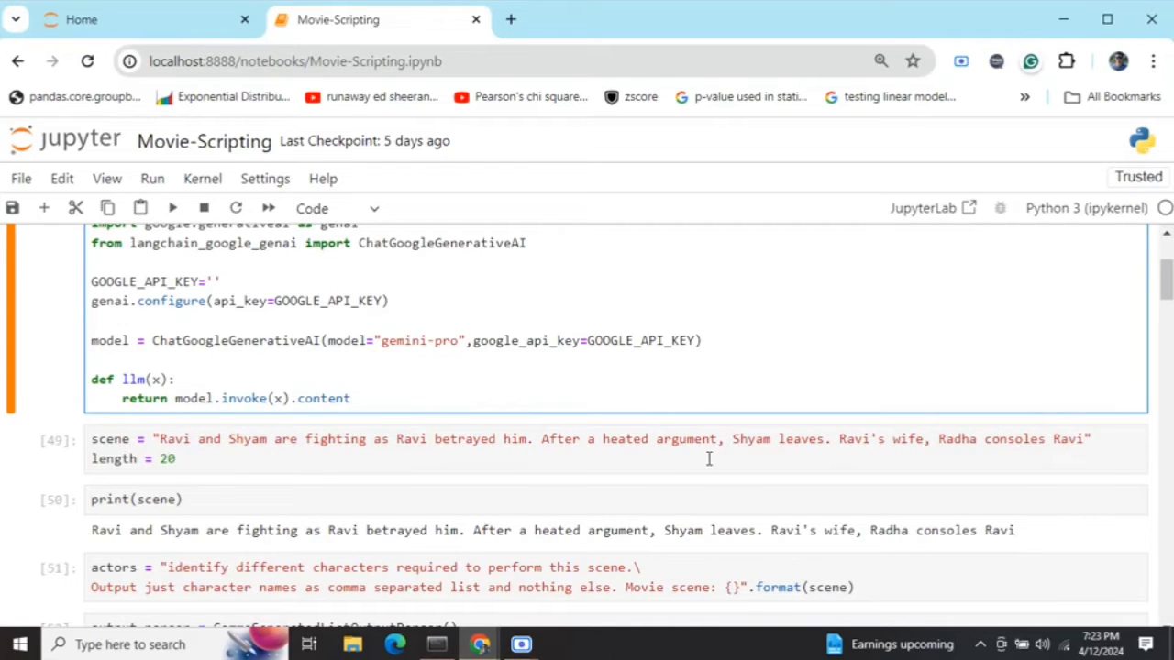
left_click(213, 281)
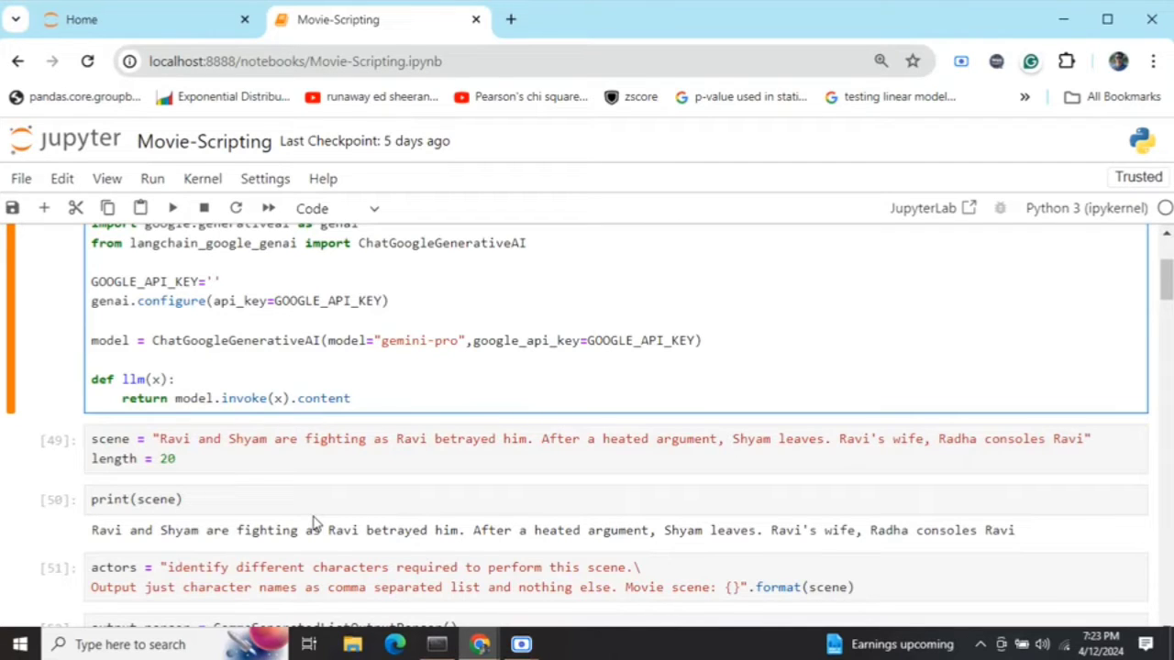
left_click(212, 282)
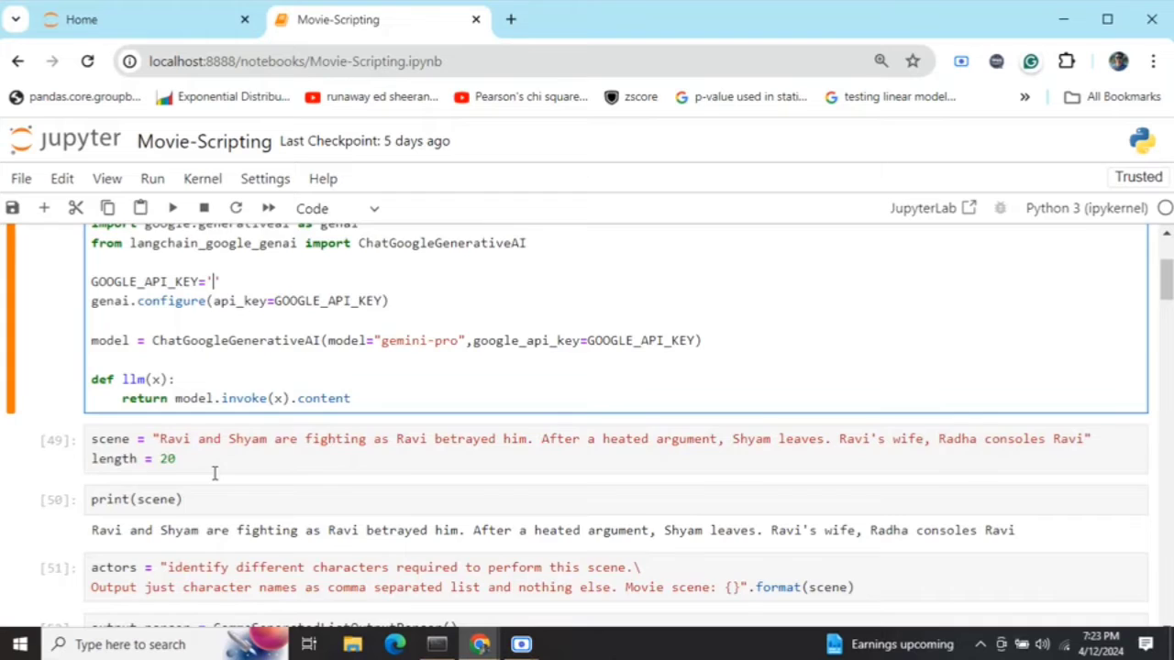
scroll("down", 3)
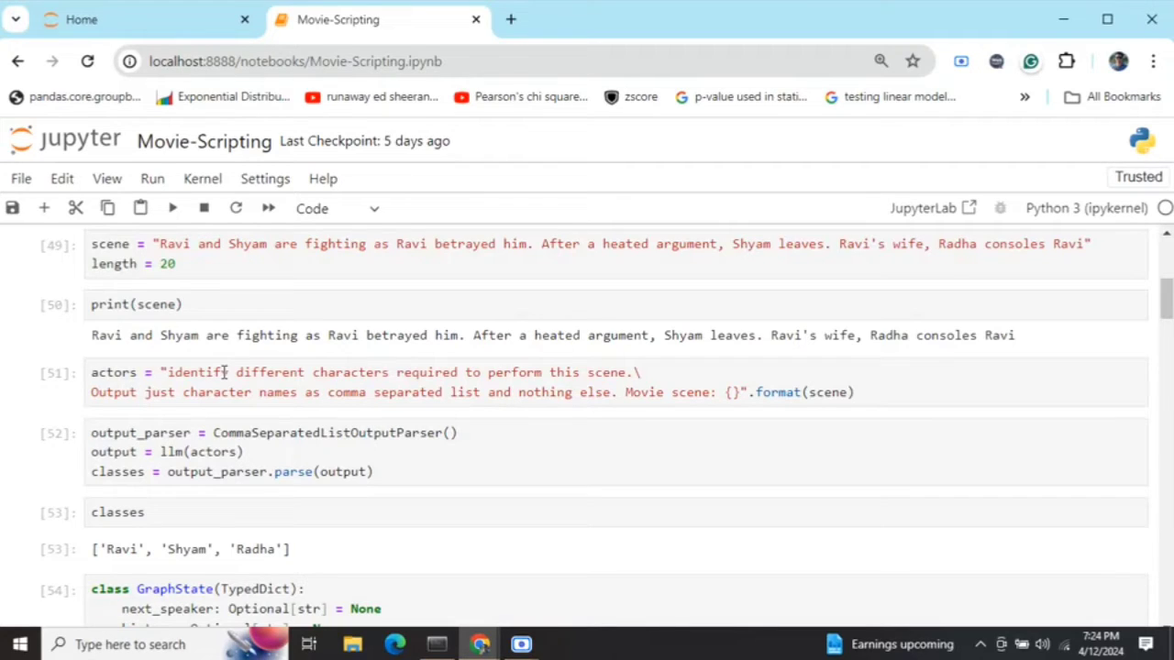
mouse_move(394, 427)
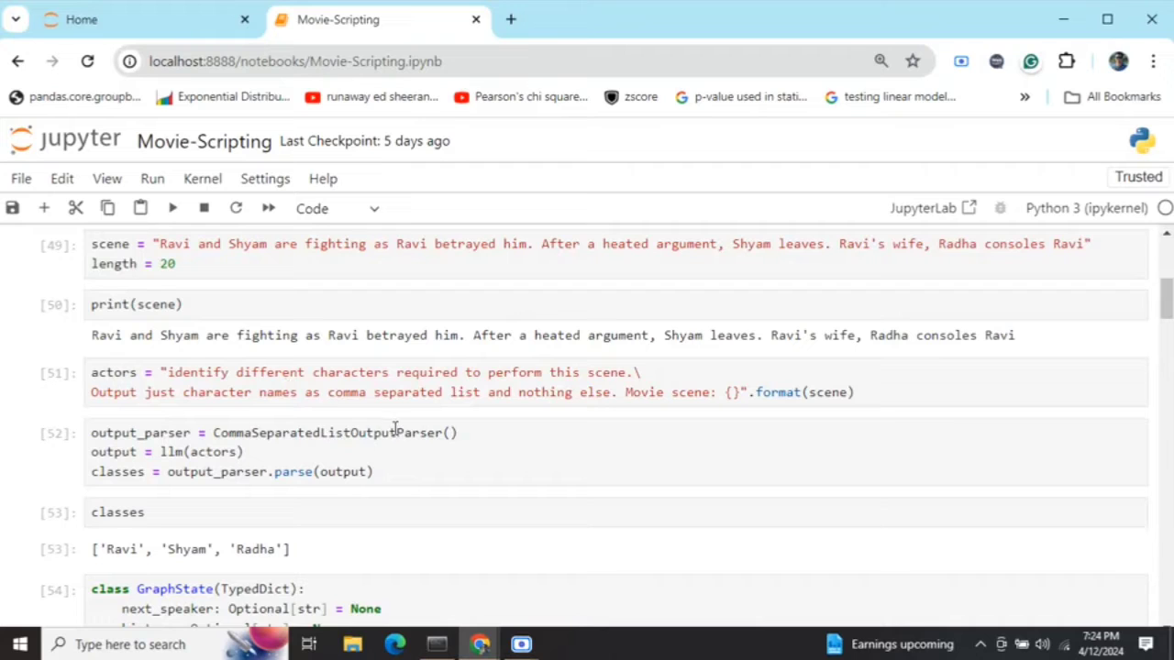
double_click(333, 432)
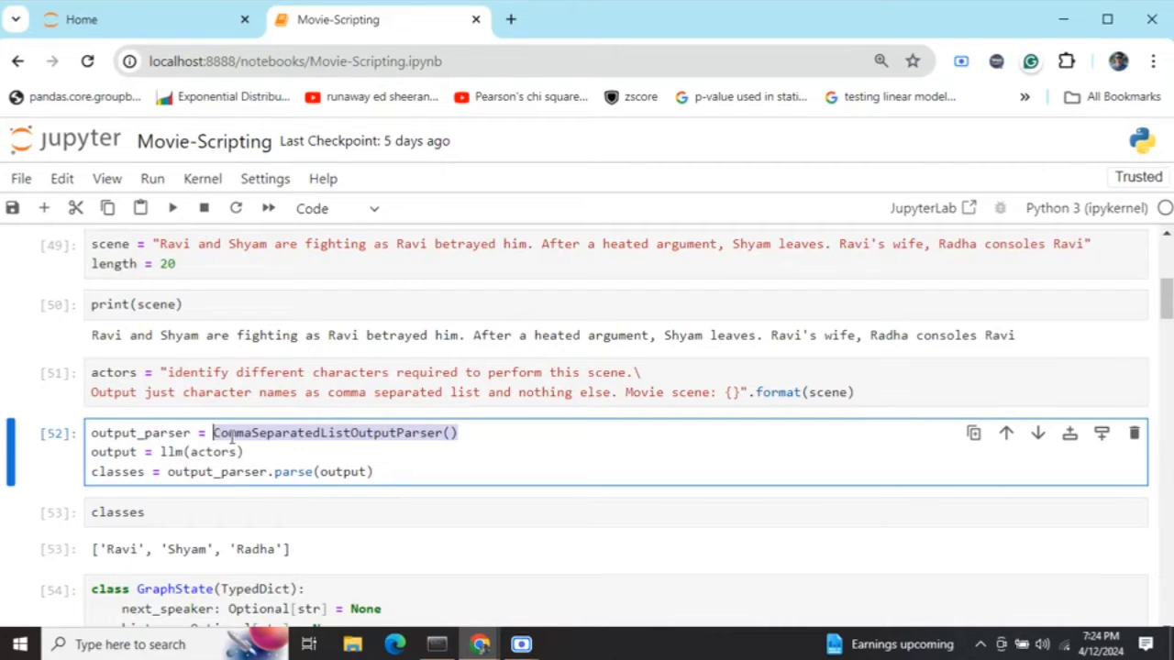
left_click(552, 438)
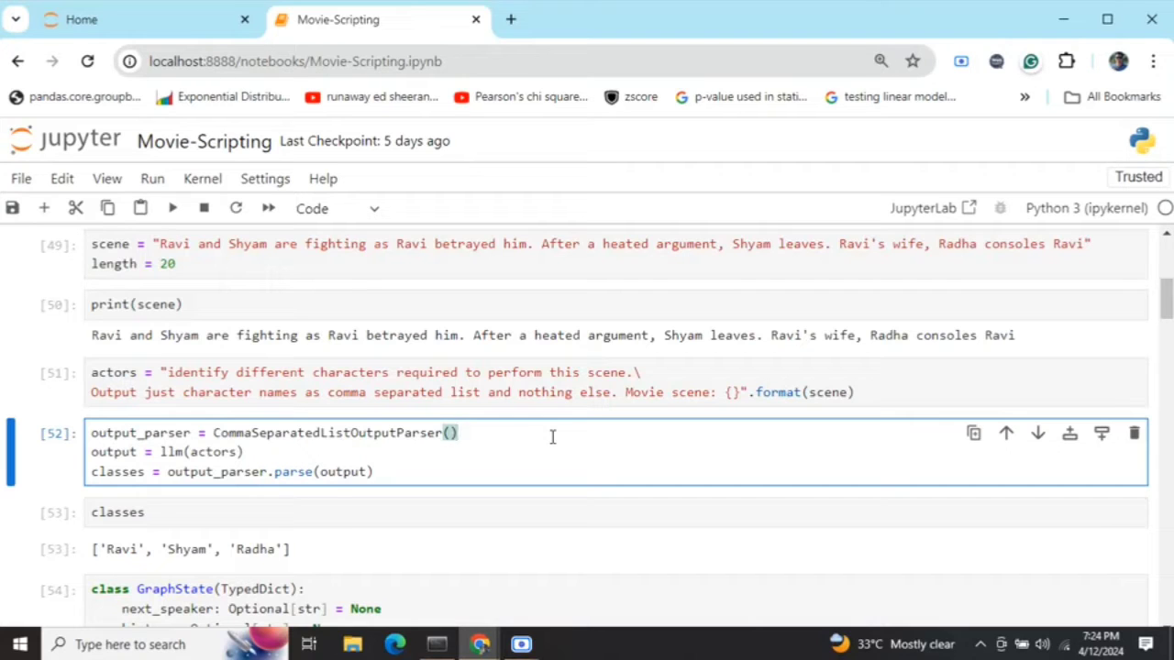
mouse_move(230, 522)
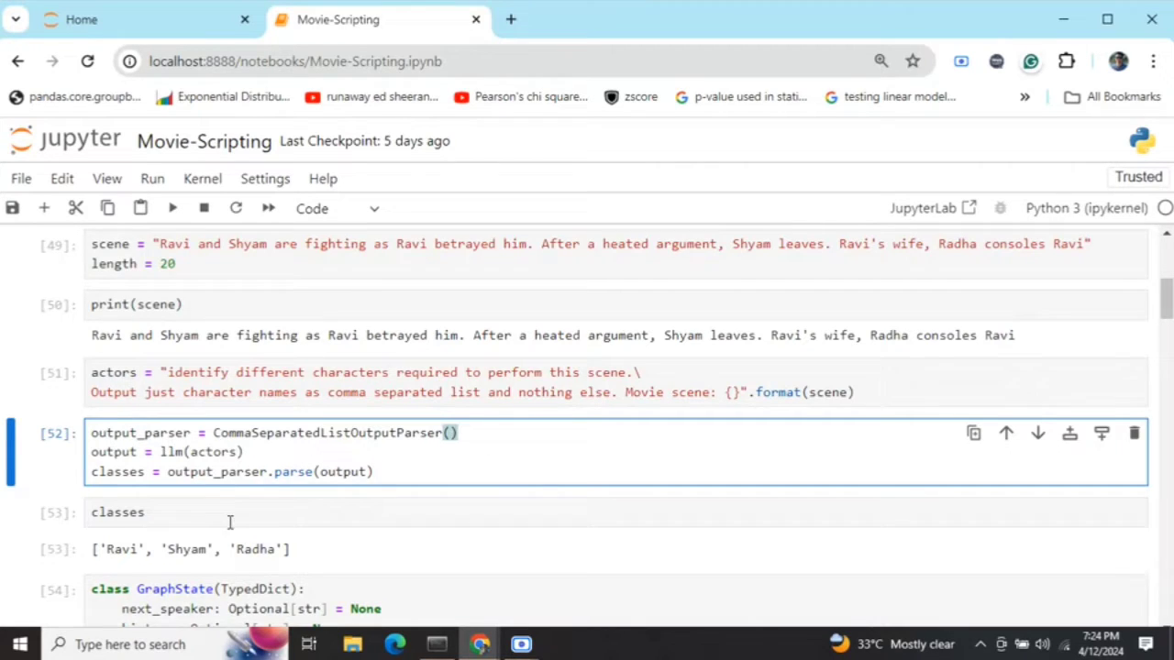
scroll("down", 3)
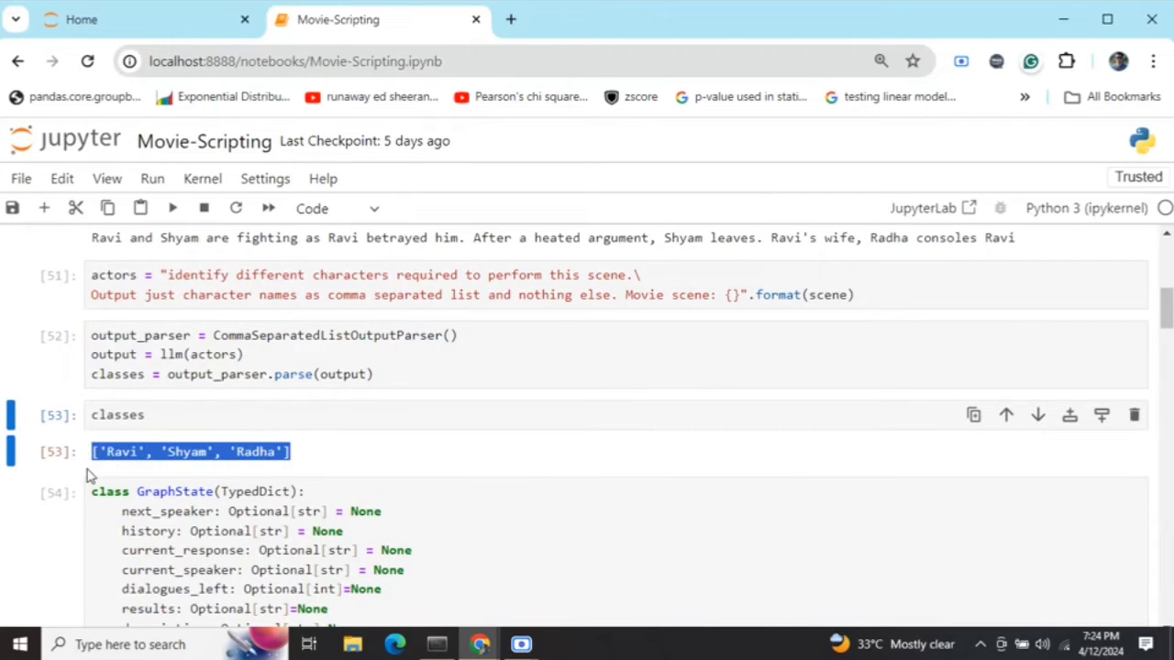
mouse_move(334, 467)
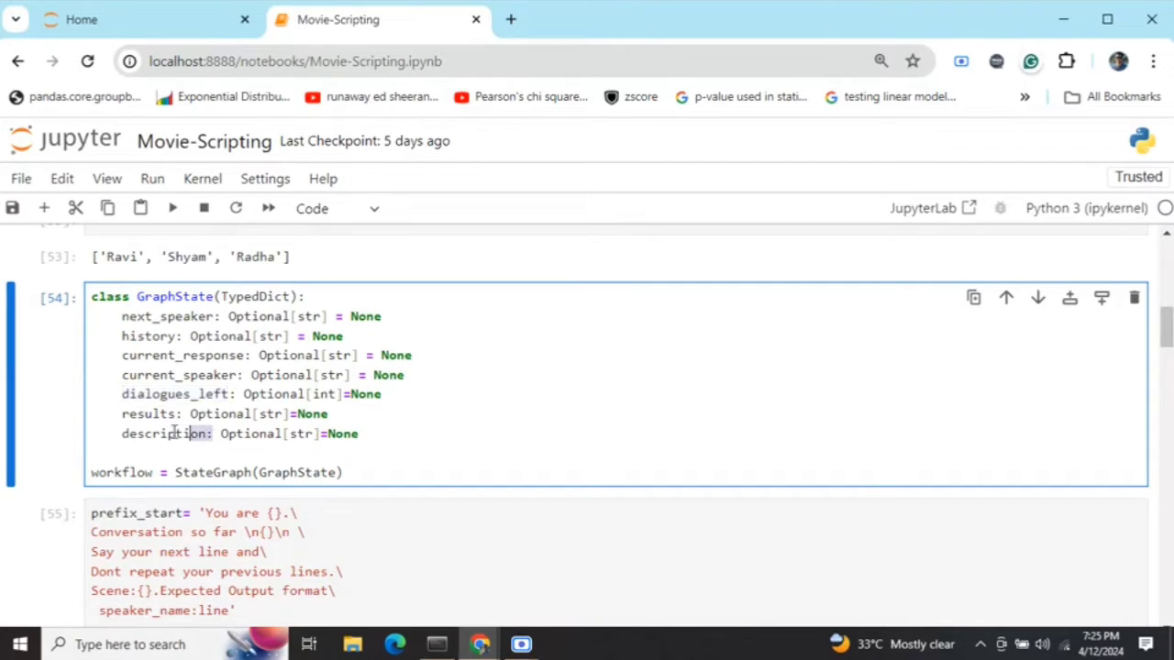
double_click(163, 434)
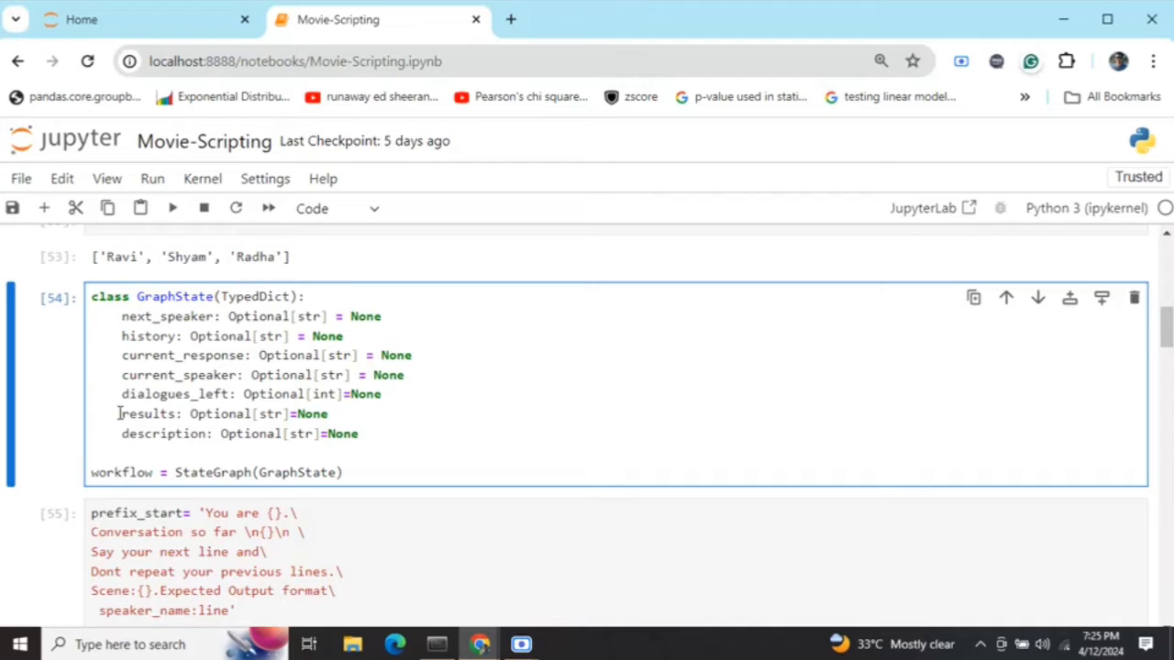
scroll("down", 3)
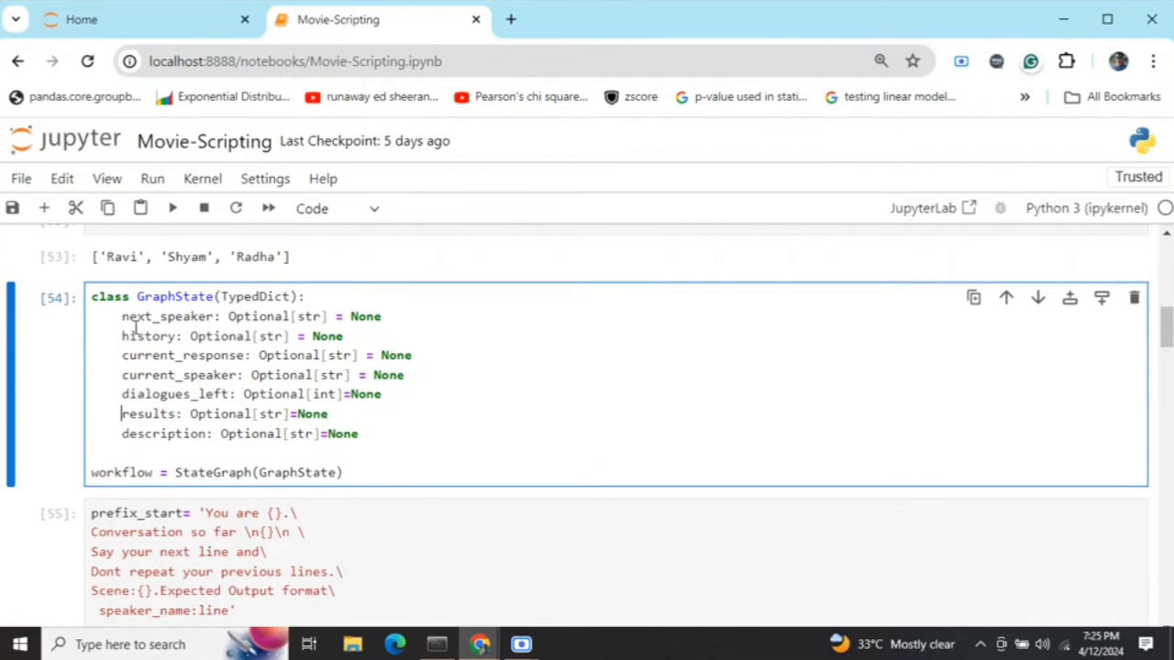
mouse_move(174, 488)
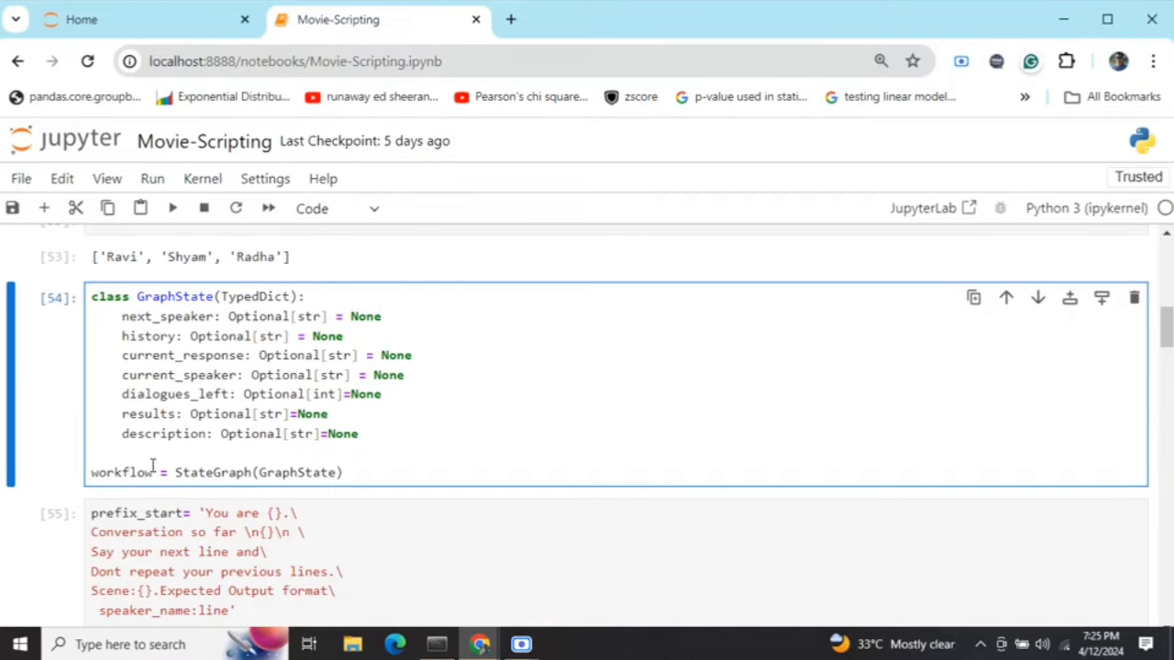
scroll("down", 3)
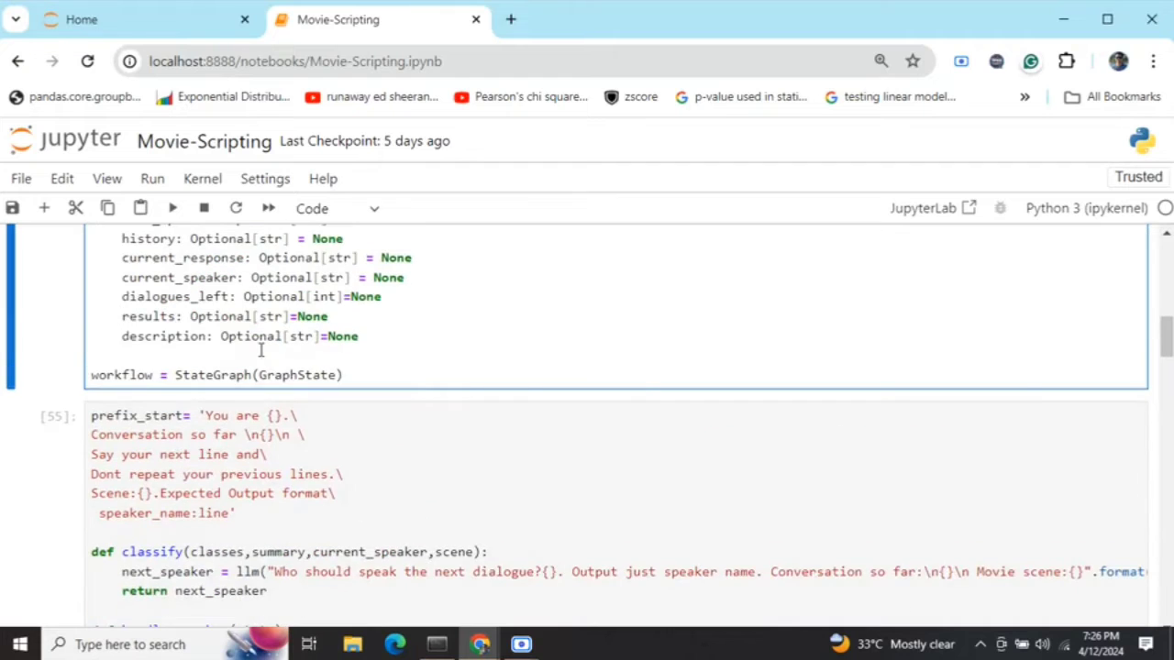
scroll("down", 3)
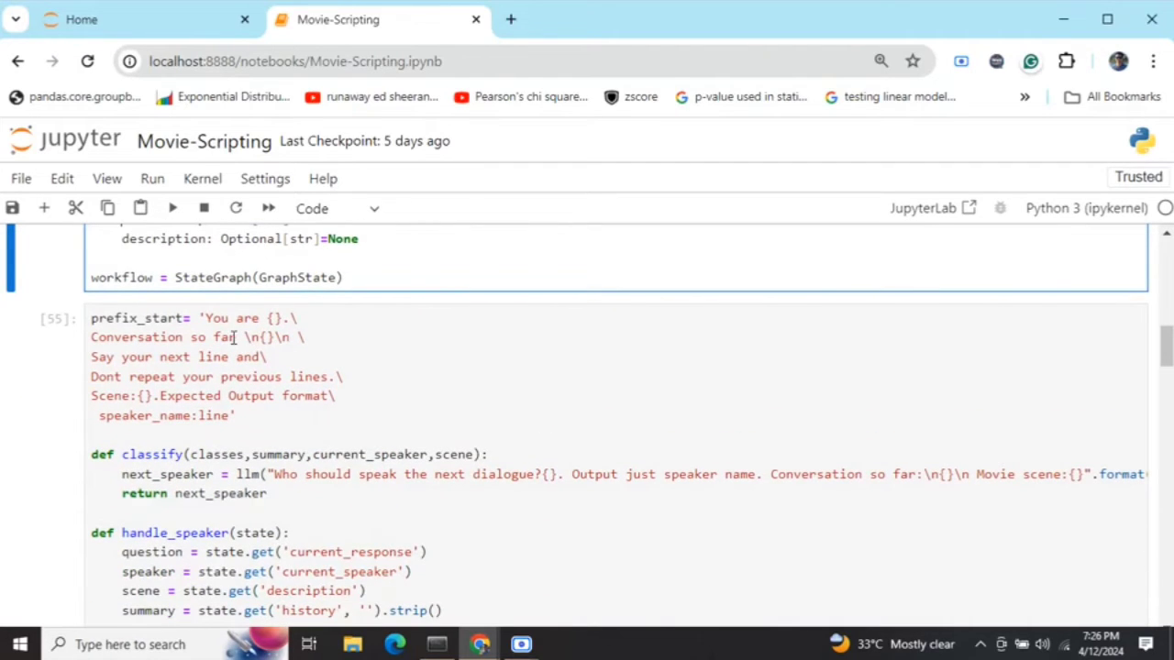
mouse_move(257, 327)
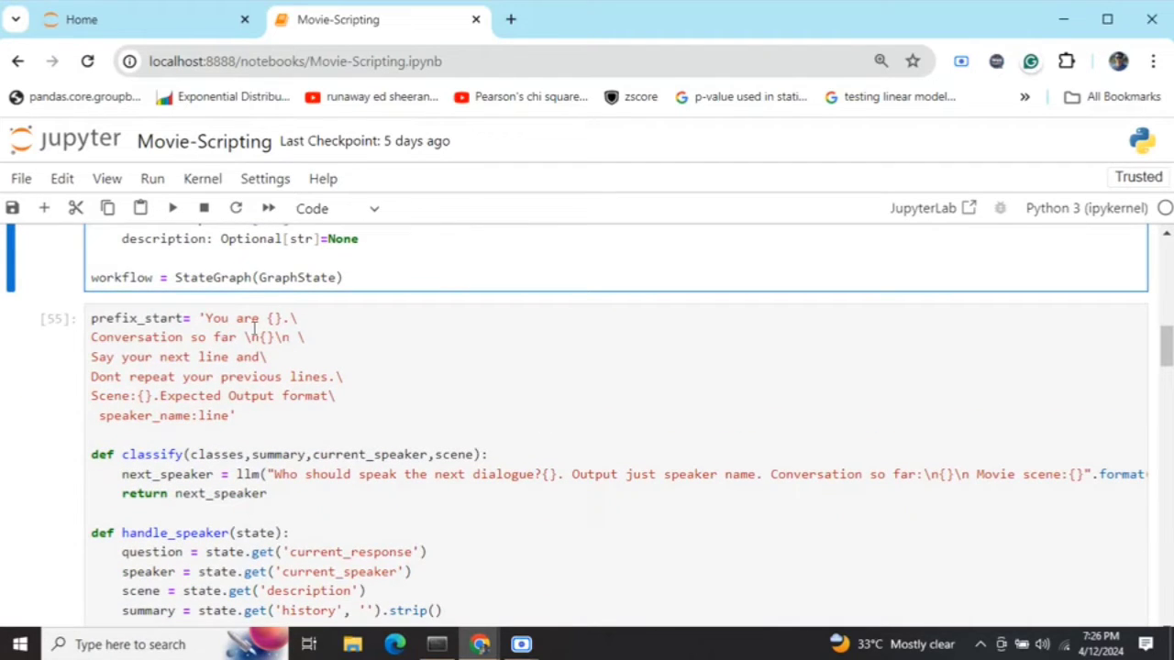
mouse_move(244, 337)
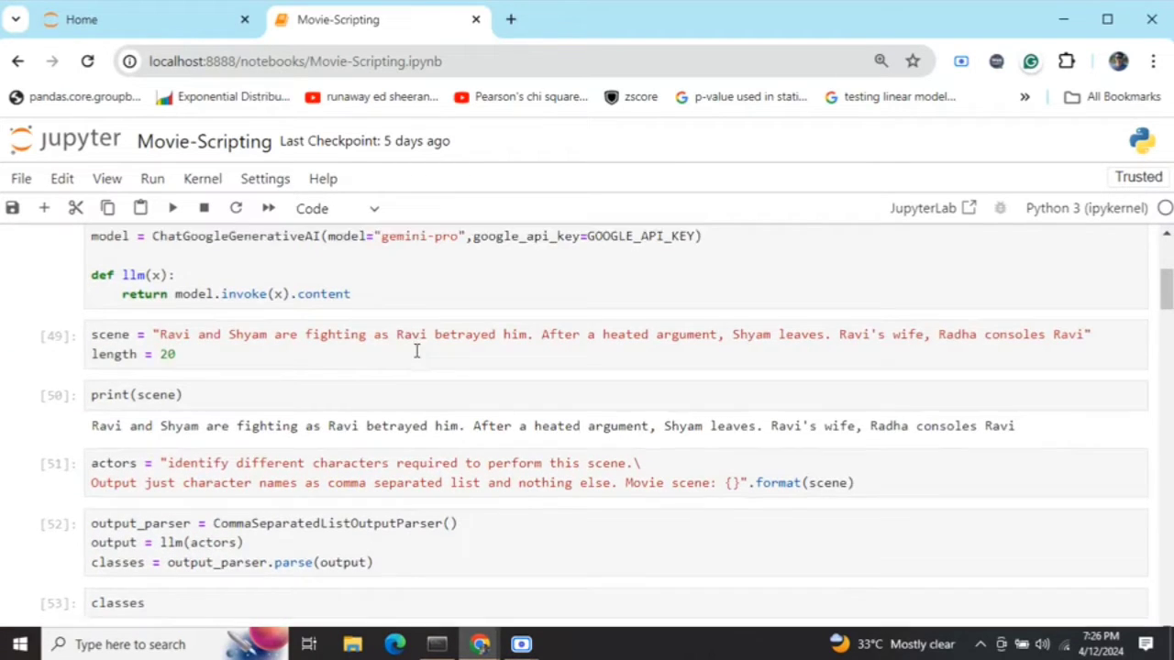
scroll("down", 3)
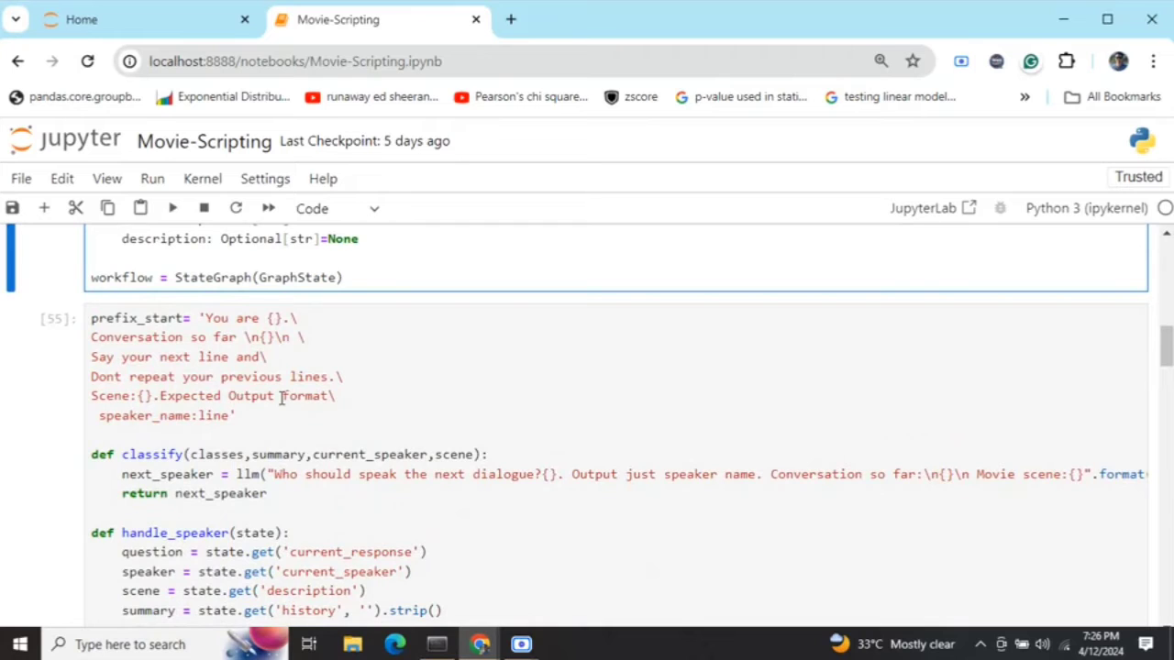
scroll("down", 3)
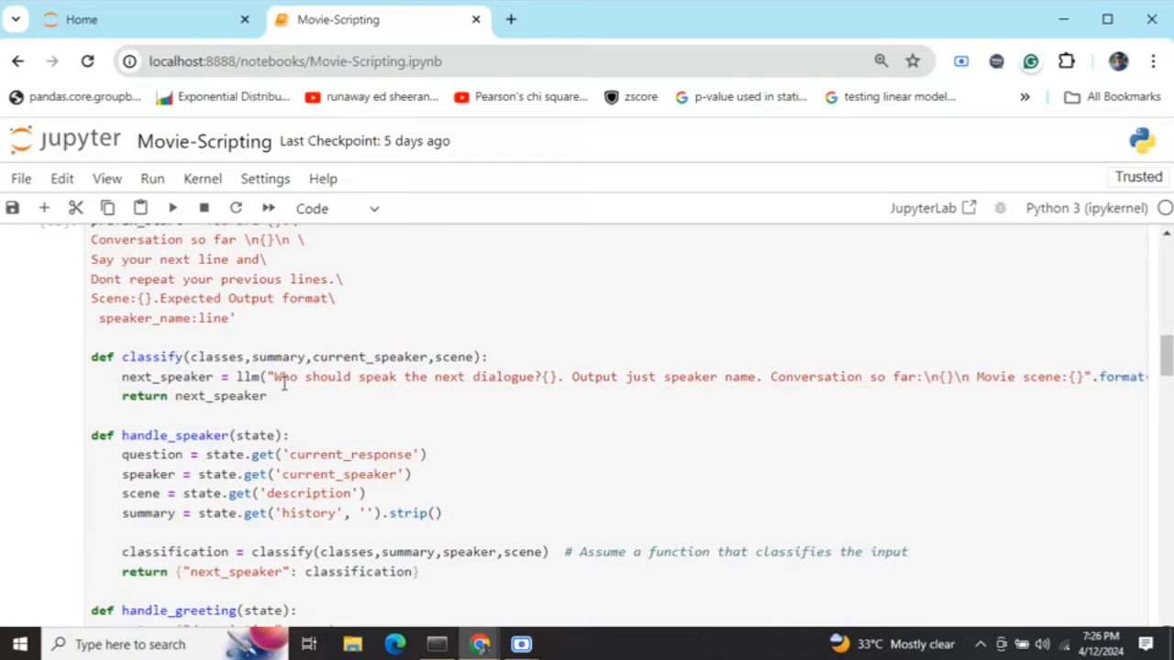
left_click(486, 357)
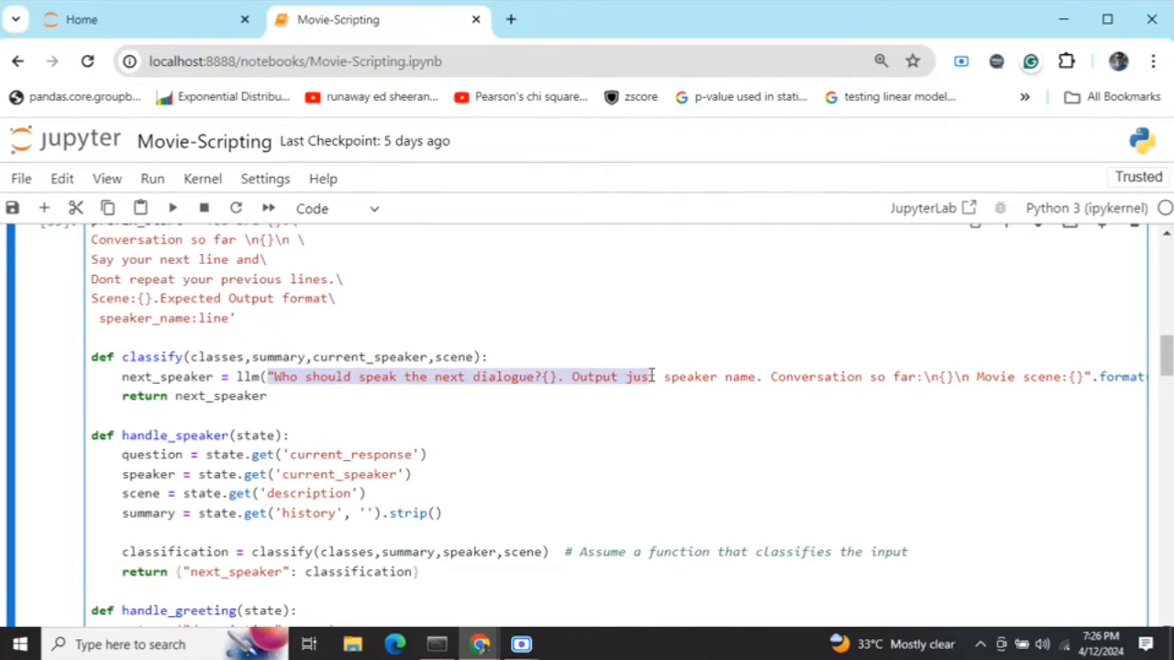
mouse_move(860, 383)
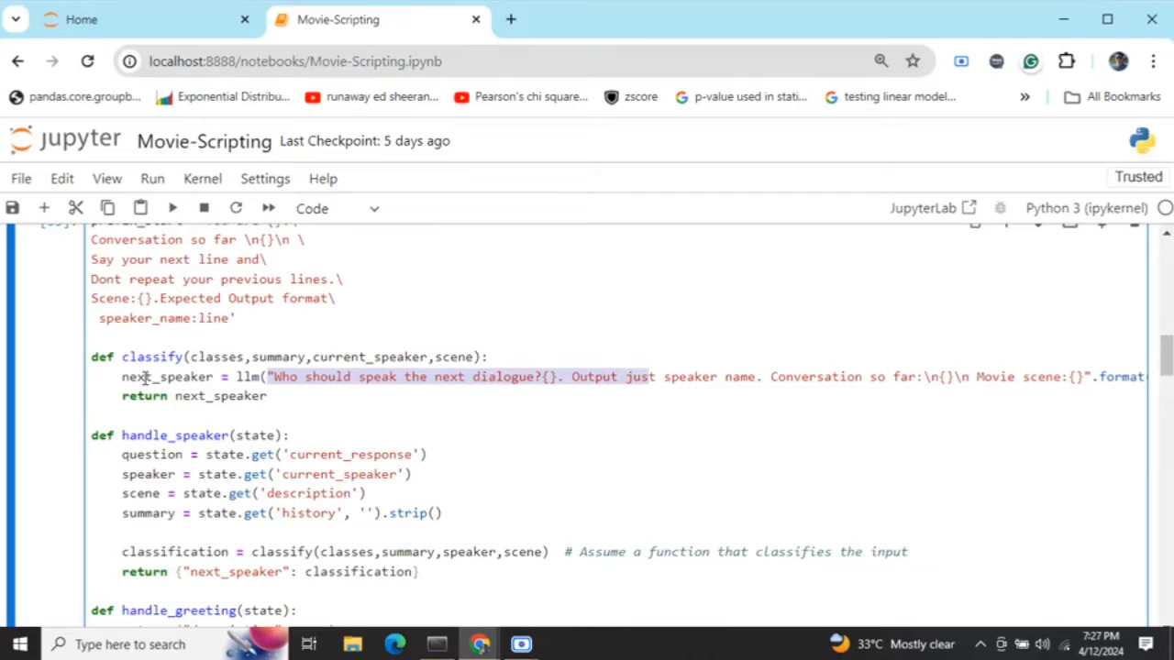
scroll("down", 3)
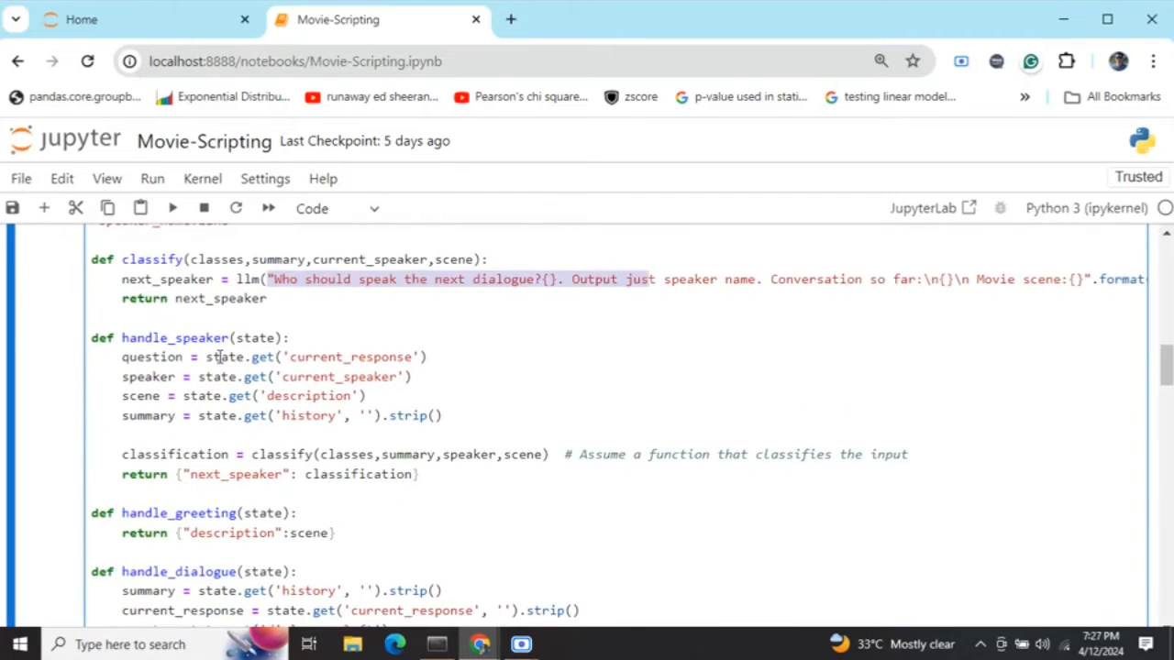
scroll("down", 3)
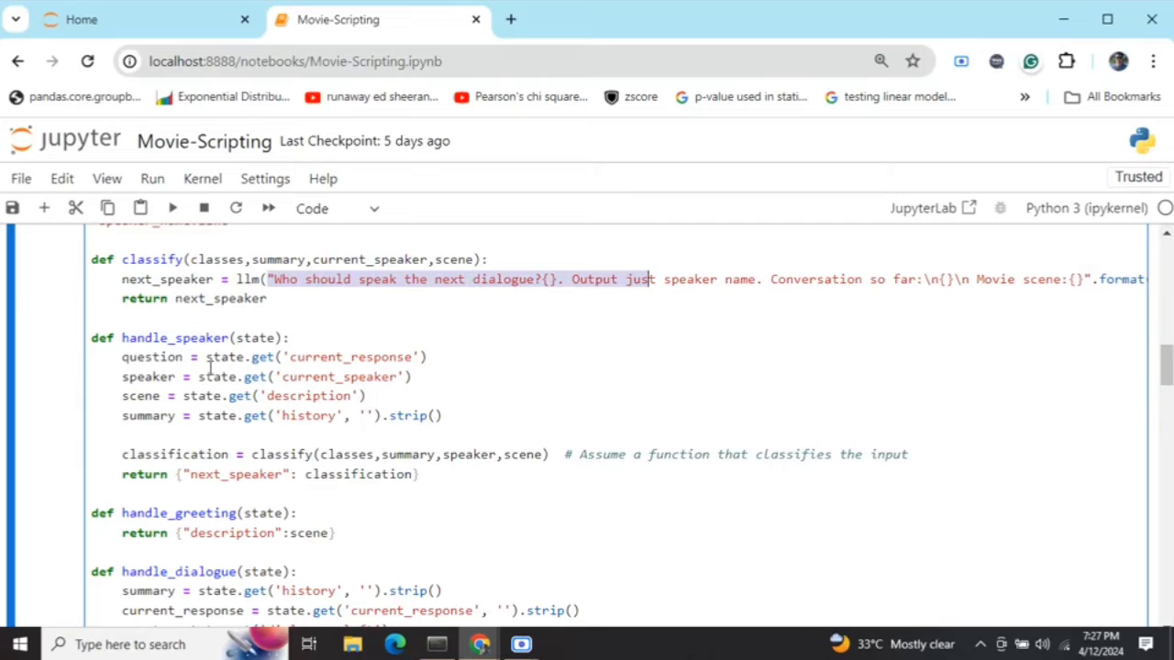
double_click(147, 376)
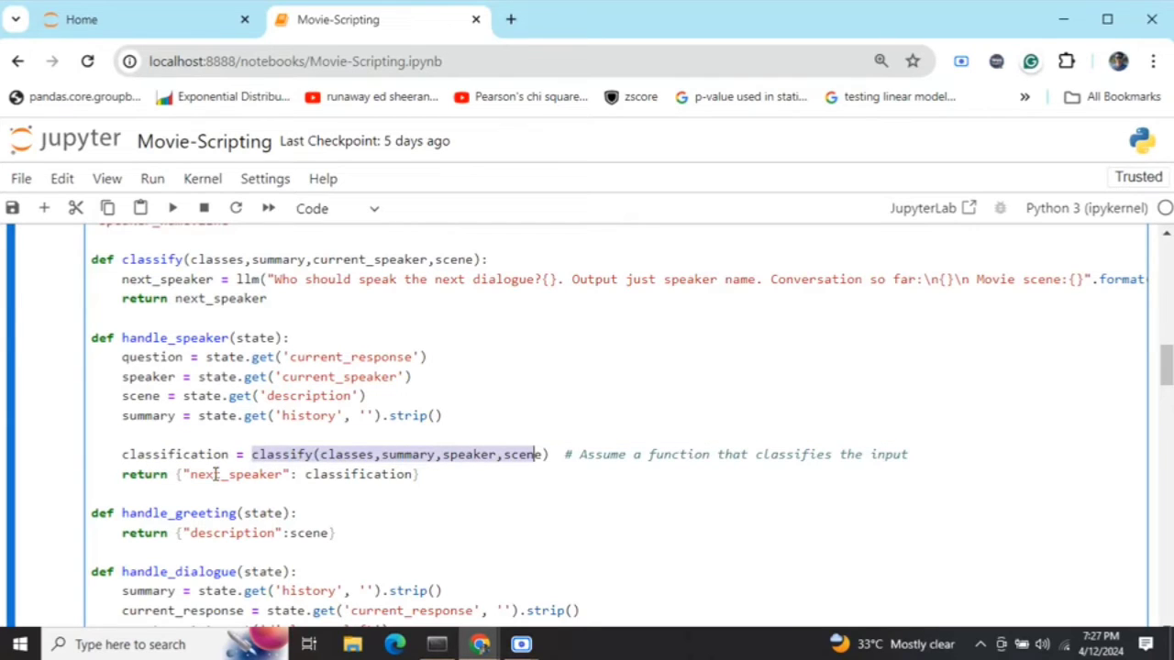
double_click(234, 475)
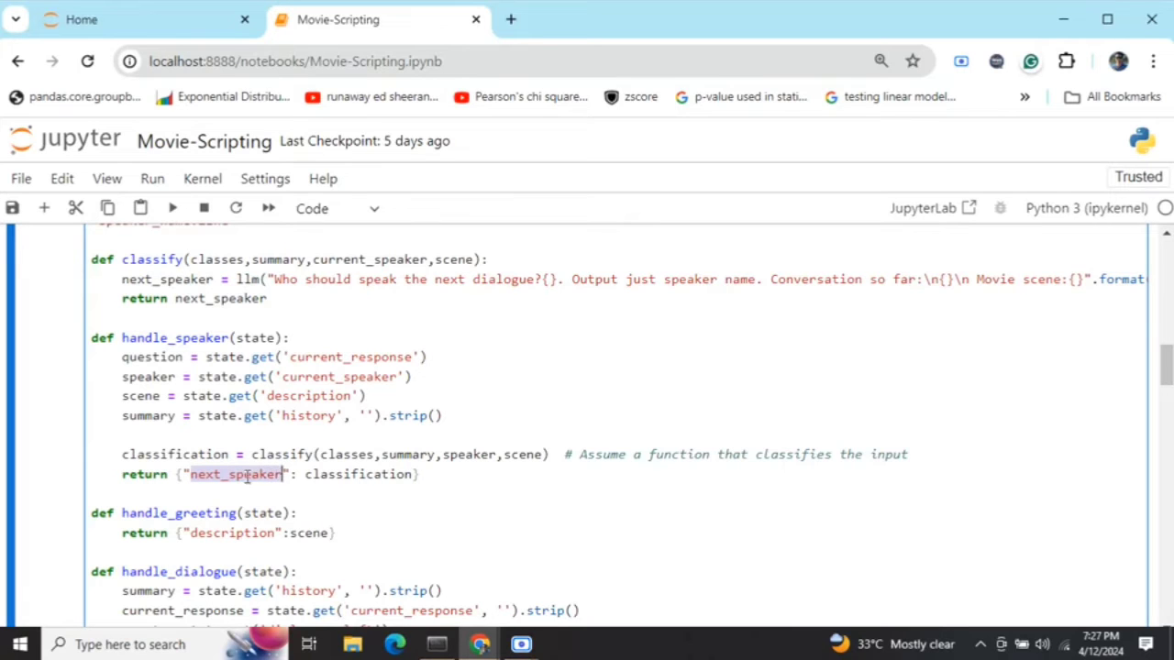
scroll("down", 3)
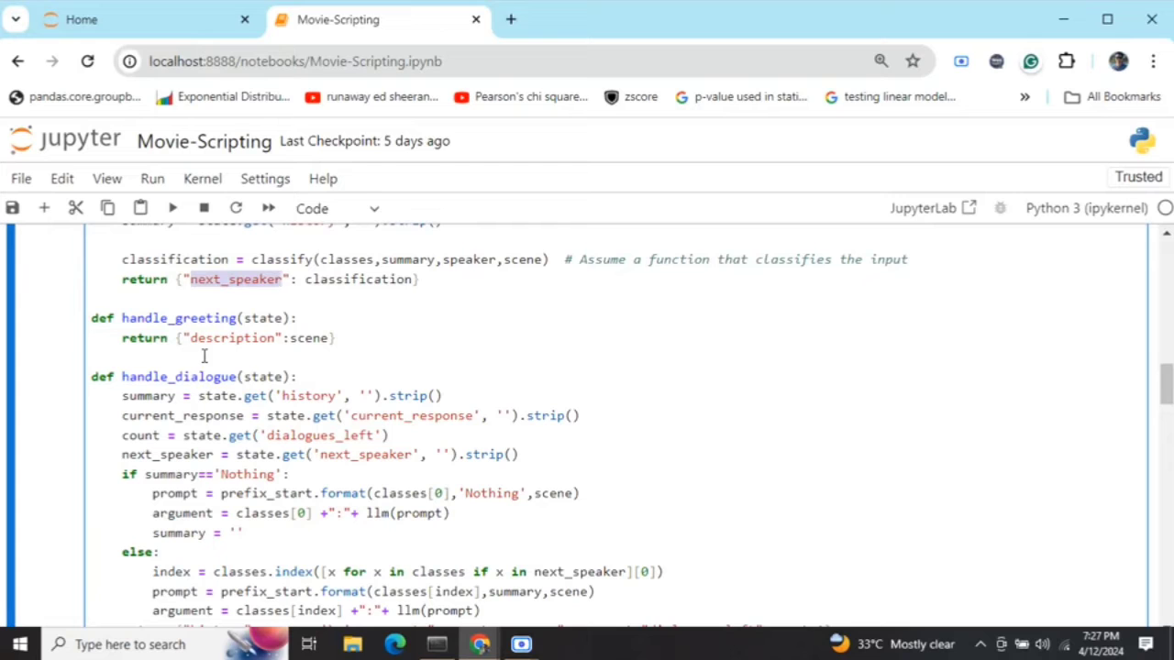
scroll("down", 3)
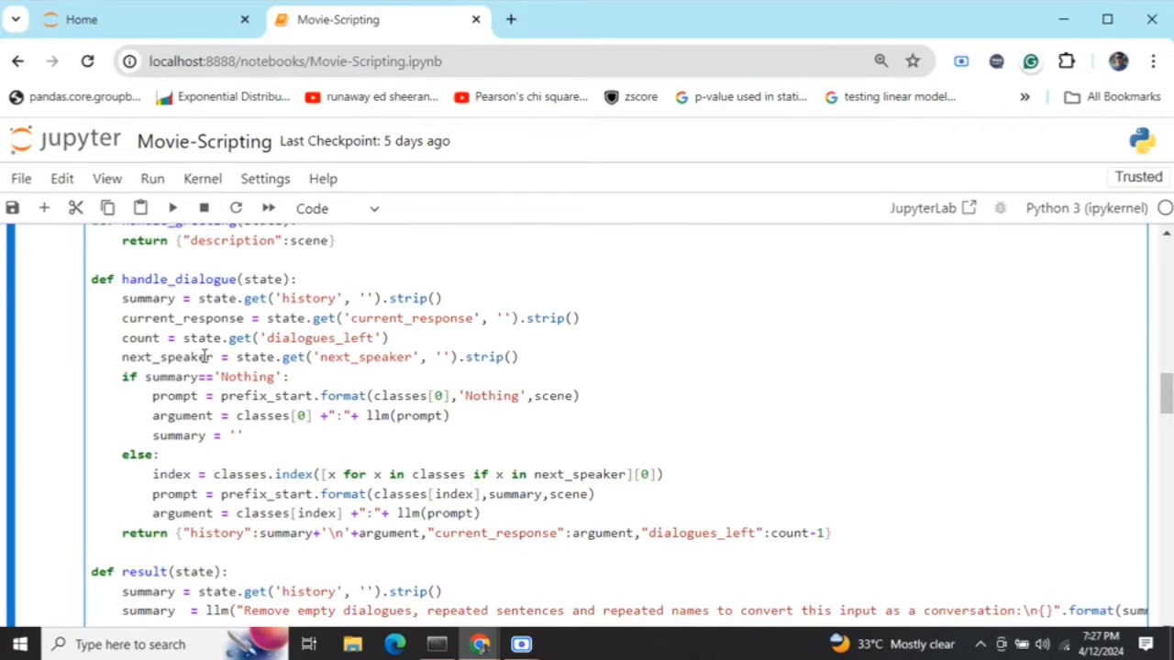
mouse_move(375, 357)
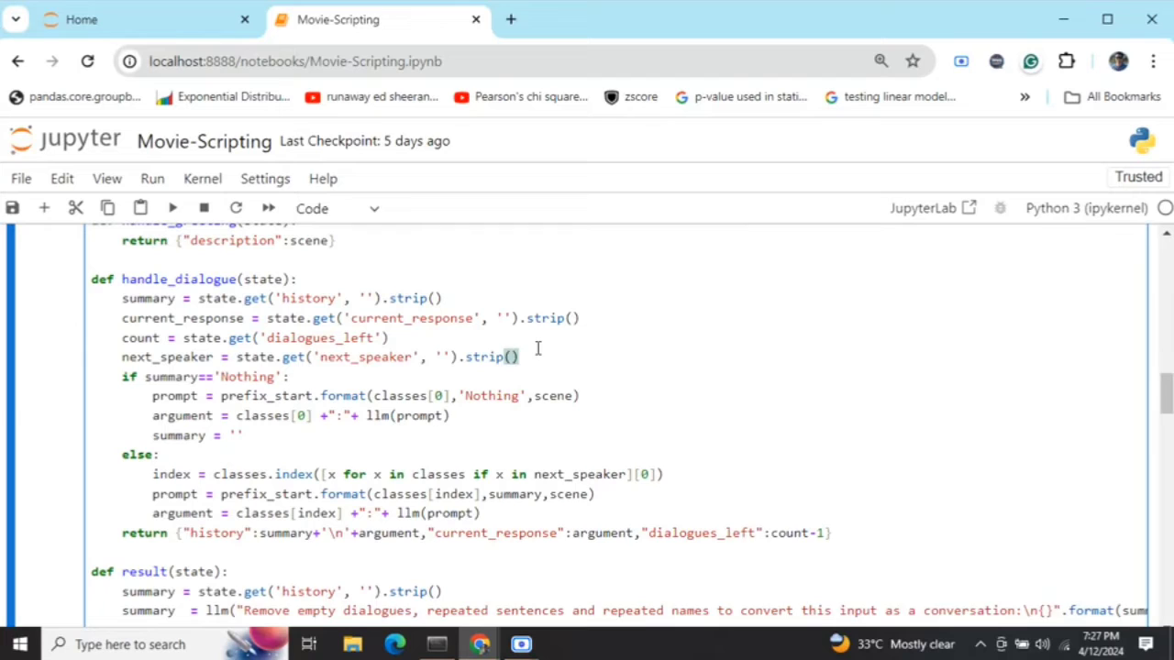
Insert a blank line after next_speaker and highlight the summary, count and next_speaker lookups.
key("Enter")
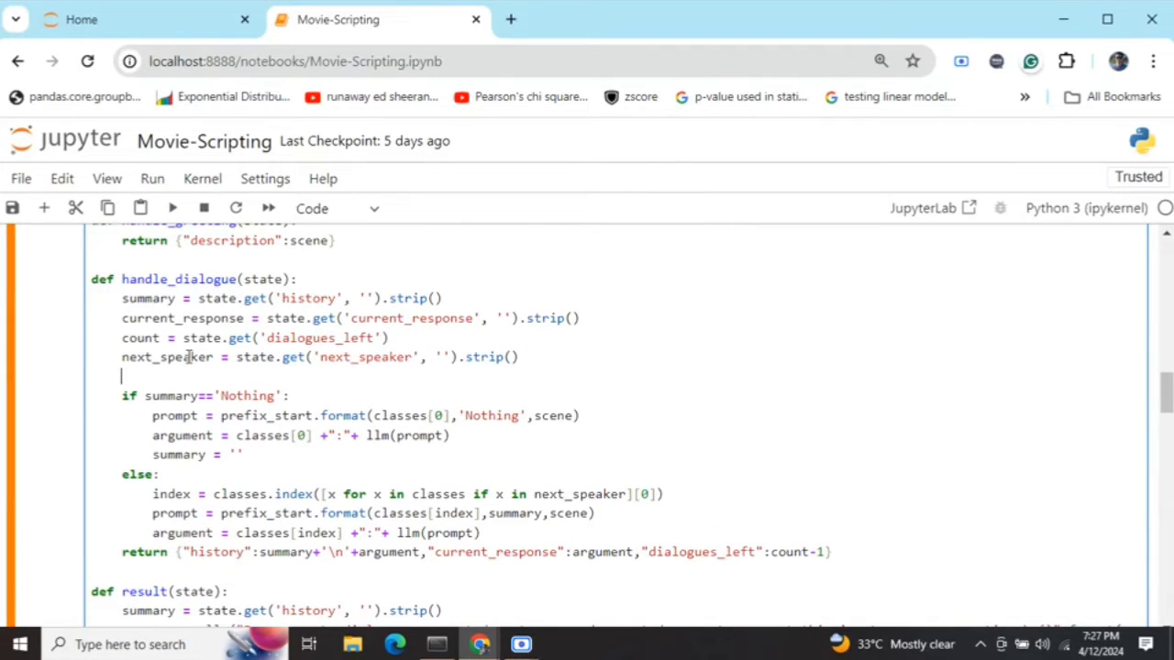
double_click(147, 299)
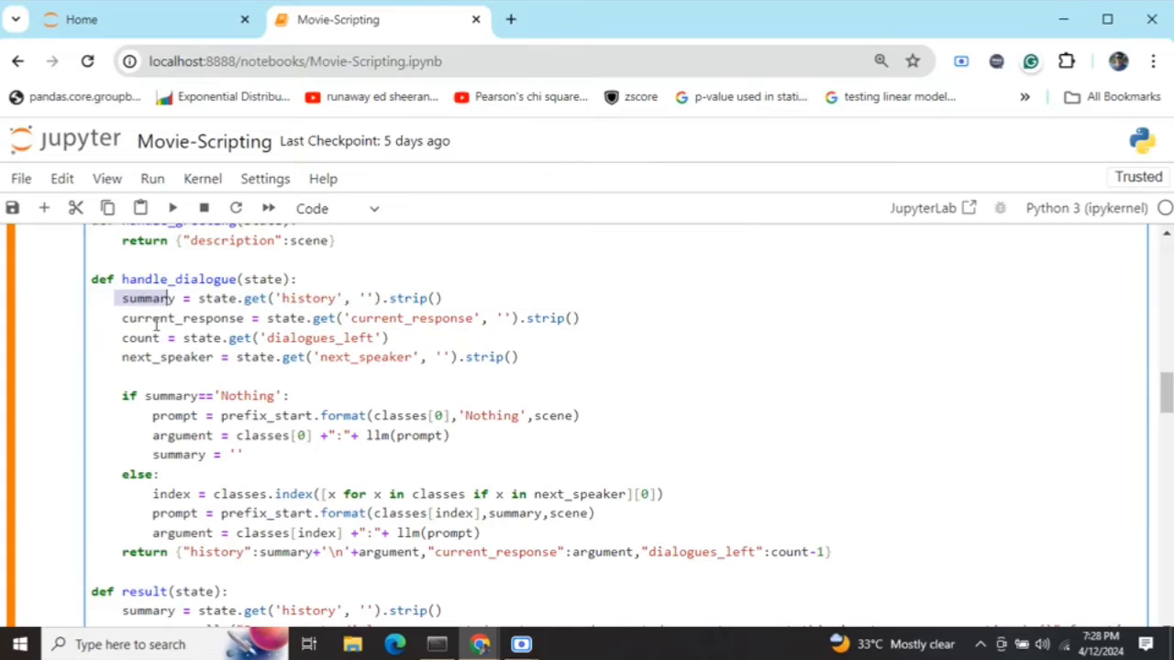
double_click(182, 318)
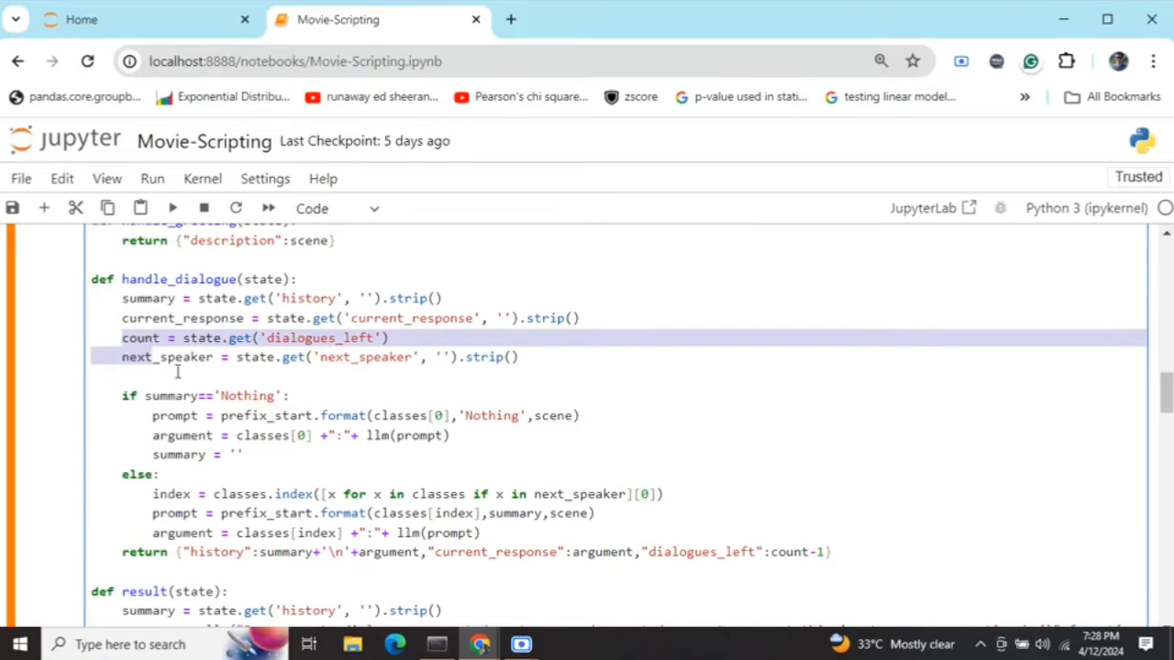
scroll("down", 3)
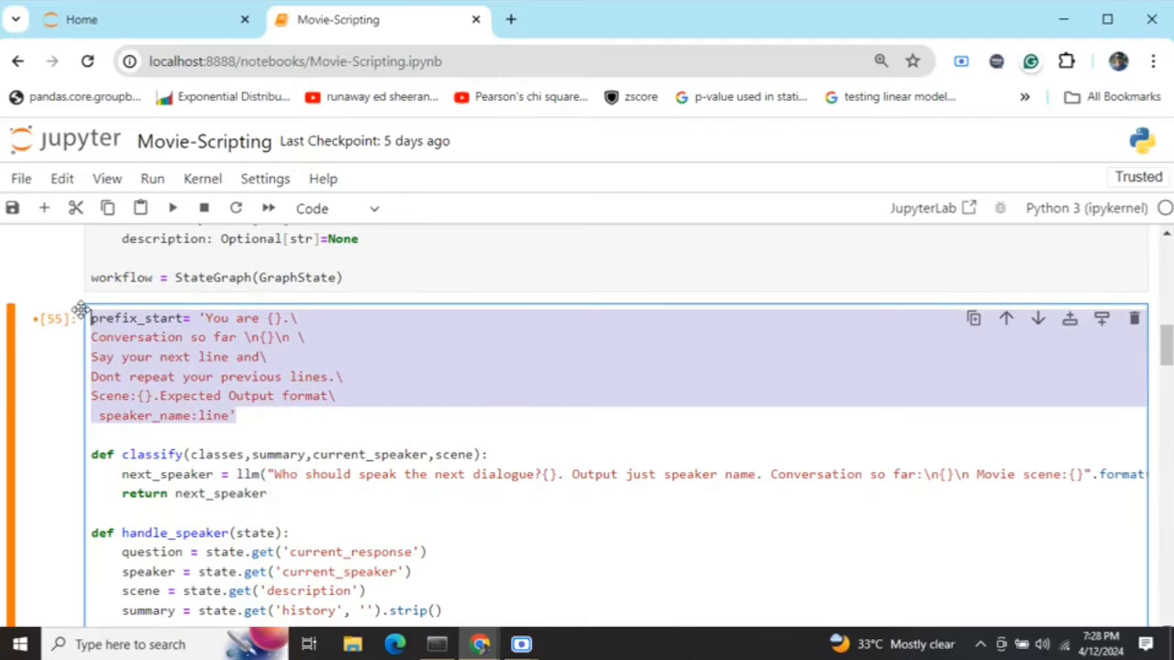
scroll("down", 3)
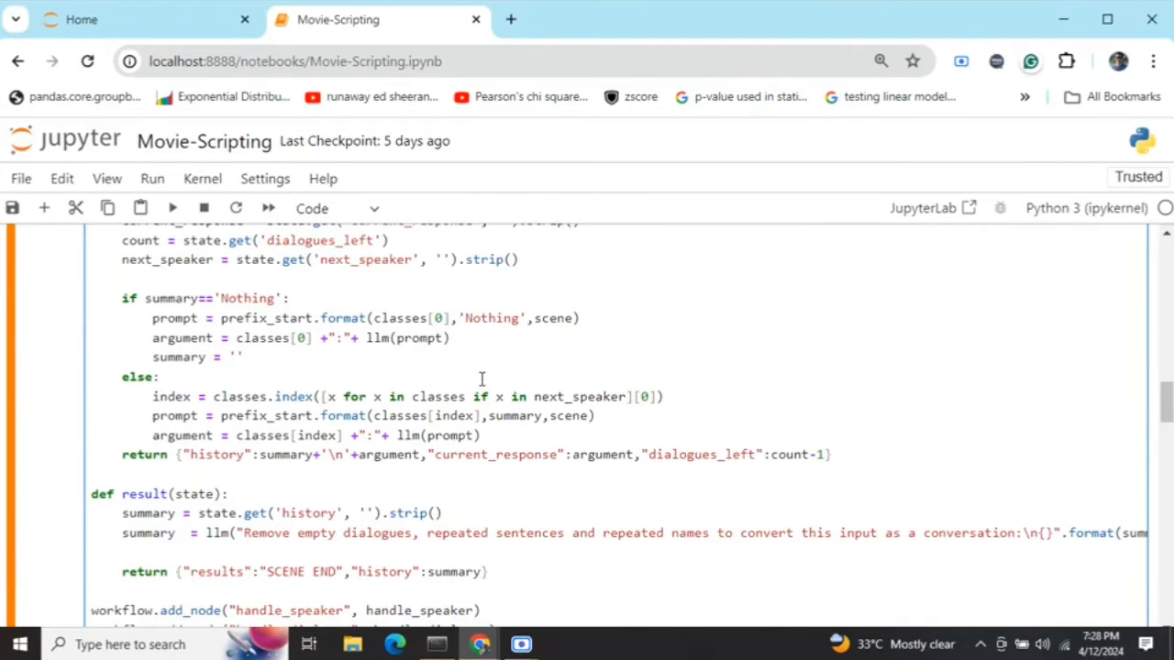
Point out the summary reset line, the llm(prompt) call and the returned history dictionary.
left_click(260, 358)
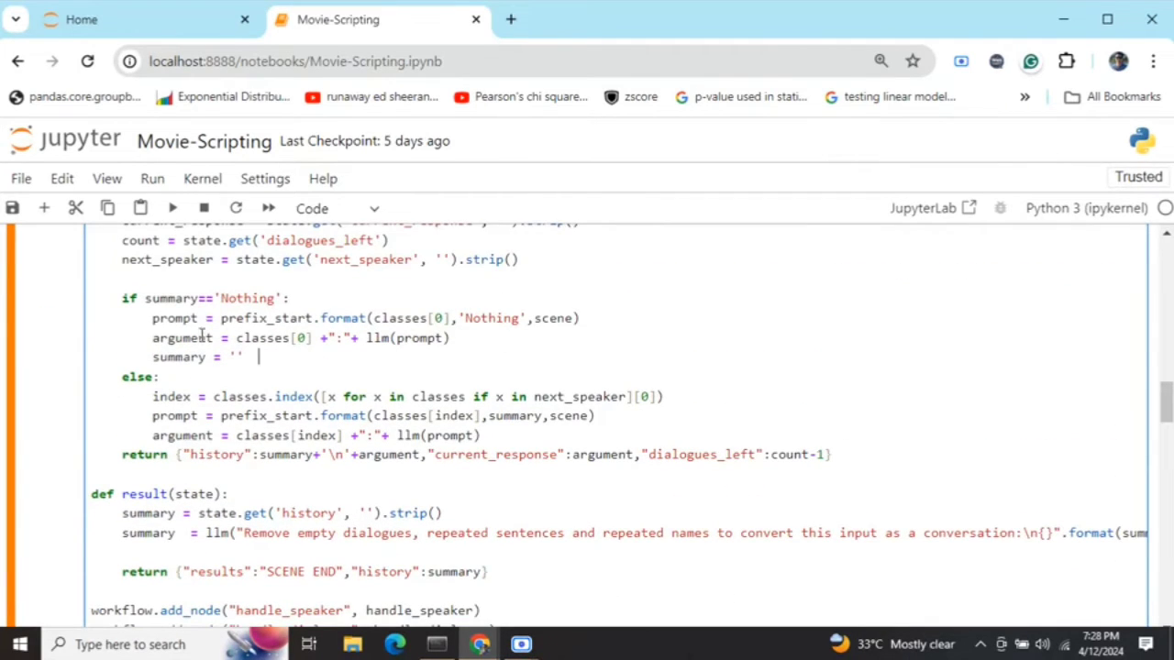
mouse_move(203, 315)
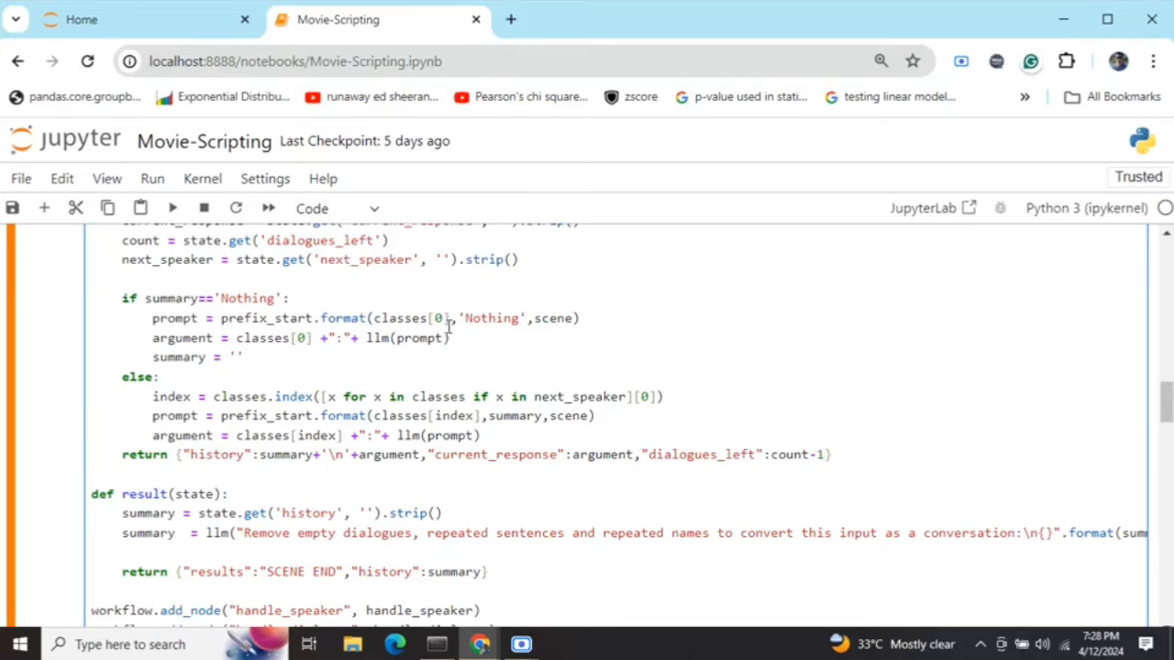
left_click(259, 356)
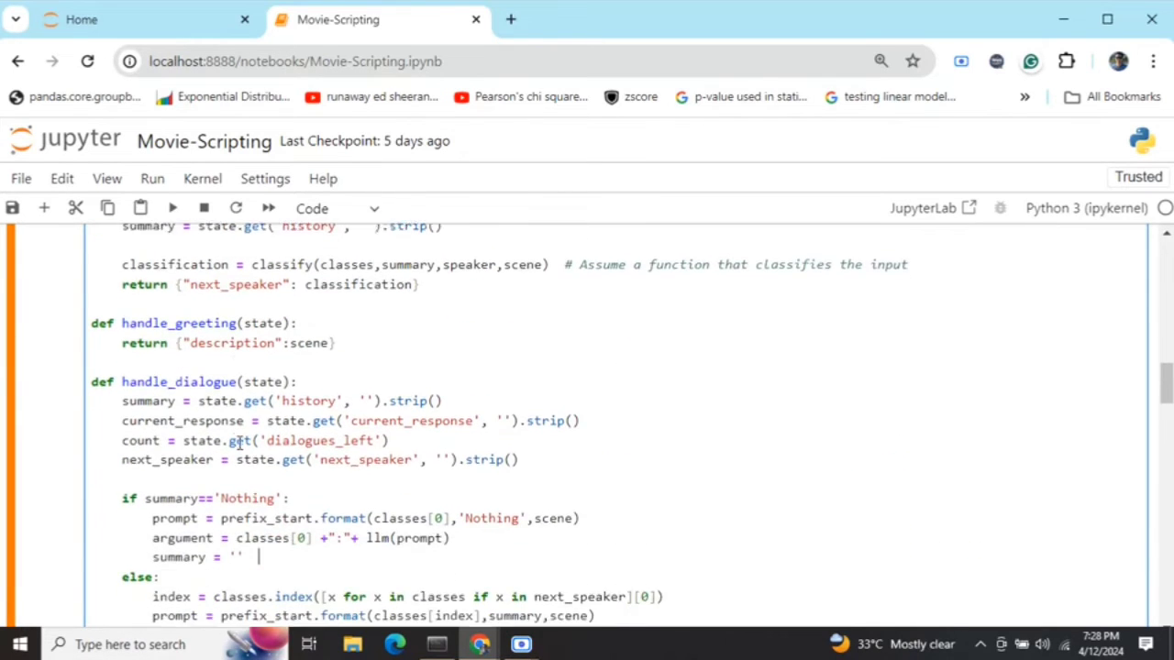
scroll("down", 3)
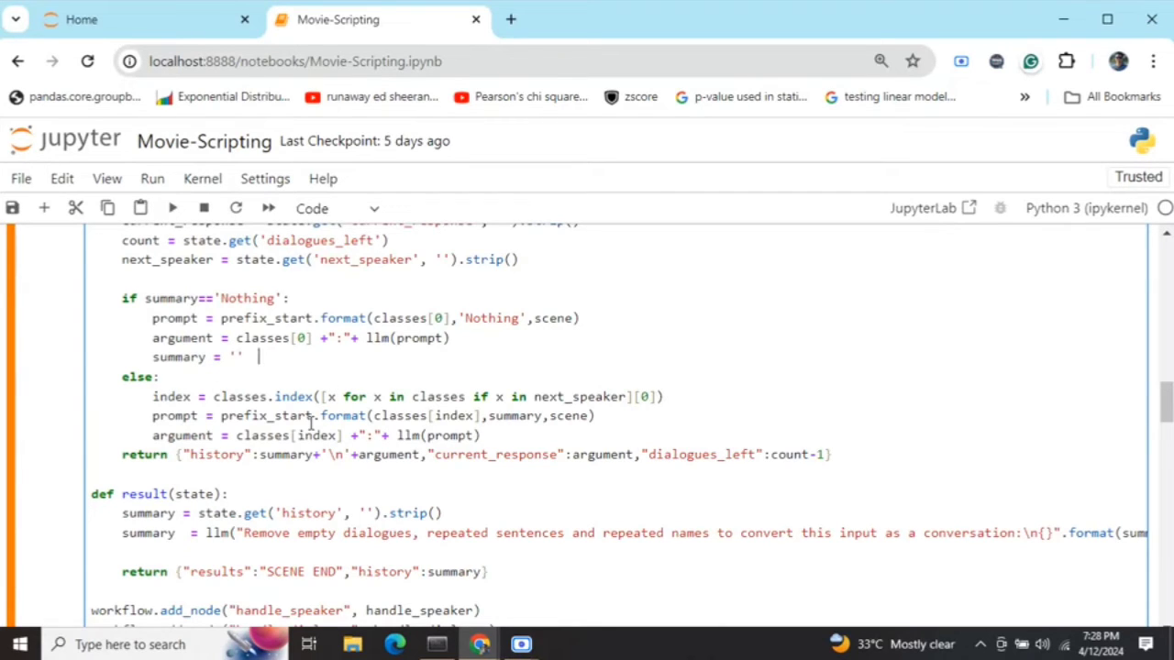
double_click(265, 416)
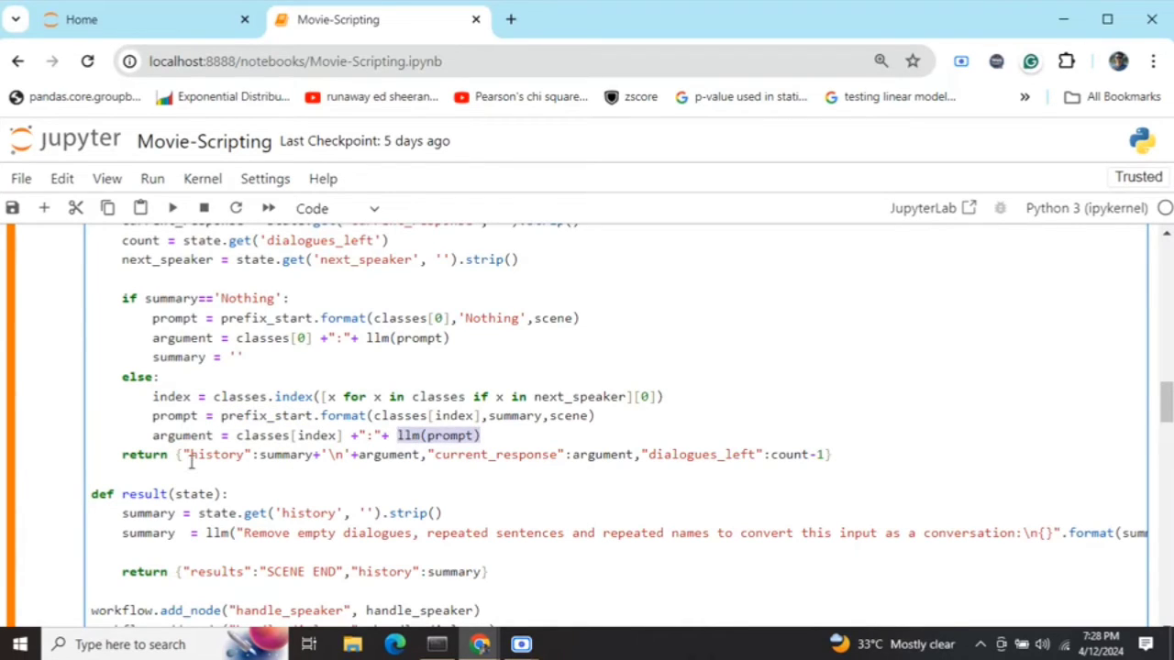
left_click_drag(184, 454, 826, 454)
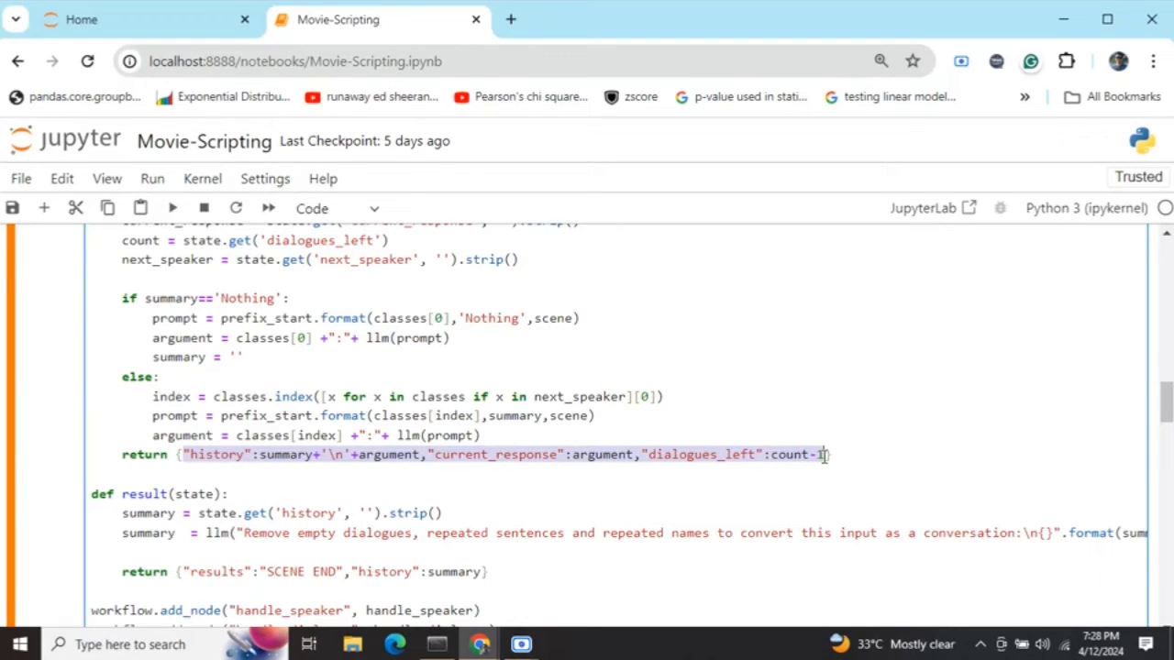
left_click(333, 455)
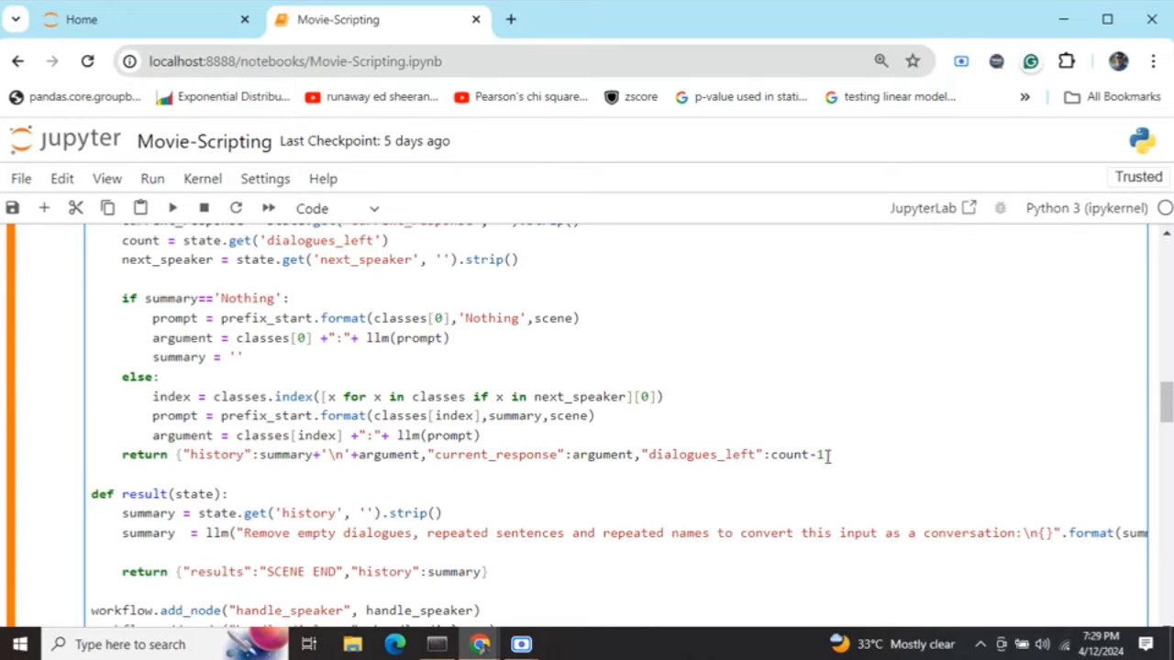
scroll("down", 3)
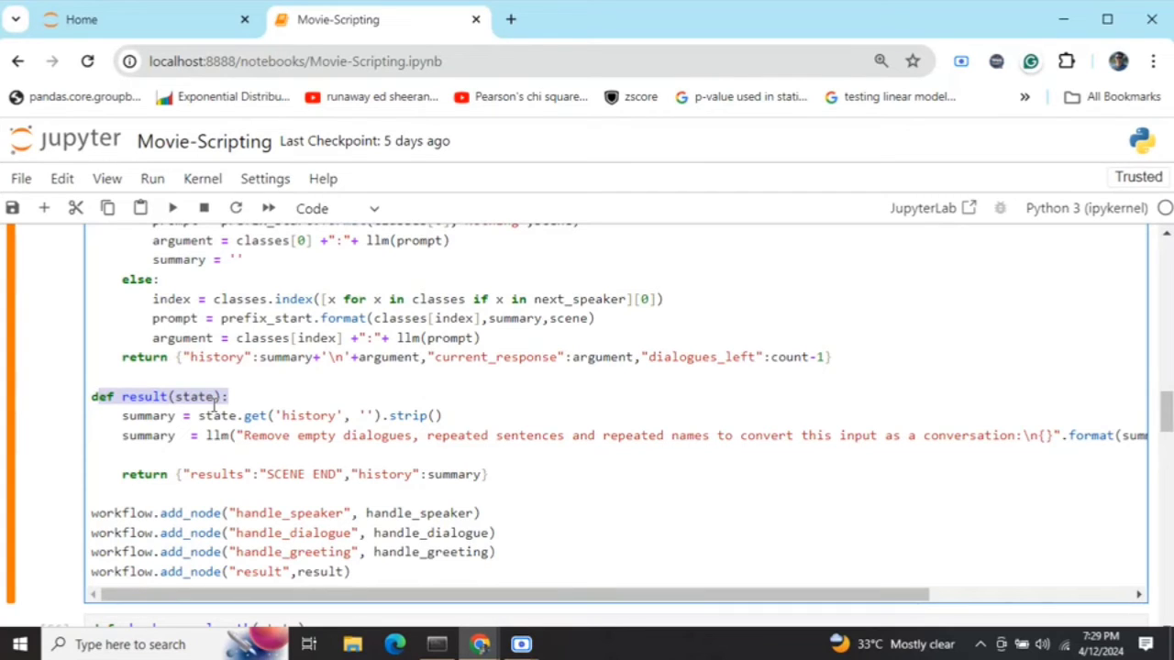
mouse_move(295, 444)
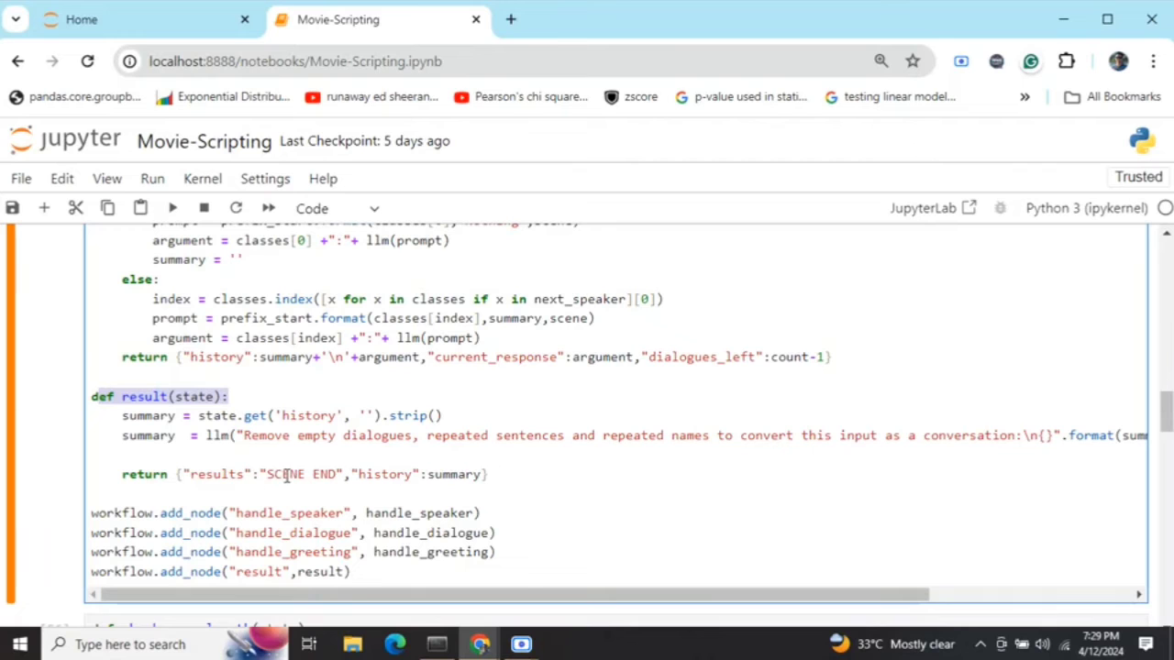
scroll("down", 3)
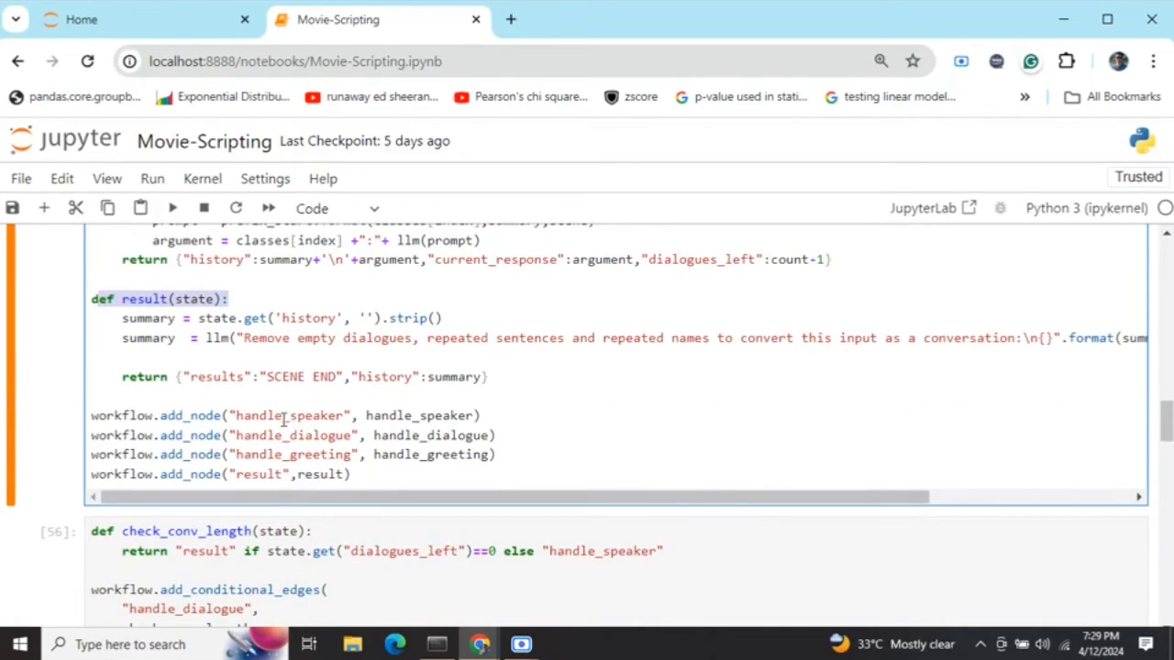
scroll("down", 3)
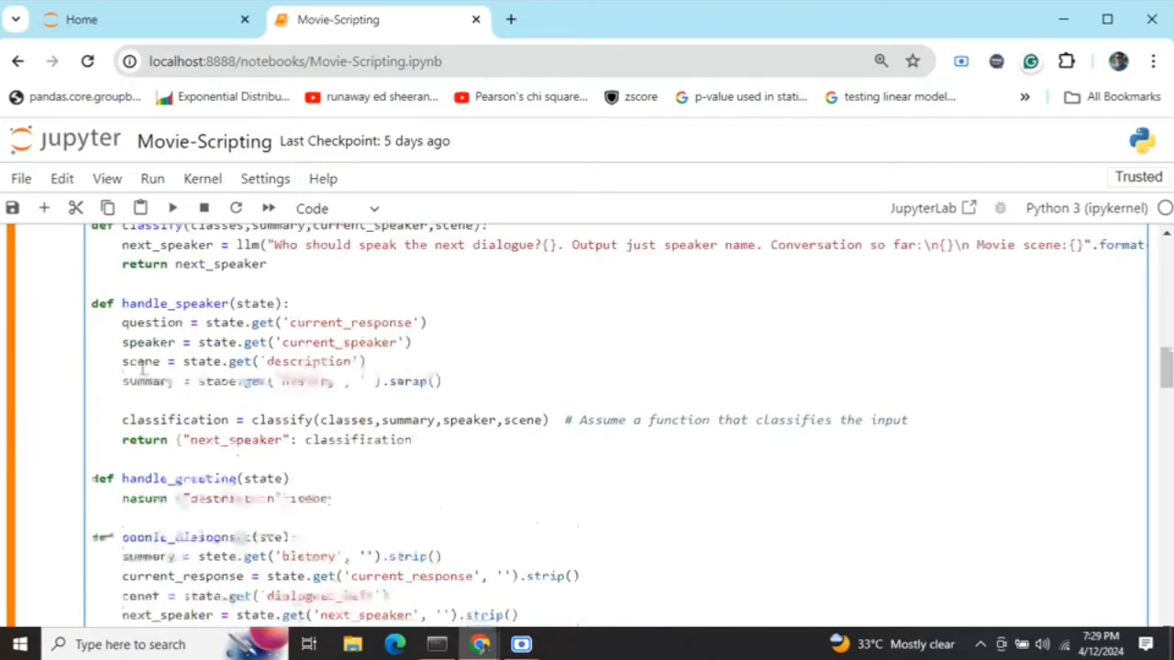
scroll("down", 3)
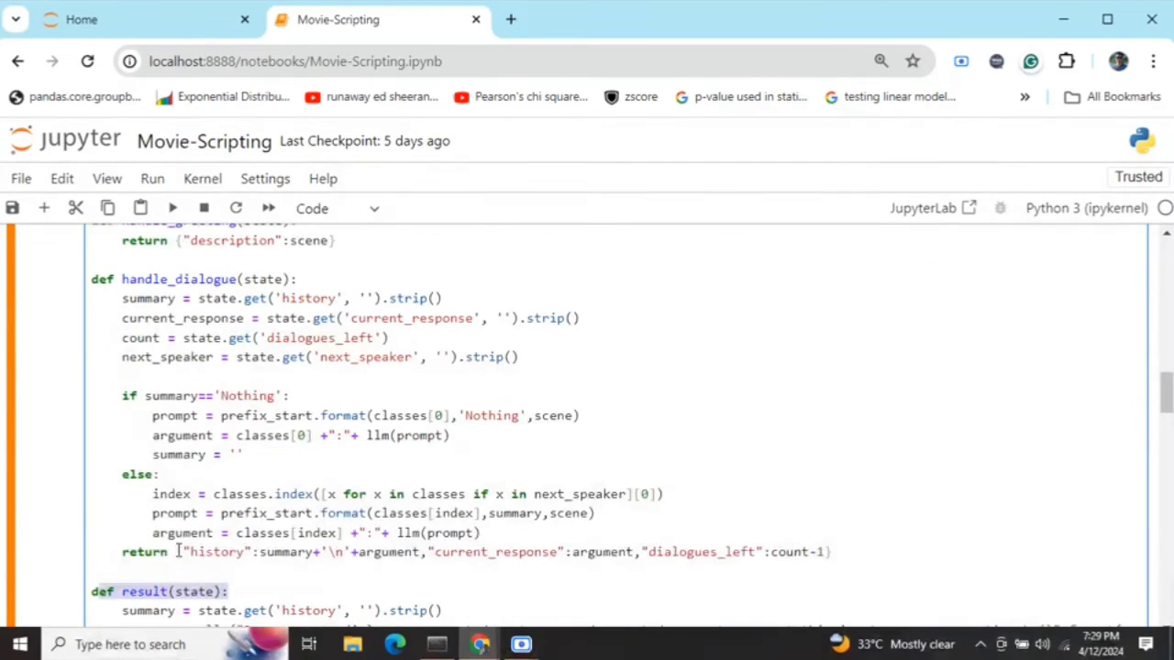
scroll("up", 3)
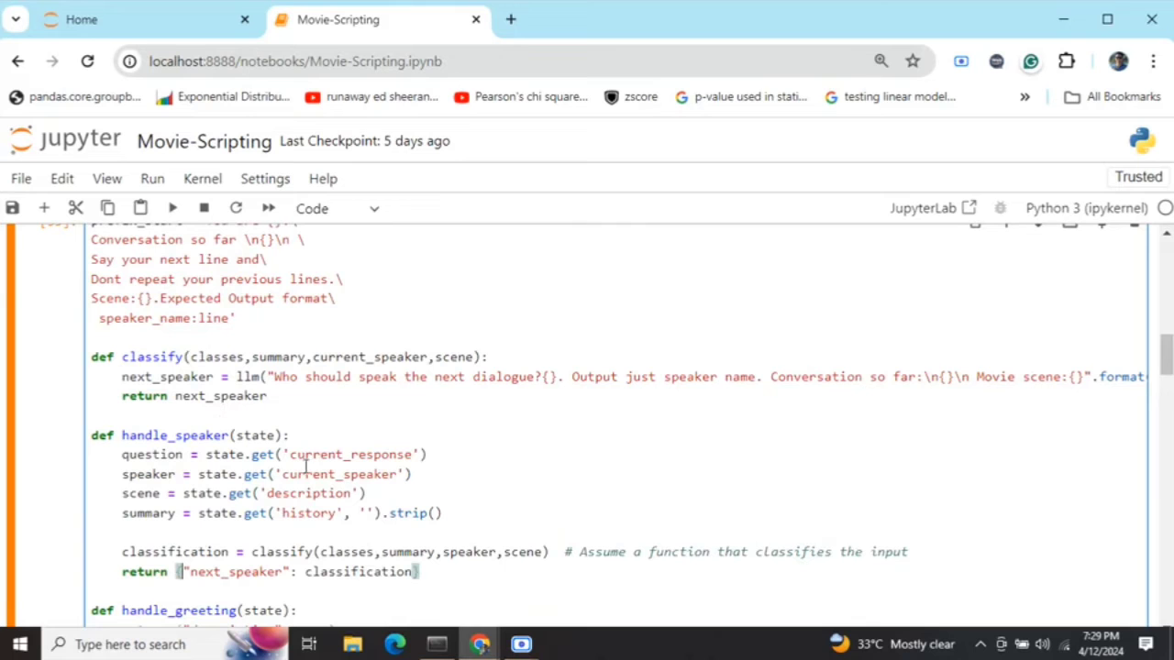
scroll("down", 3)
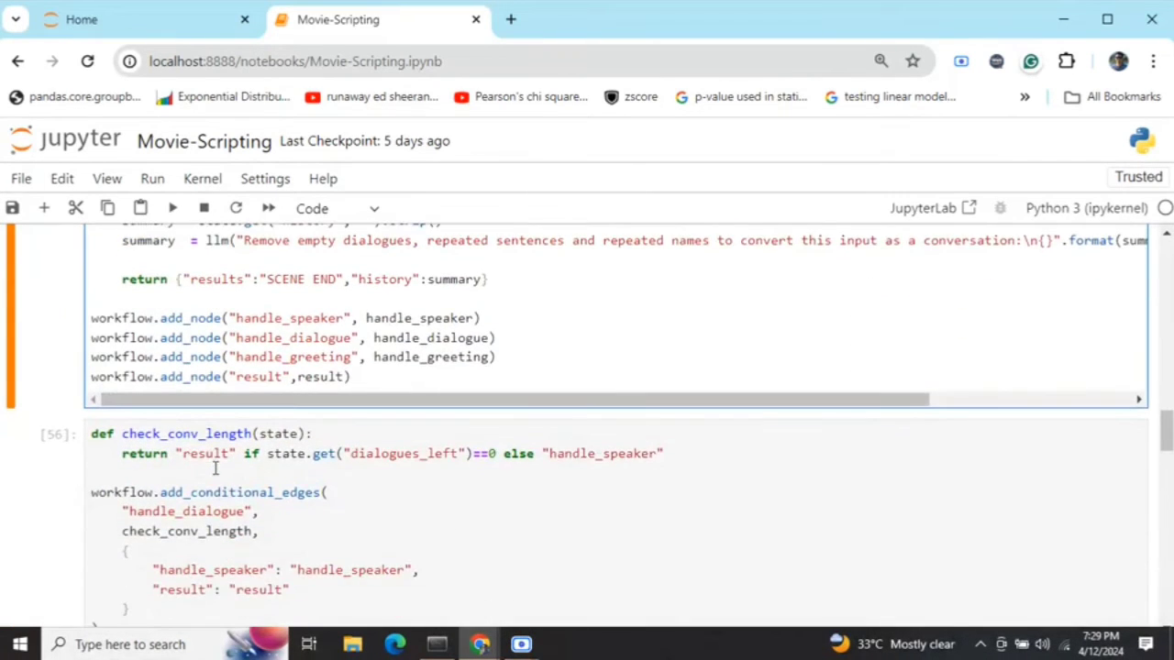
scroll("down", 3)
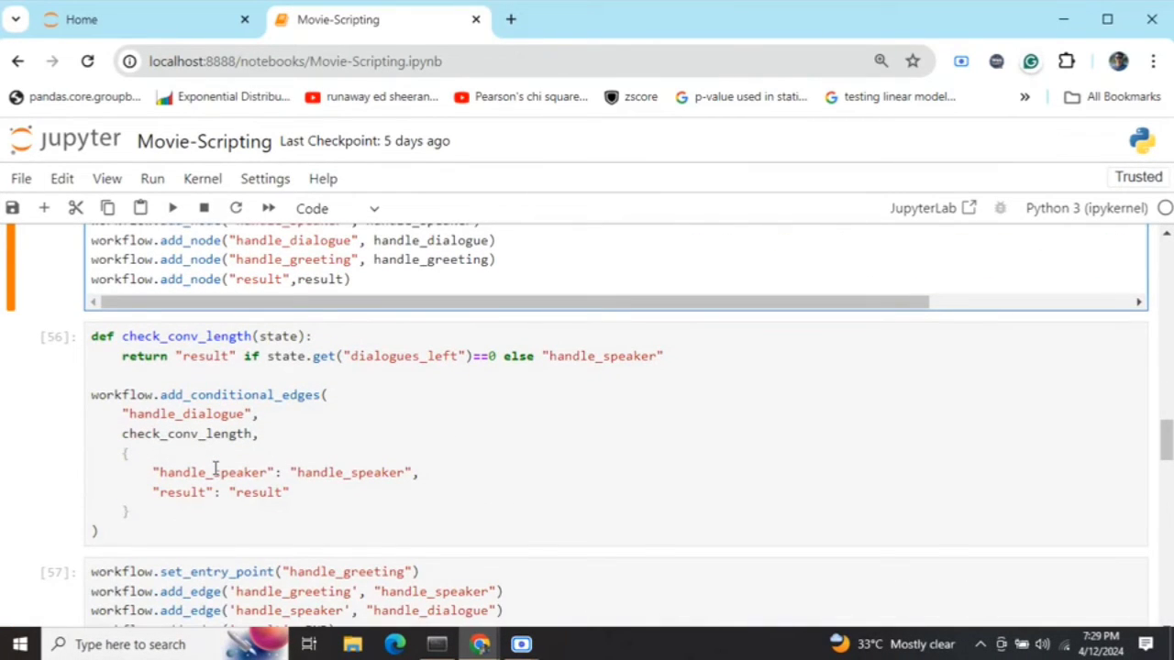
left_click(211, 473)
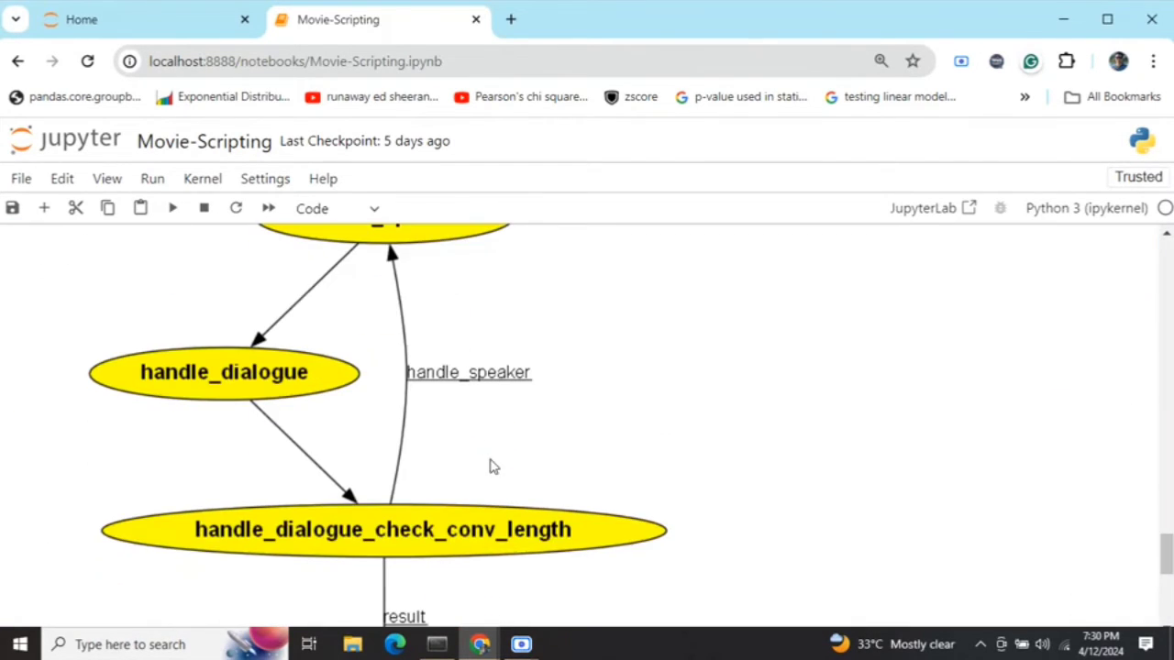
mouse_move(378, 541)
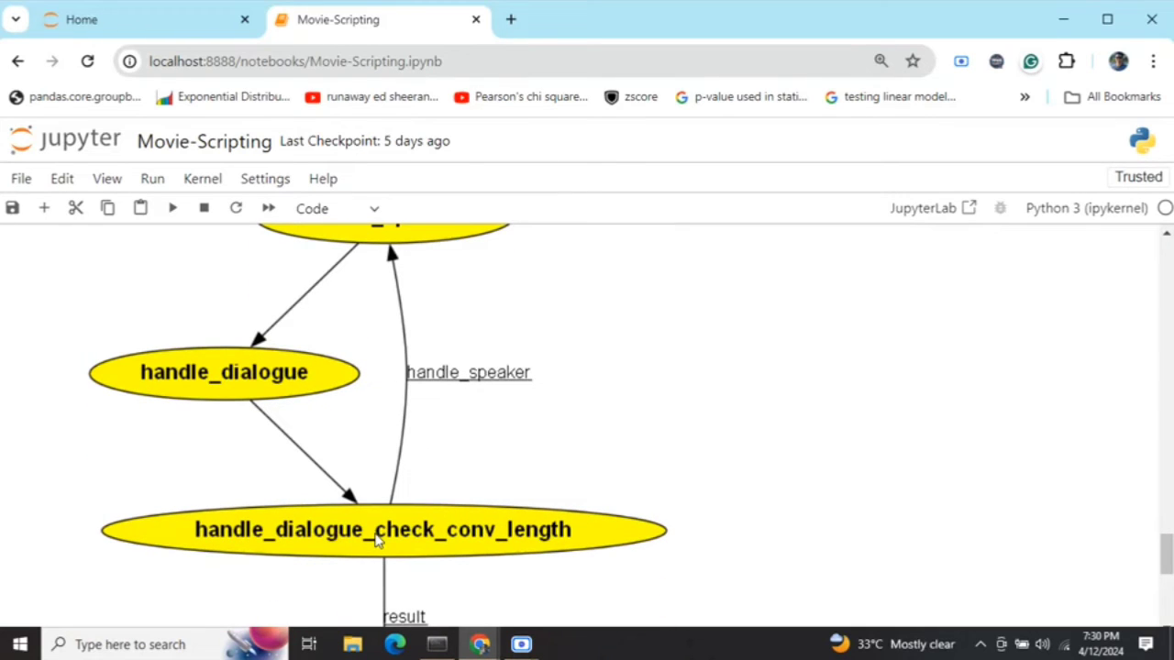
mouse_move(415, 533)
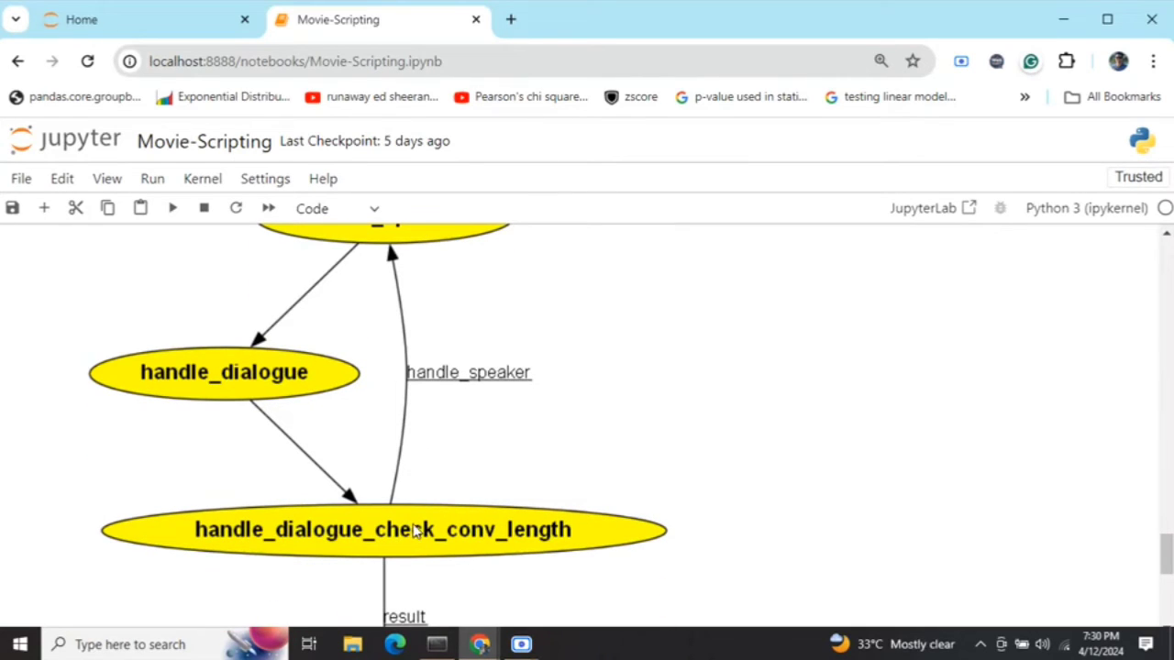
scroll("down", 3)
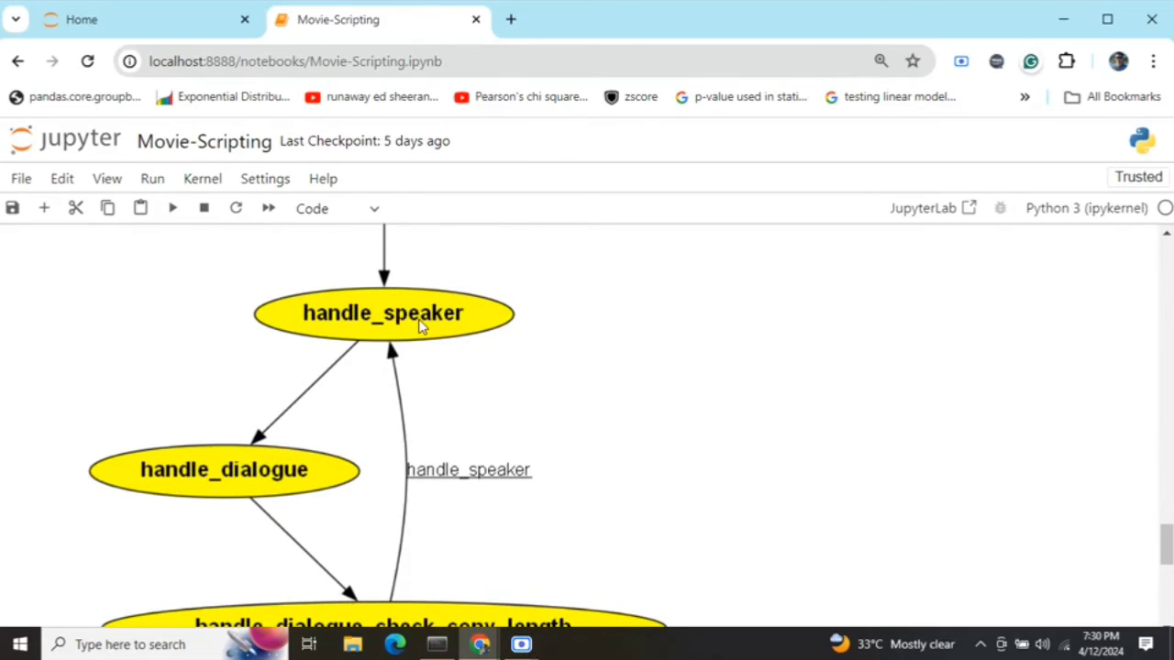
scroll("down", 3)
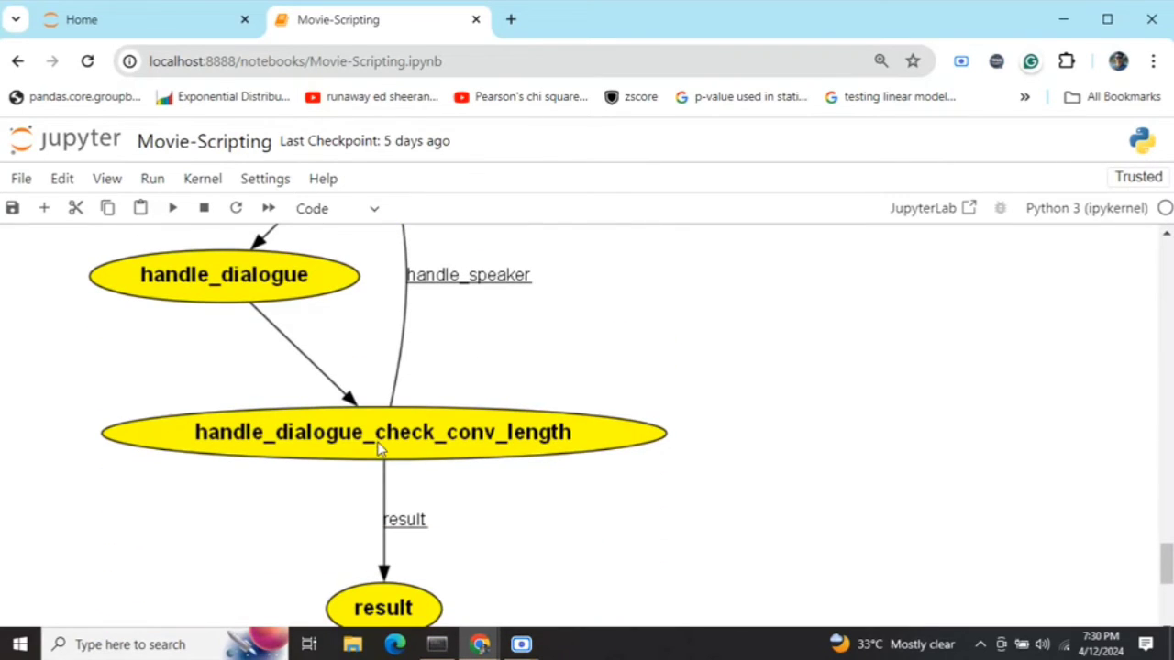
scroll("up", 3)
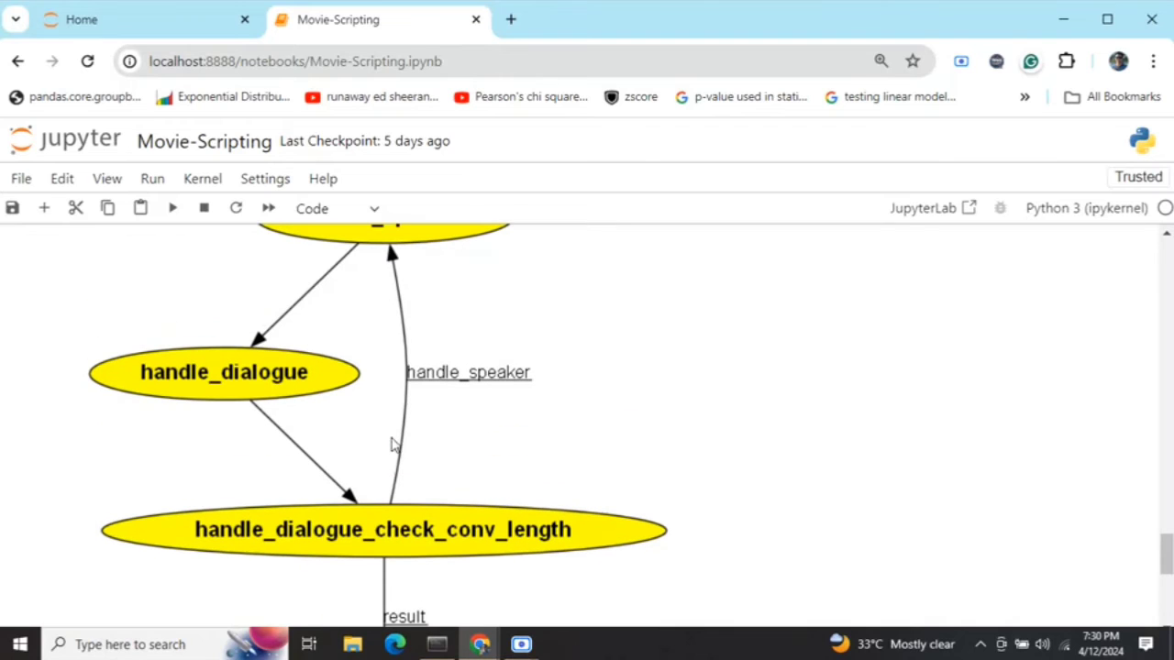
scroll("down", 3)
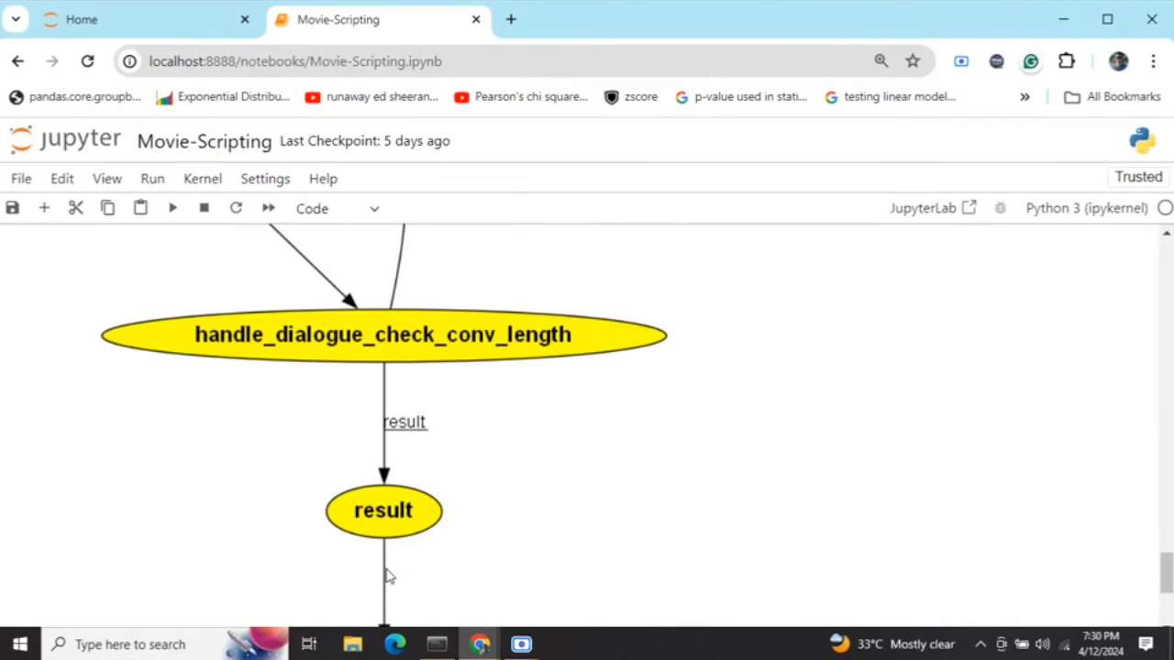
scroll("down", 3)
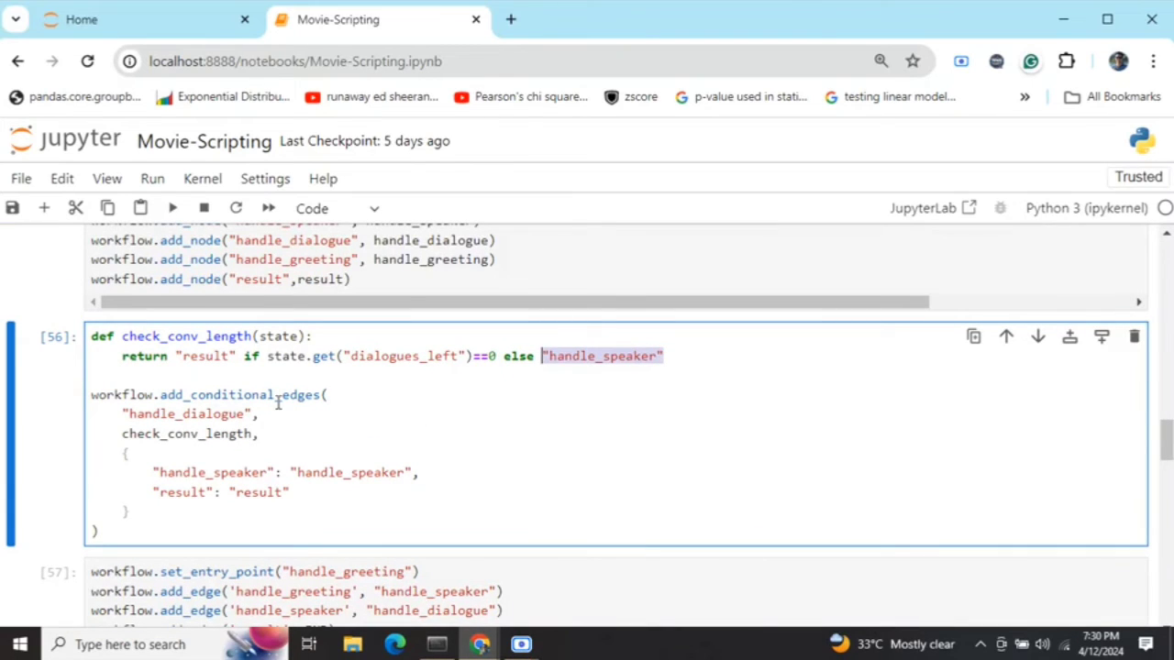
mouse_move(198, 433)
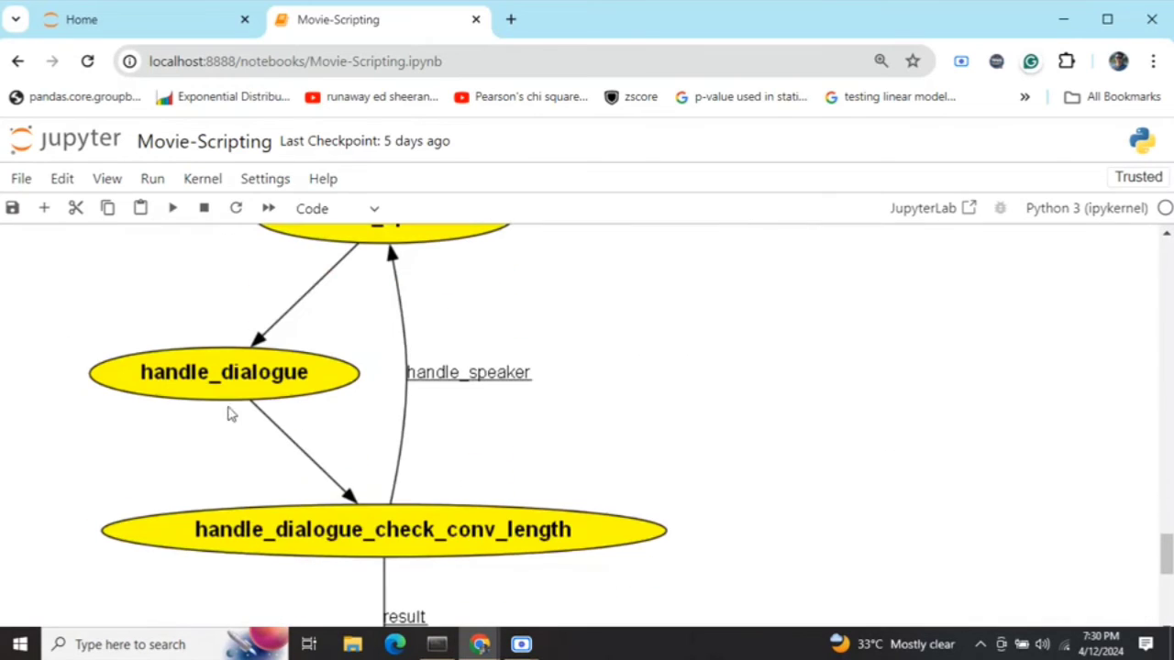
mouse_move(272, 406)
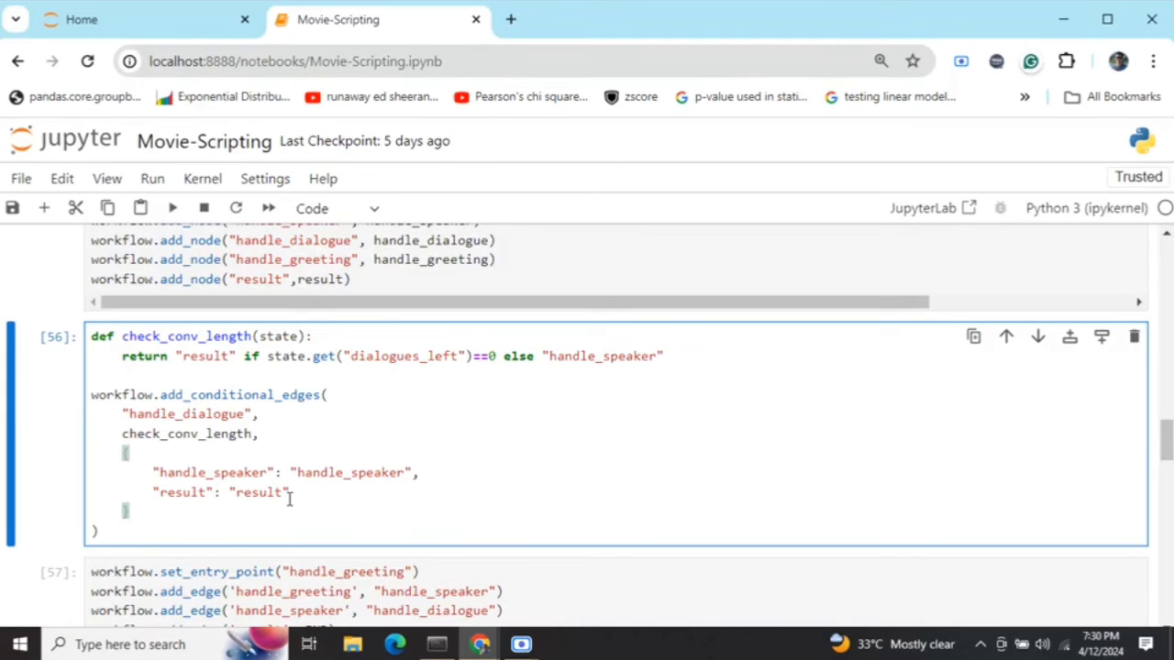
scroll("down", 3)
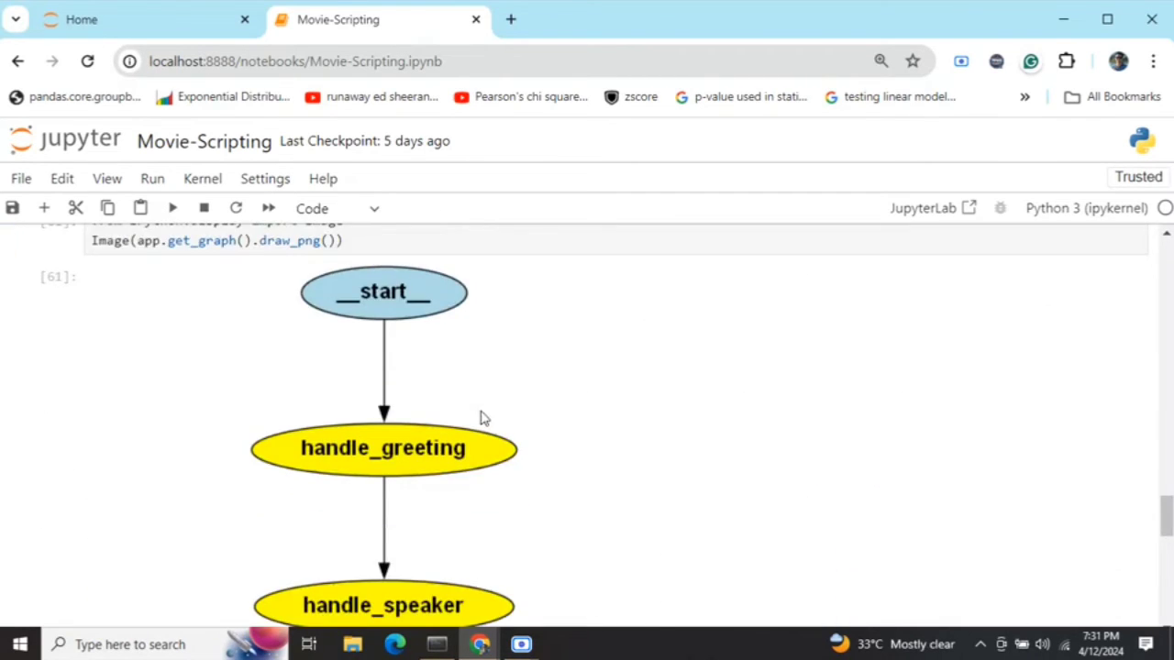
scroll("down", 3)
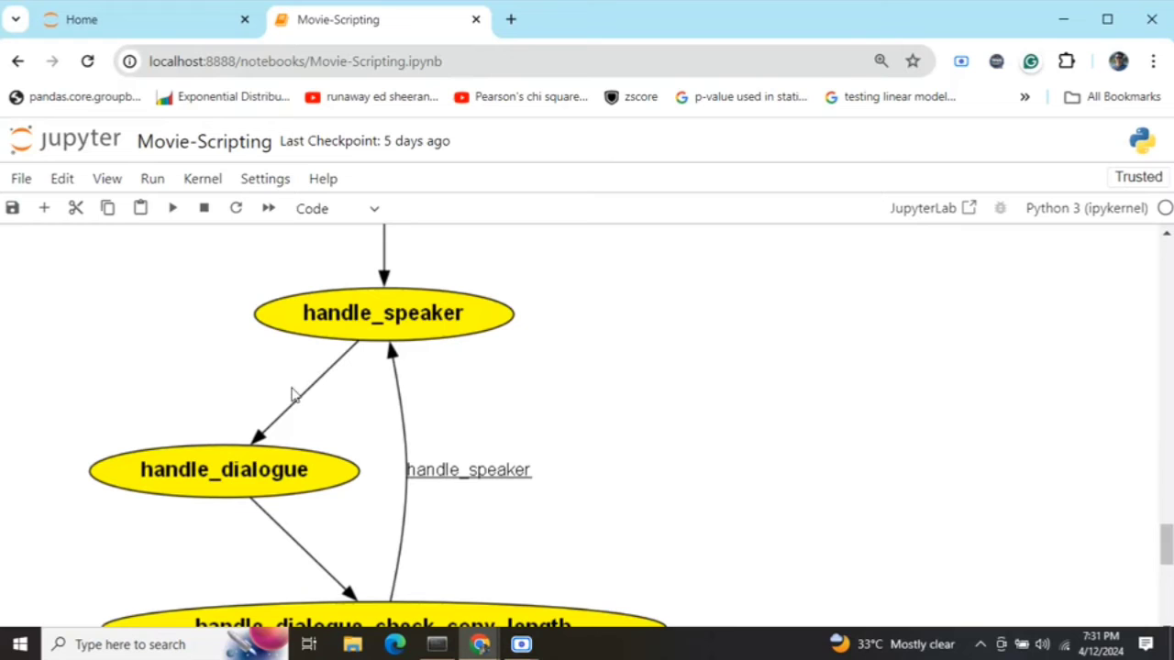
scroll("up", 3)
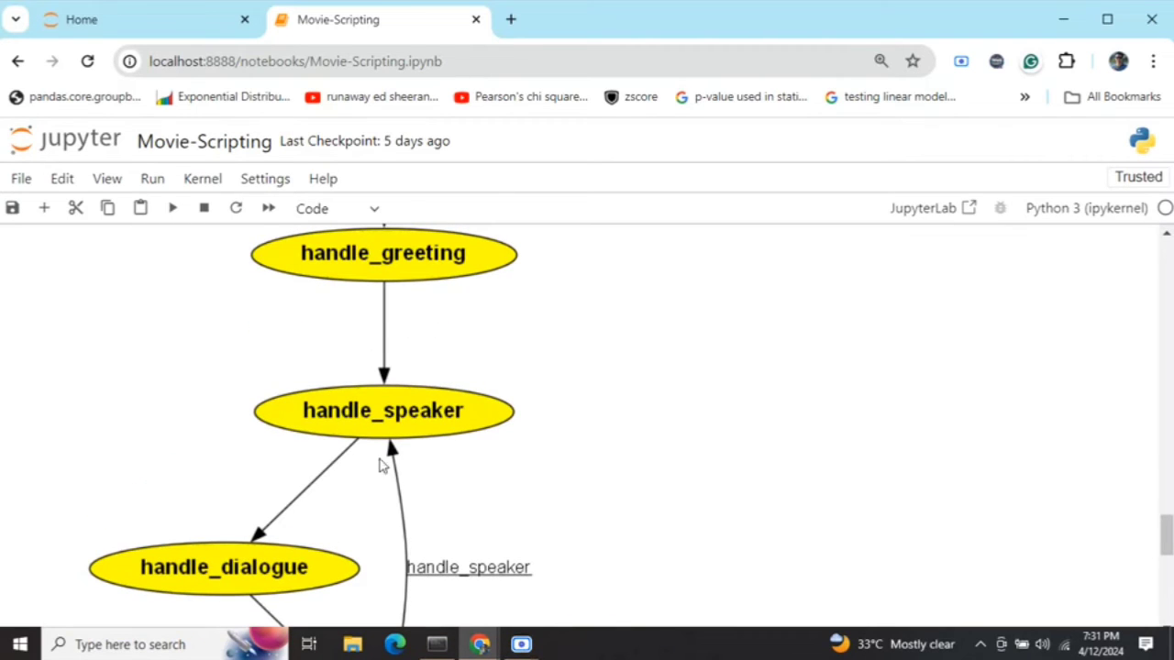
scroll("down", 3)
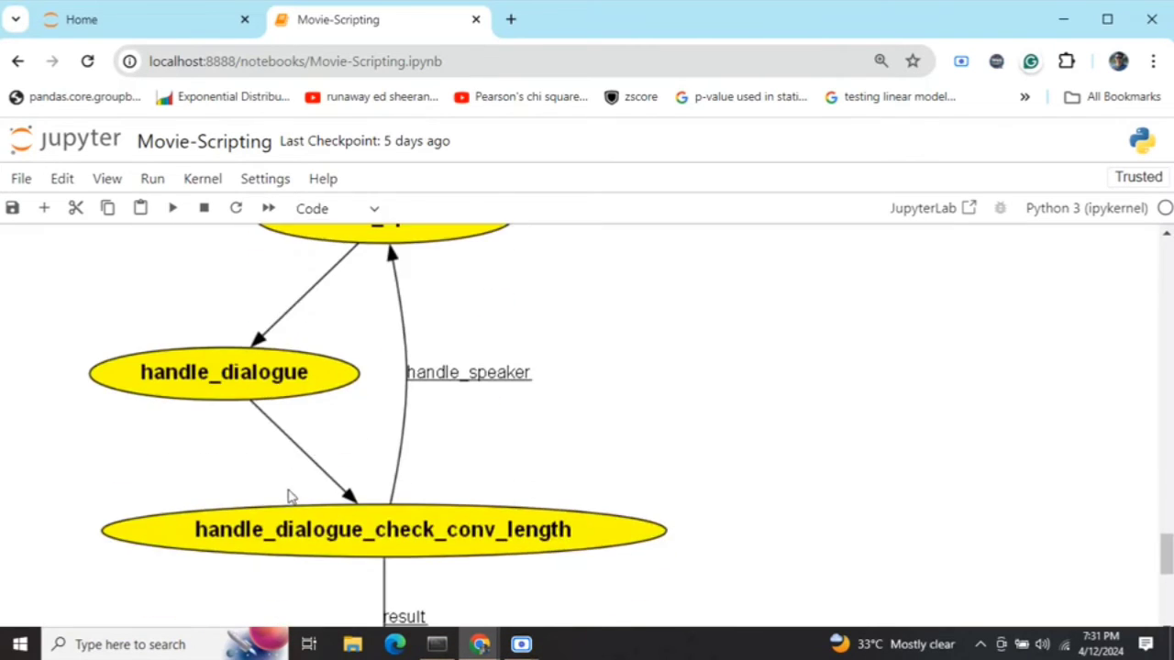
mouse_move(383, 477)
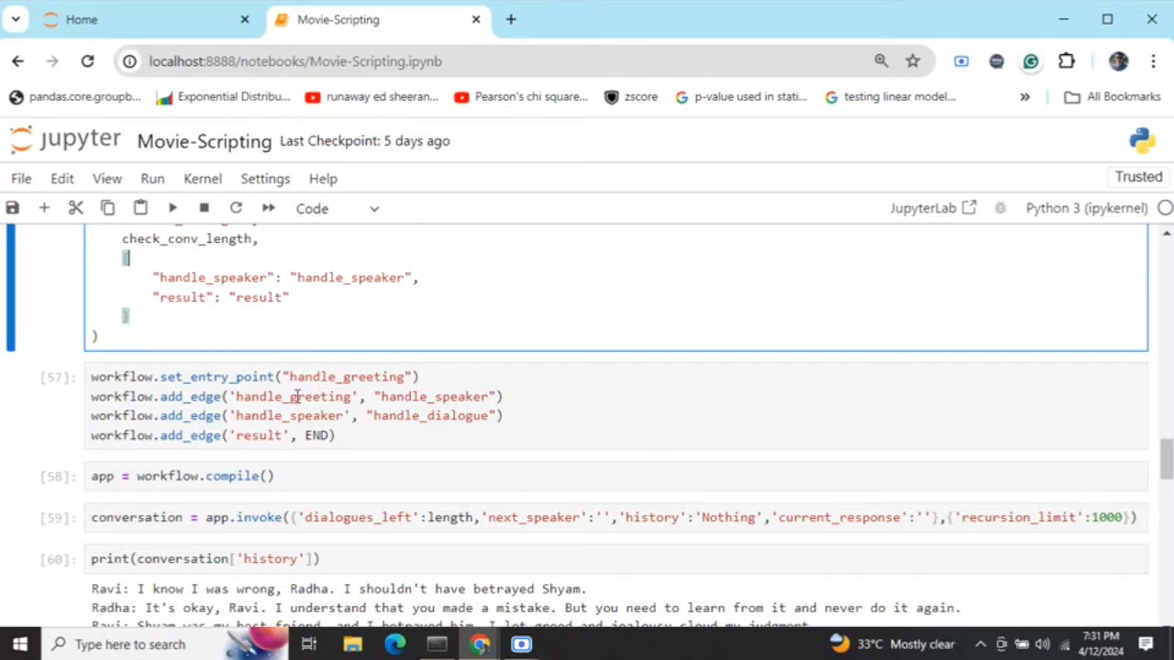
mouse_move(232, 460)
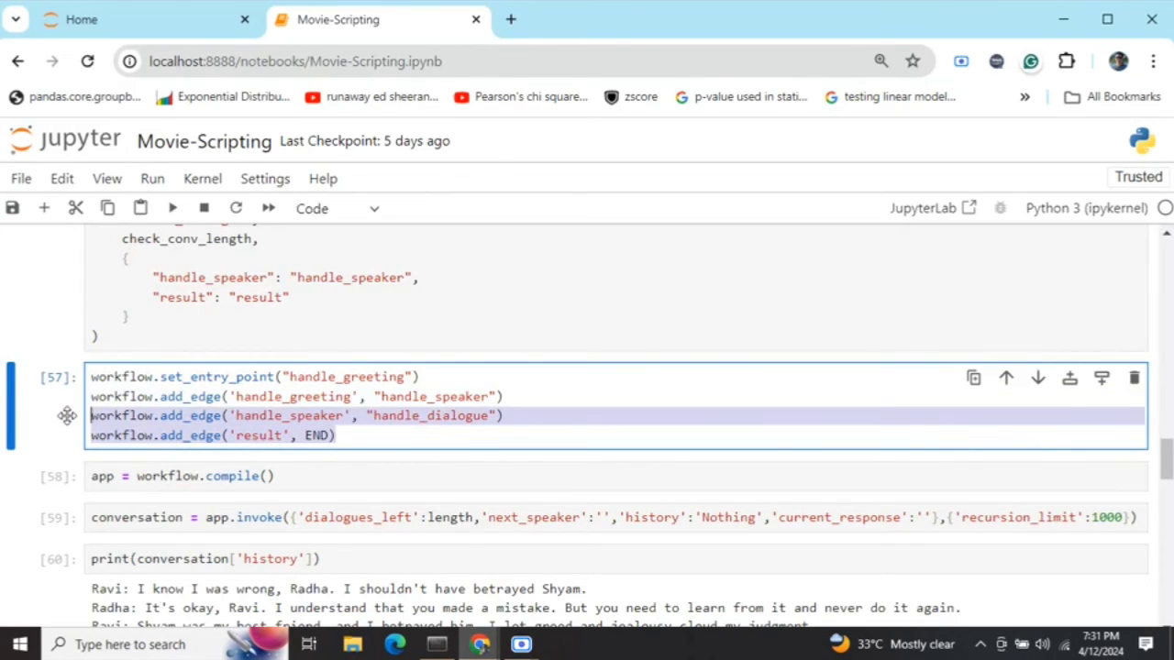
left_click(326, 476)
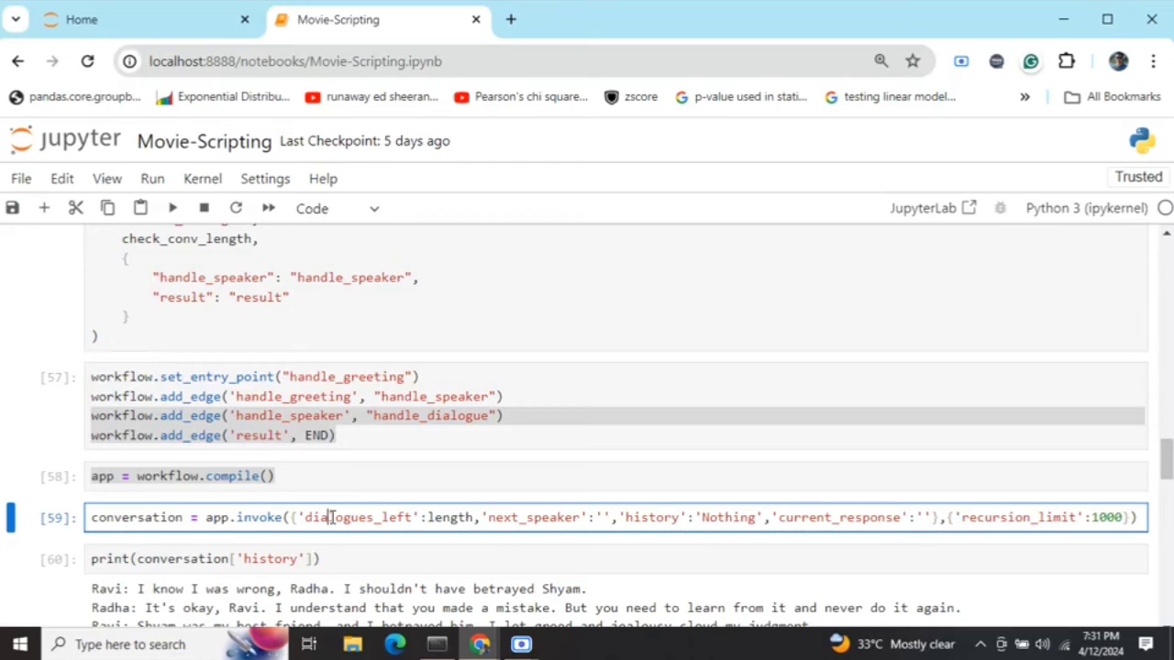
mouse_move(387, 529)
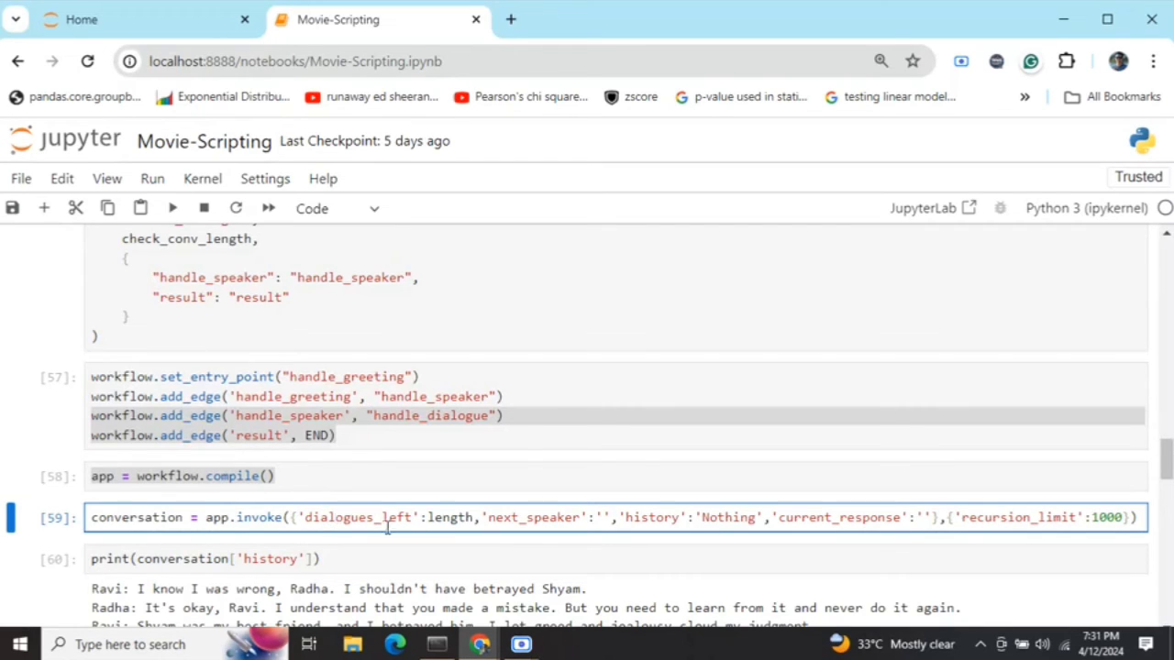
mouse_move(421, 518)
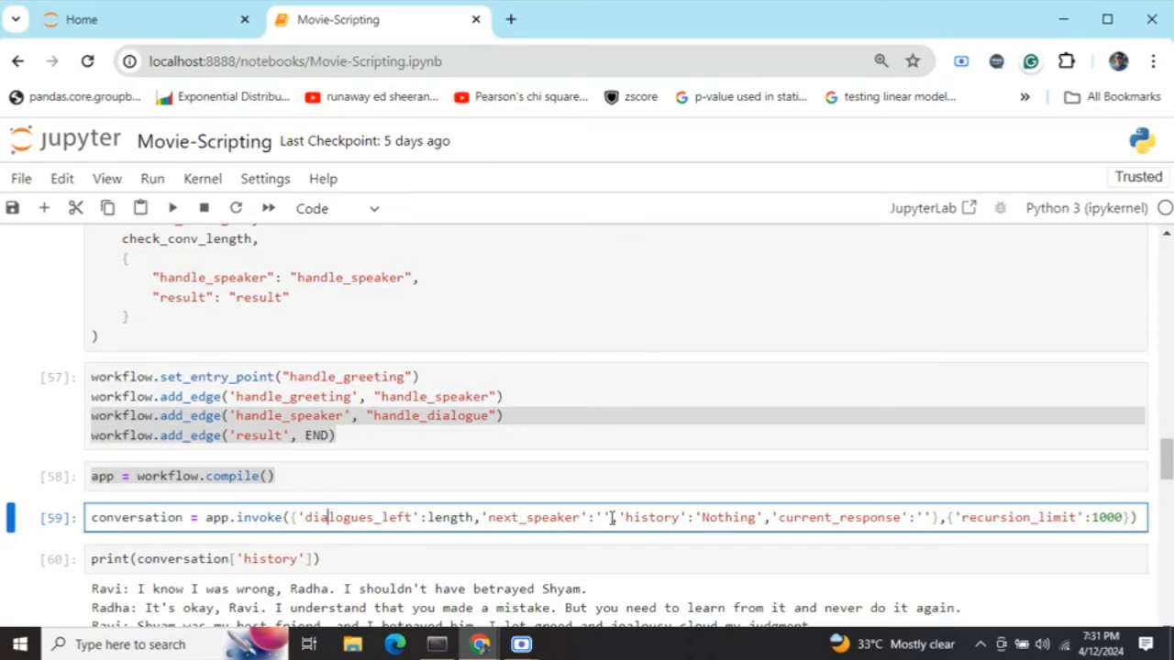
mouse_move(671, 517)
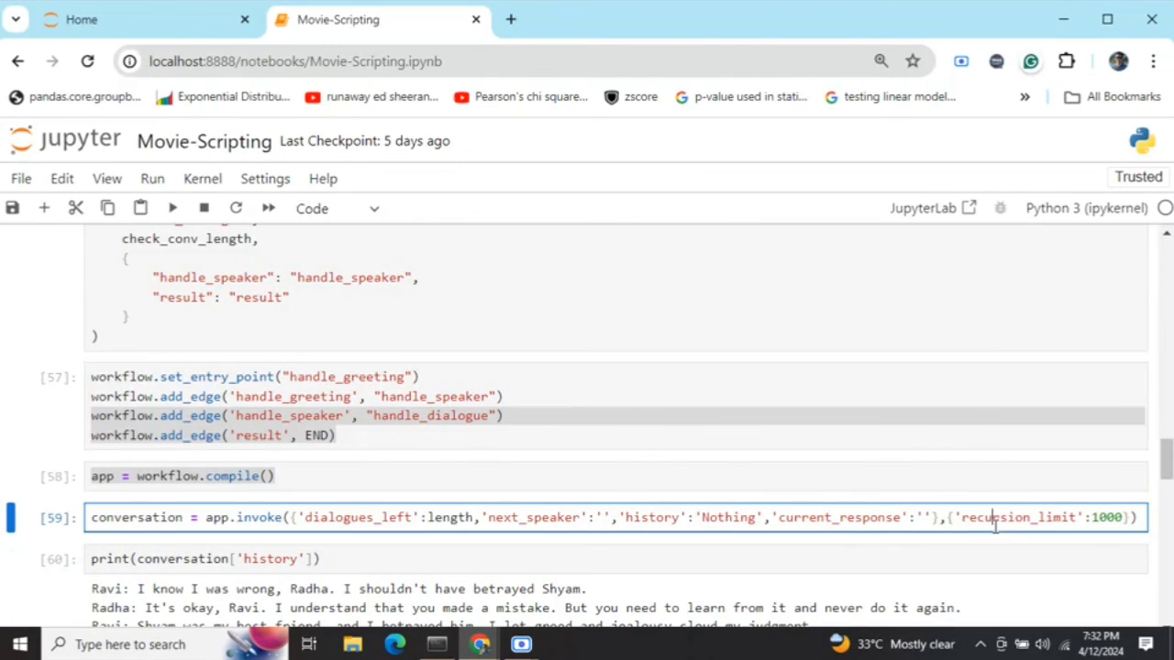
mouse_move(1082, 523)
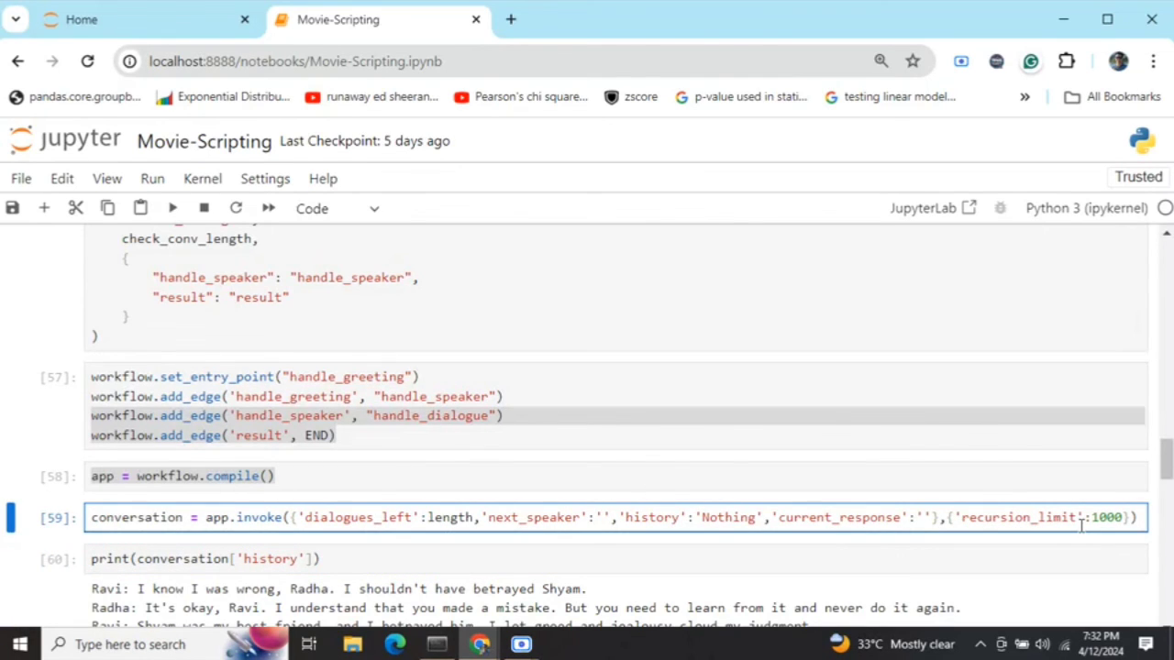
left_click(345, 560)
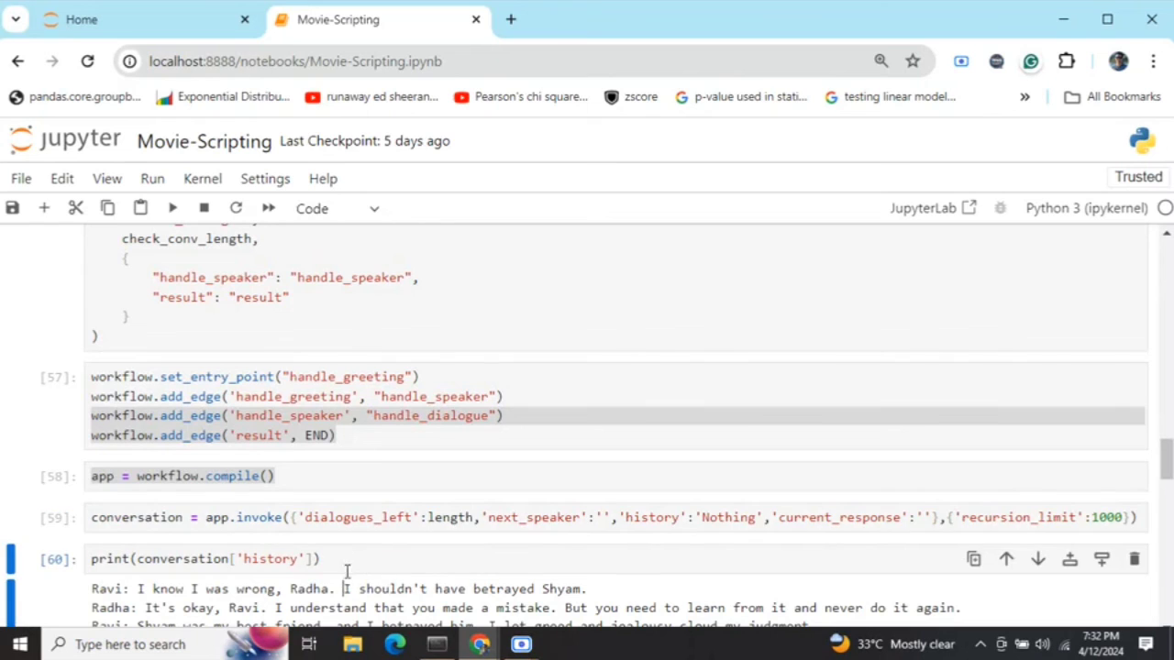
scroll("down", 3)
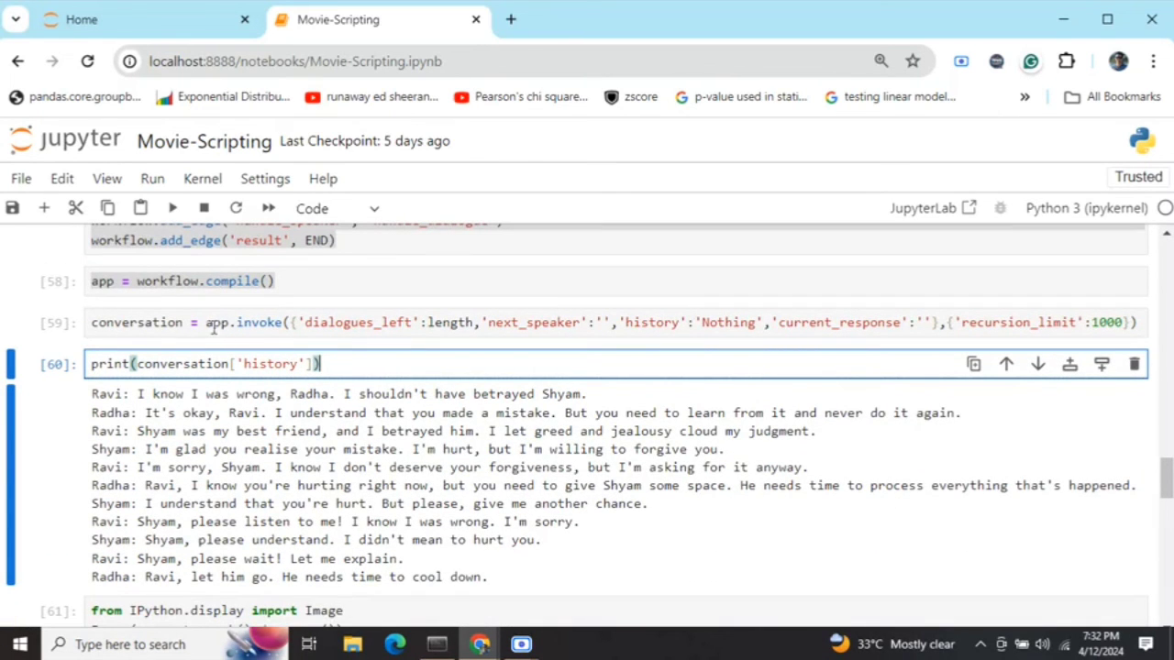
mouse_move(211, 322)
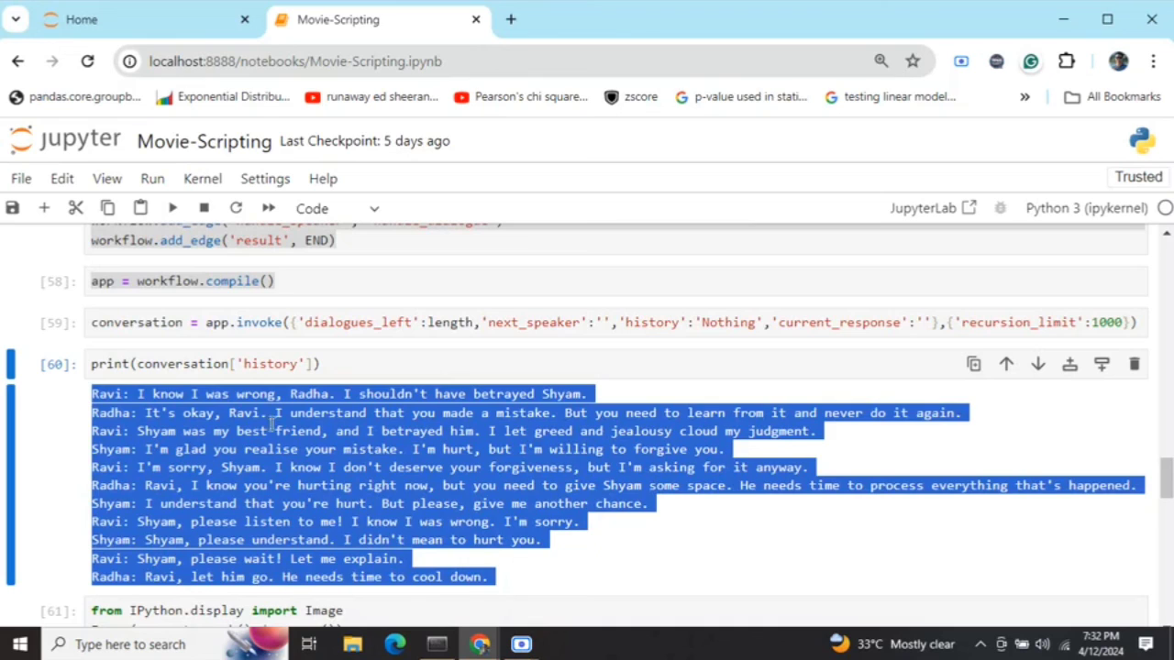
left_click(348, 431)
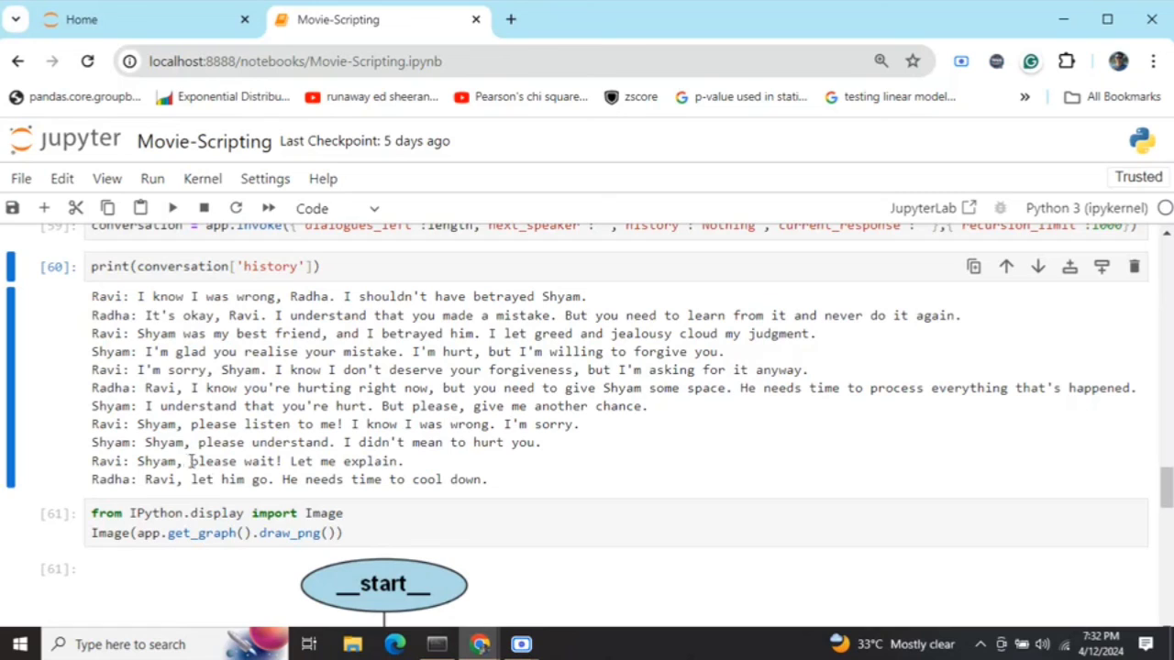
mouse_move(541, 439)
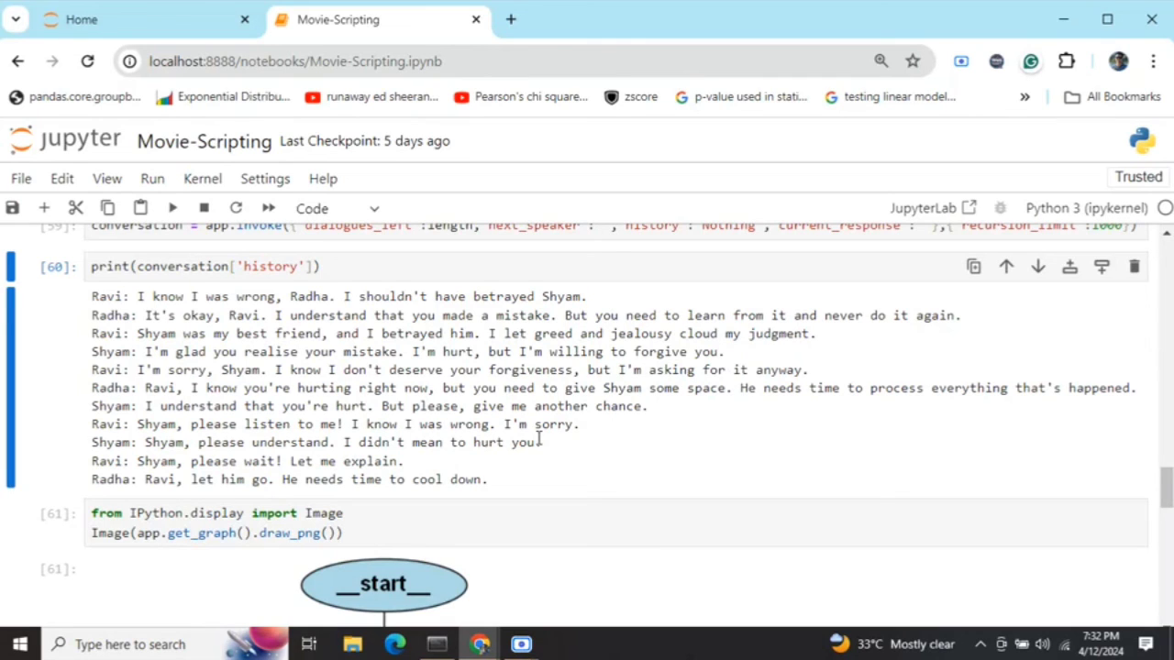
mouse_move(504, 496)
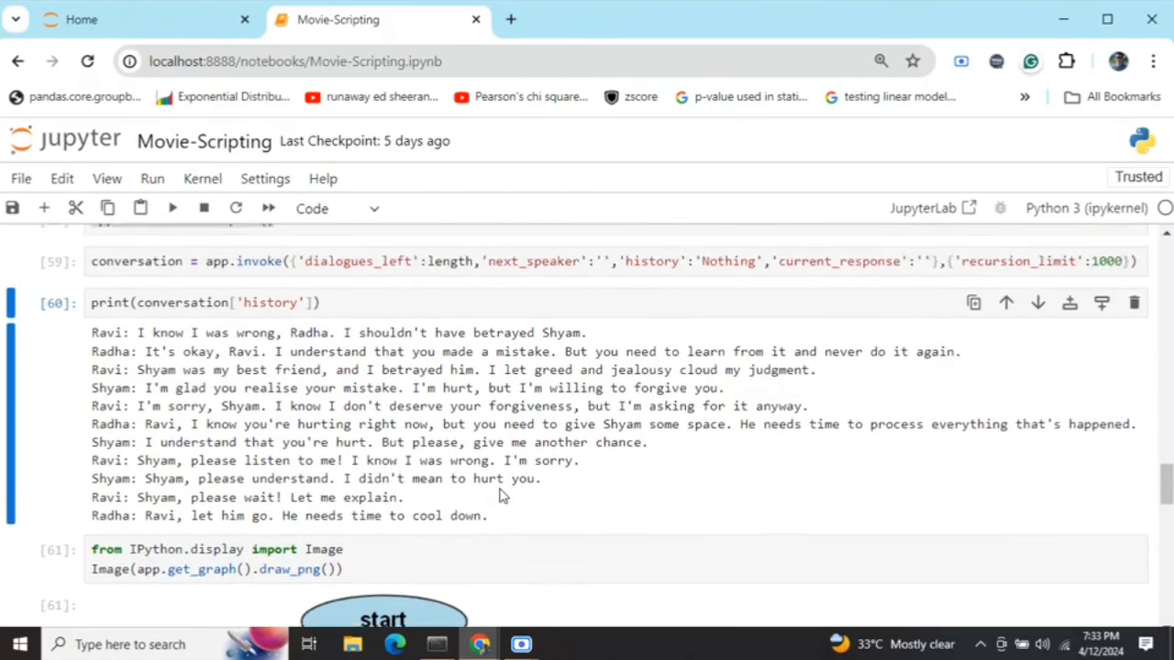
scroll("up", 3)
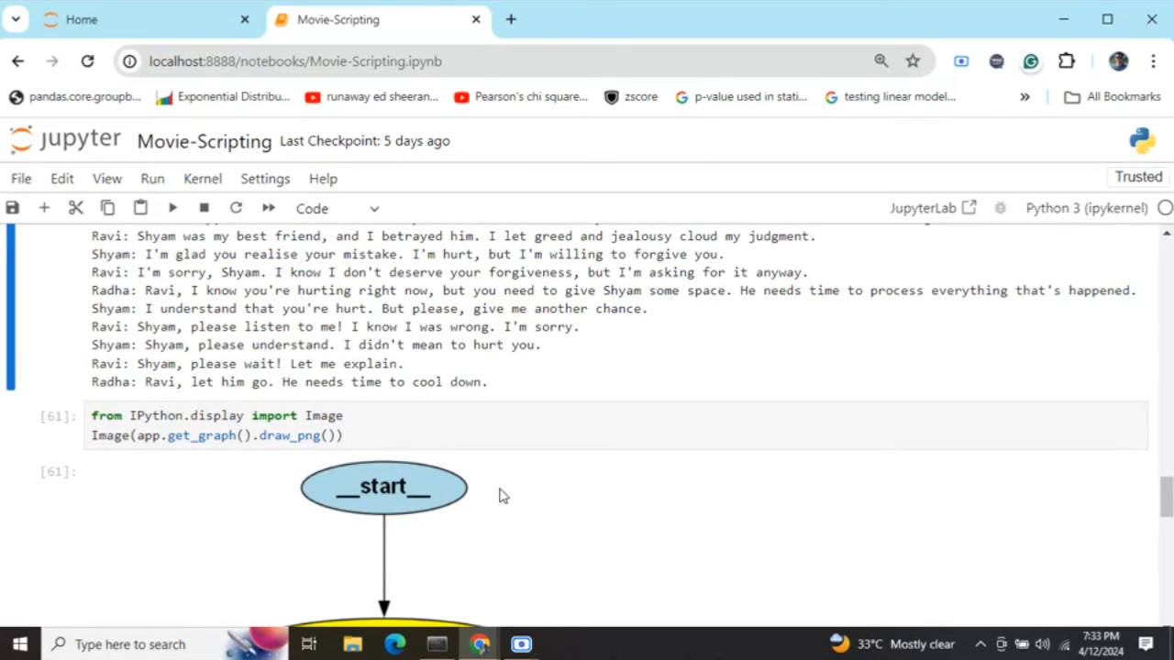
mouse_move(513, 645)
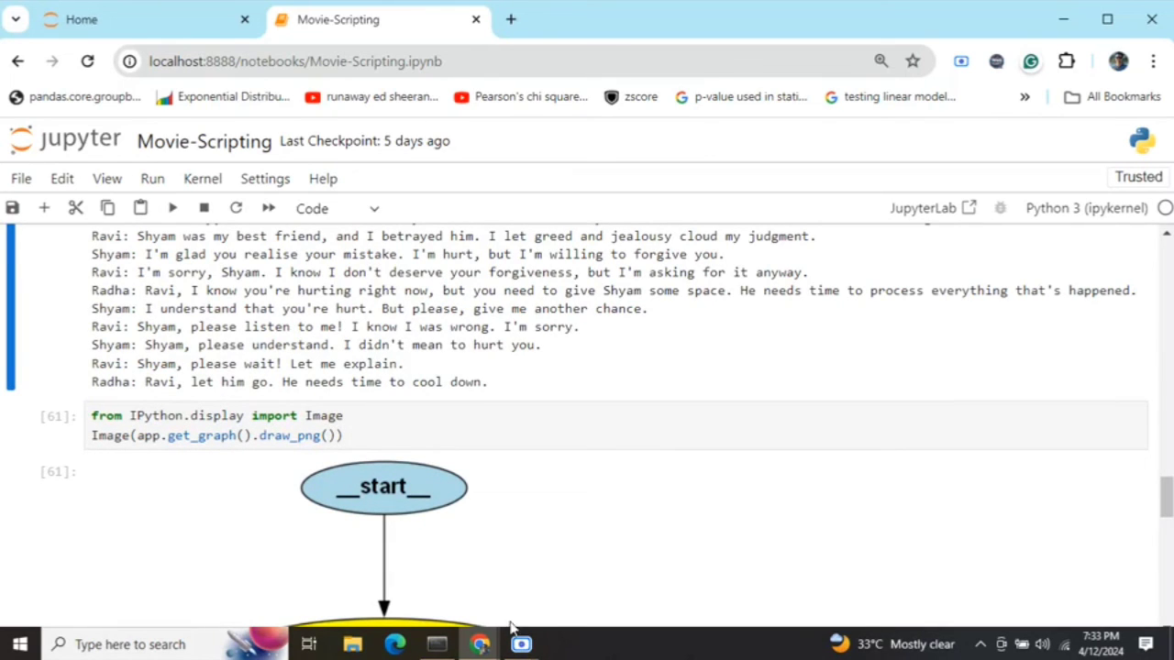